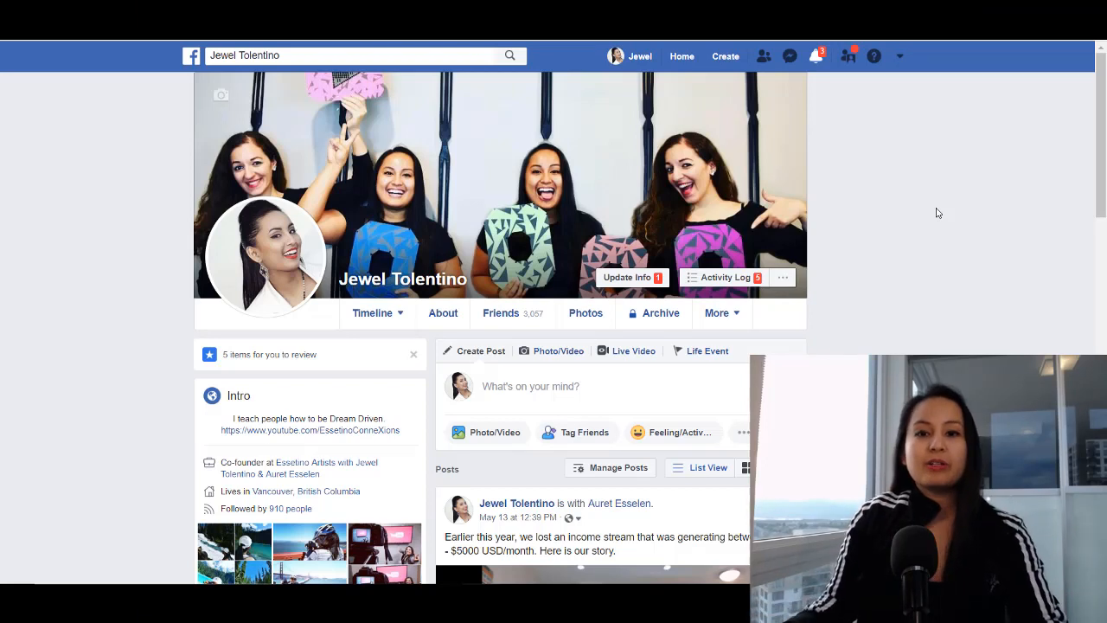
{"action": "mouse_move", "coordinate": [647, 164]}
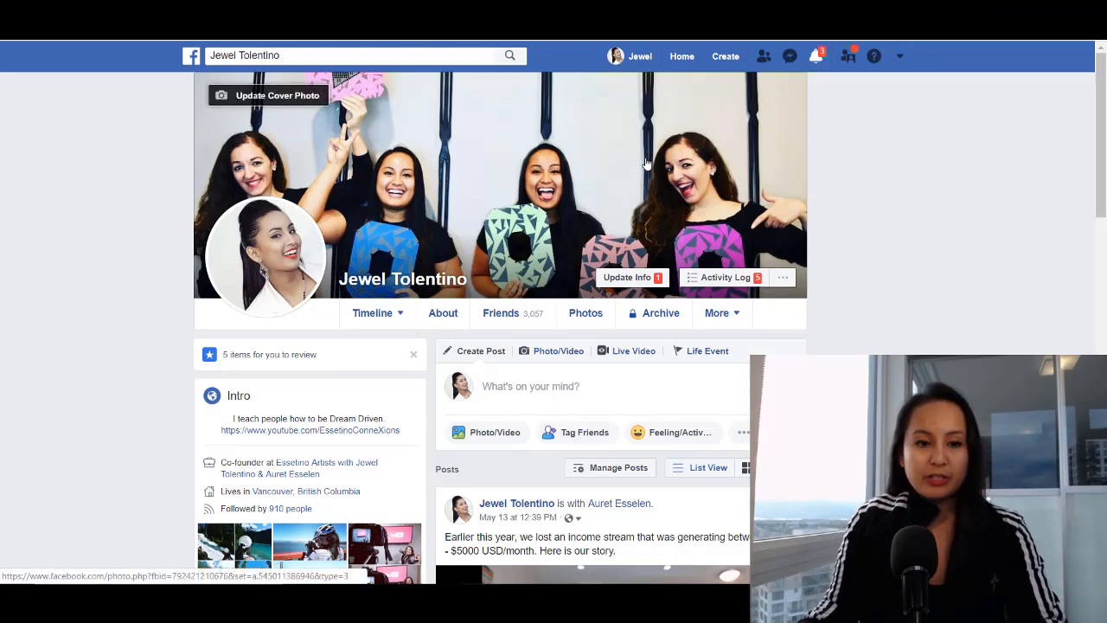
{"action": "mouse_move", "coordinate": [917, 180]}
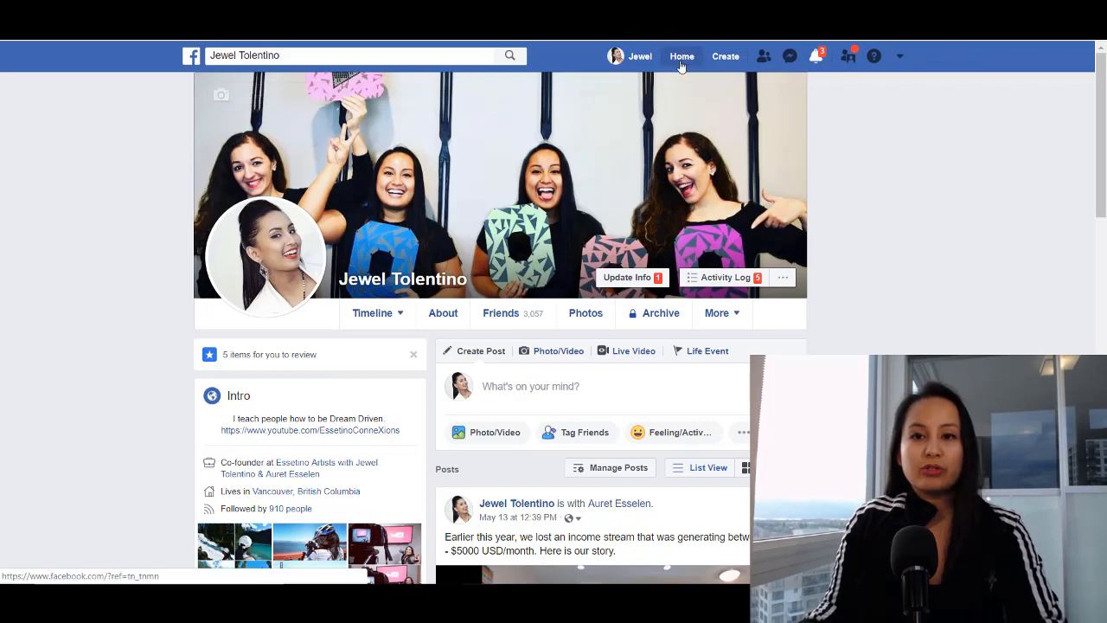
Step: Go from the profile page to the news feed, then into Marketplace
{"action": "left_click", "coordinate": [681, 56]}
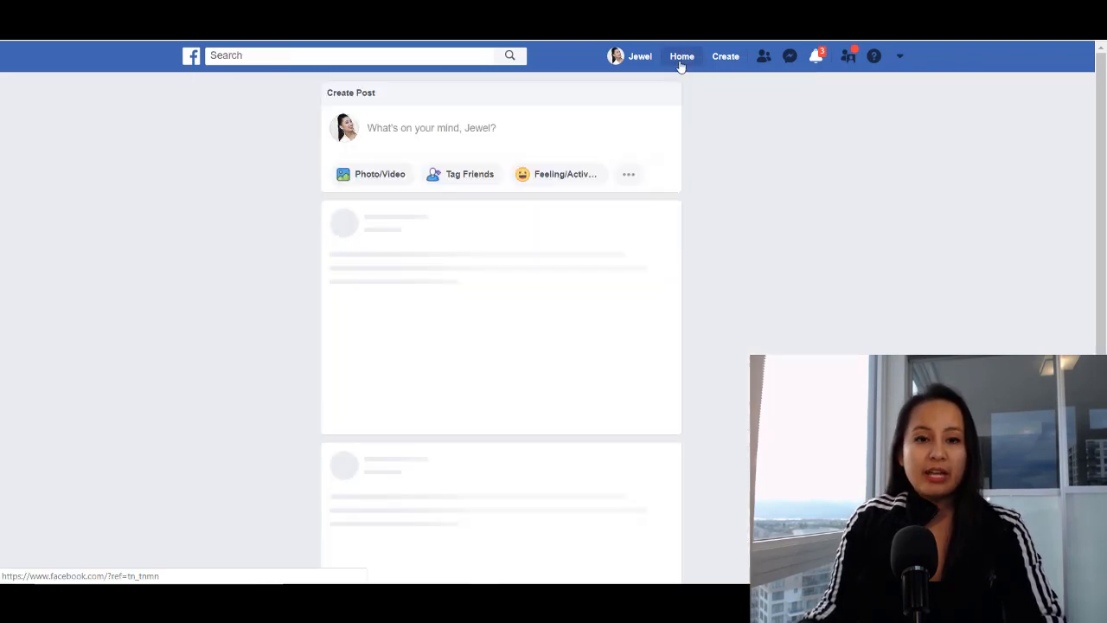
{"action": "left_click", "coordinate": [681, 56]}
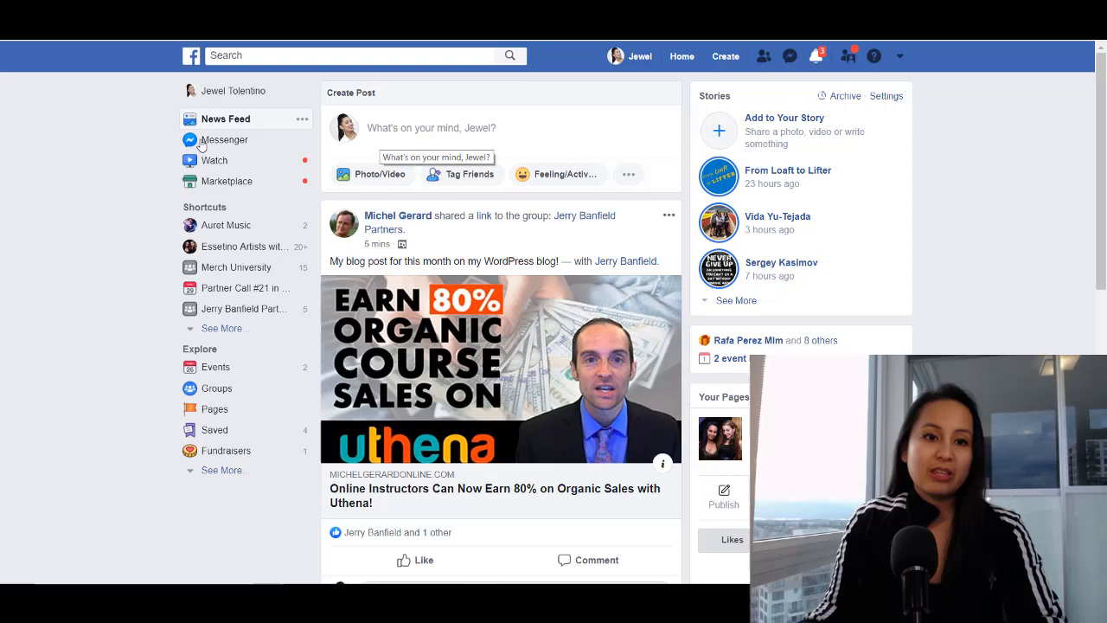
{"action": "mouse_move", "coordinate": [169, 186]}
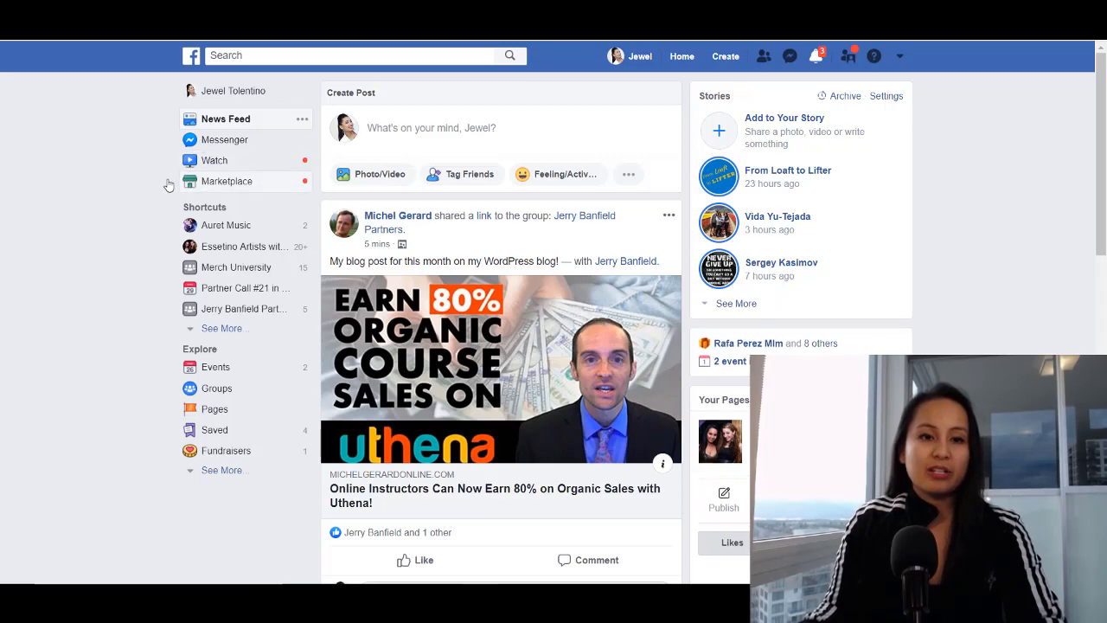
{"action": "mouse_move", "coordinate": [227, 181]}
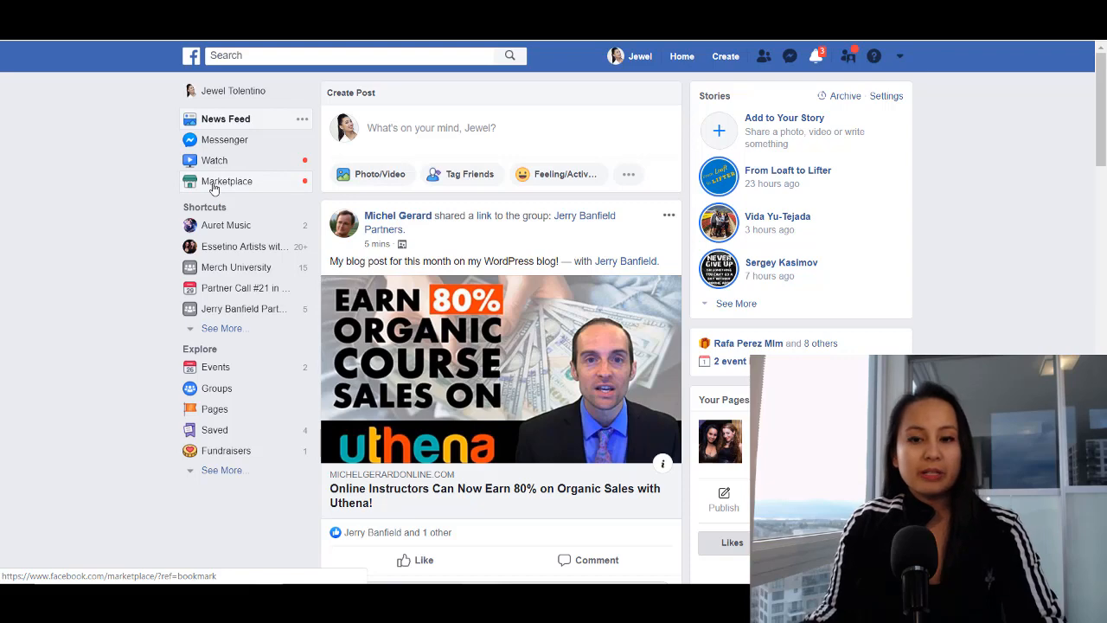
{"action": "left_click", "coordinate": [226, 181]}
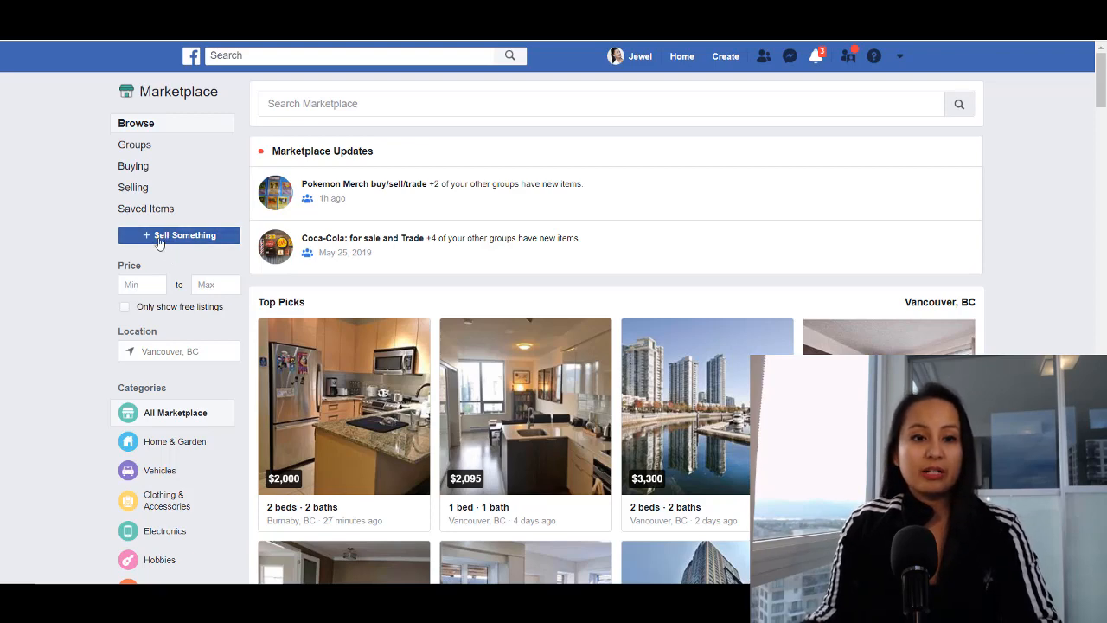
Step: Start a new listing with Sell Something to show the listing-type choices
{"action": "left_click", "coordinate": [179, 234]}
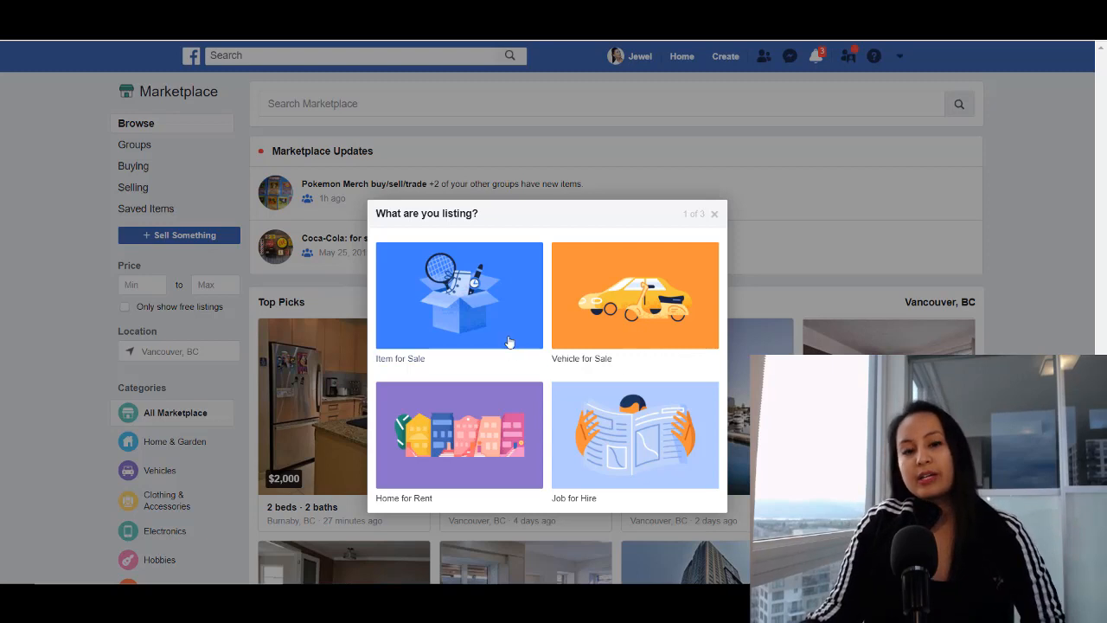
{"action": "mouse_move", "coordinate": [441, 296]}
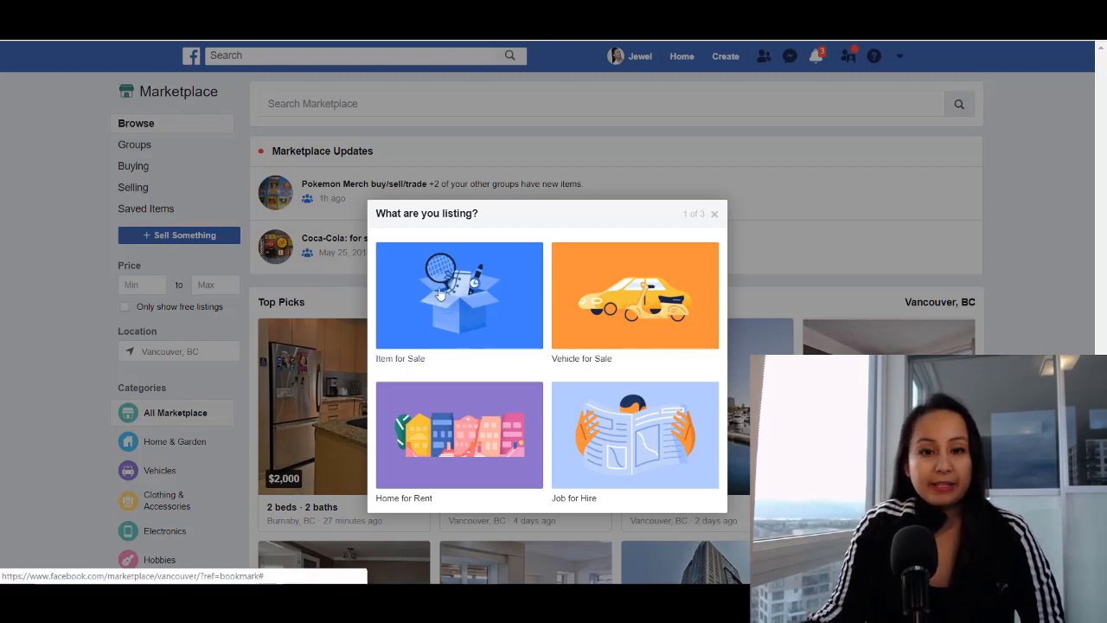
{"action": "mouse_move", "coordinate": [612, 314]}
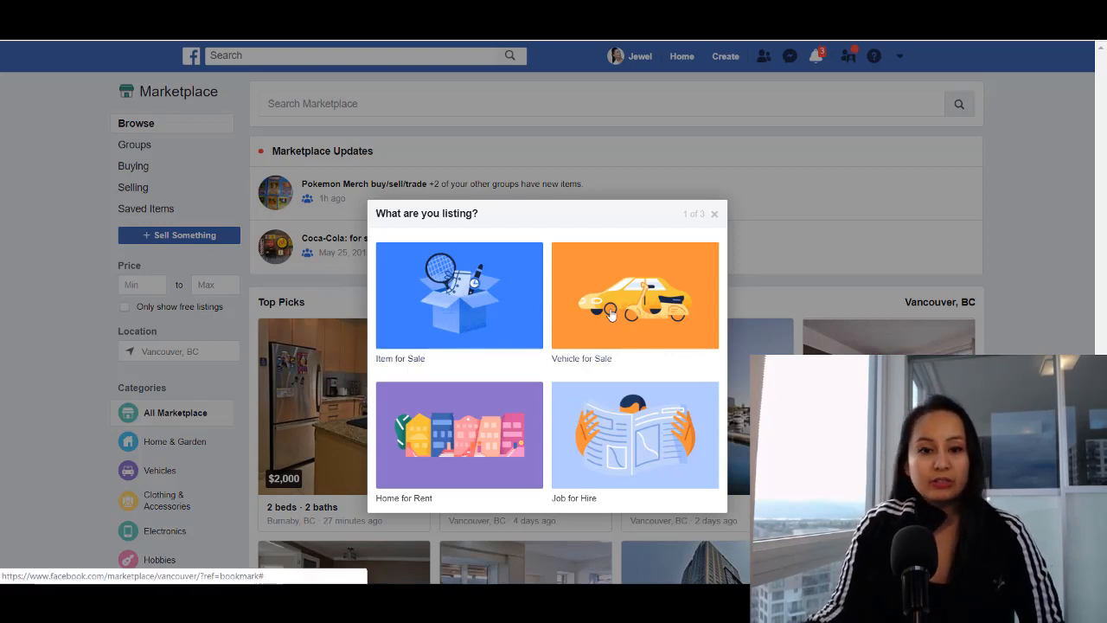
{"action": "mouse_move", "coordinate": [553, 444]}
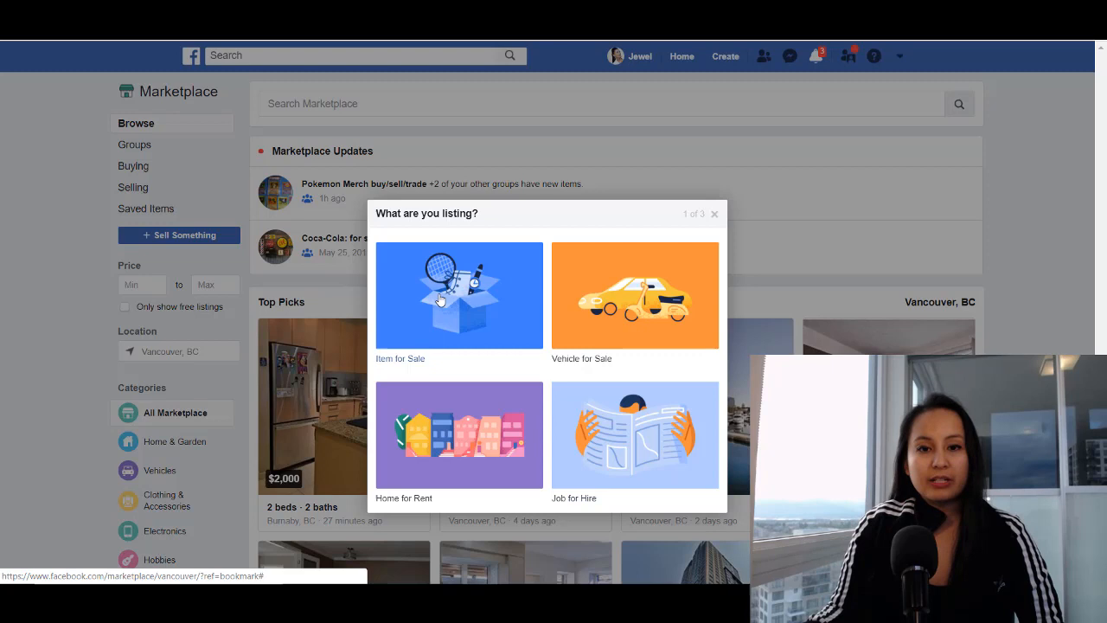
Step: Pick 'Item for Sale' to get a blank item listing form
{"action": "left_click", "coordinate": [458, 295]}
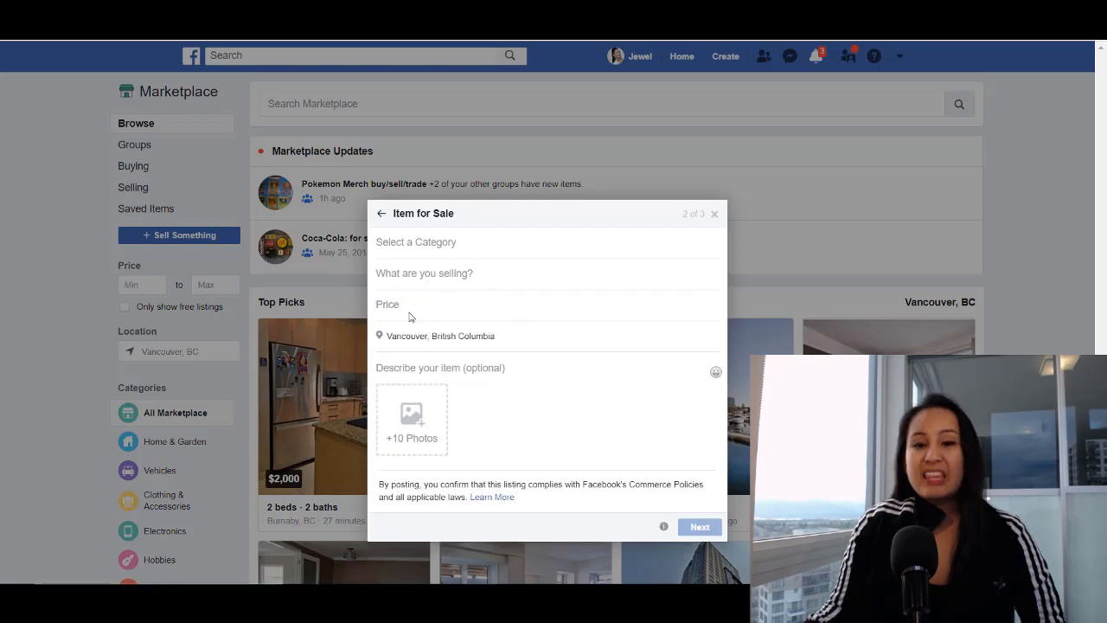
{"action": "mouse_move", "coordinate": [404, 304]}
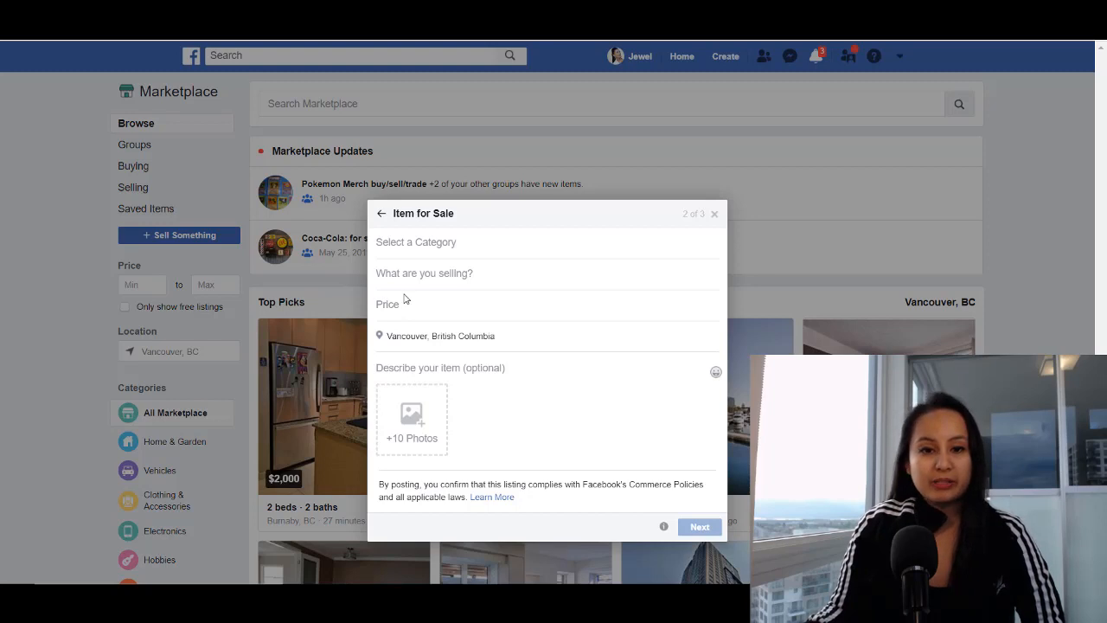
{"action": "mouse_move", "coordinate": [433, 322]}
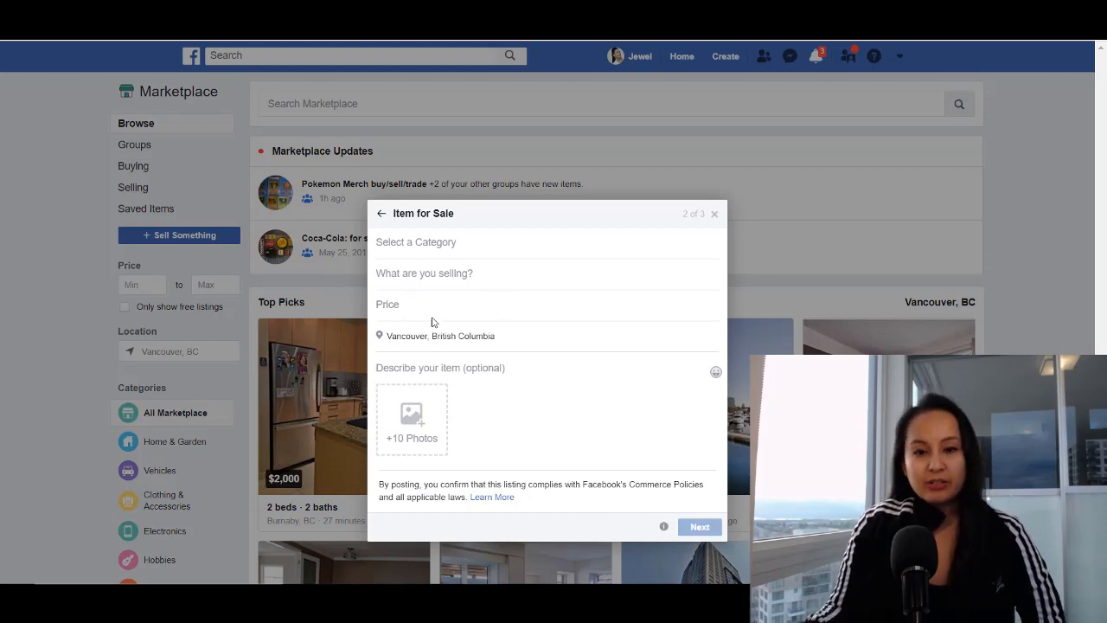
{"action": "mouse_move", "coordinate": [683, 486]}
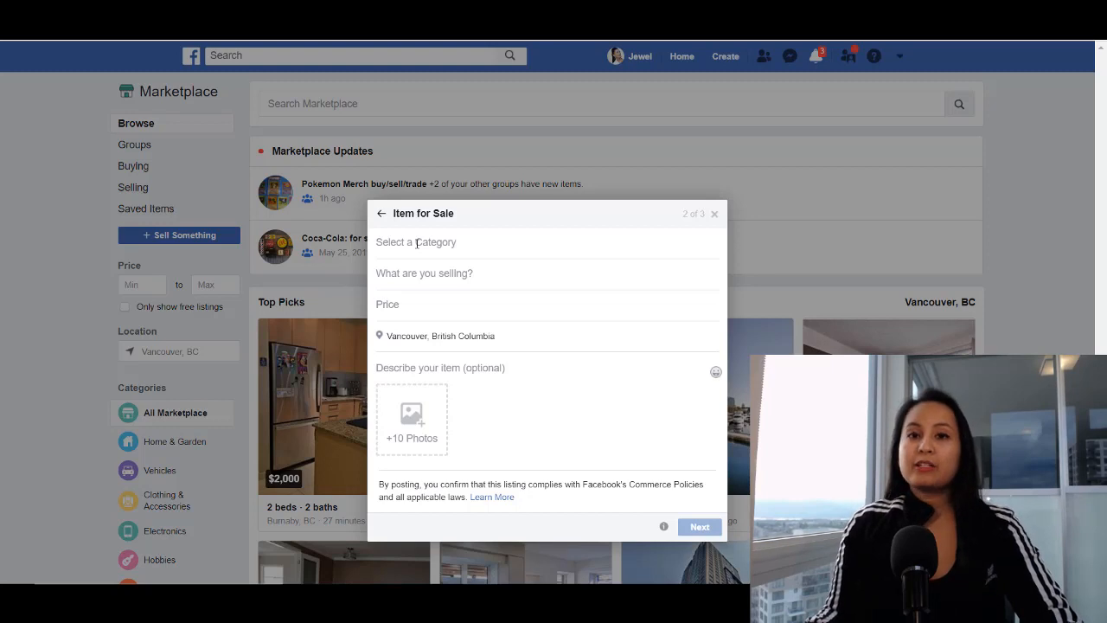
{"action": "mouse_move", "coordinate": [414, 245]}
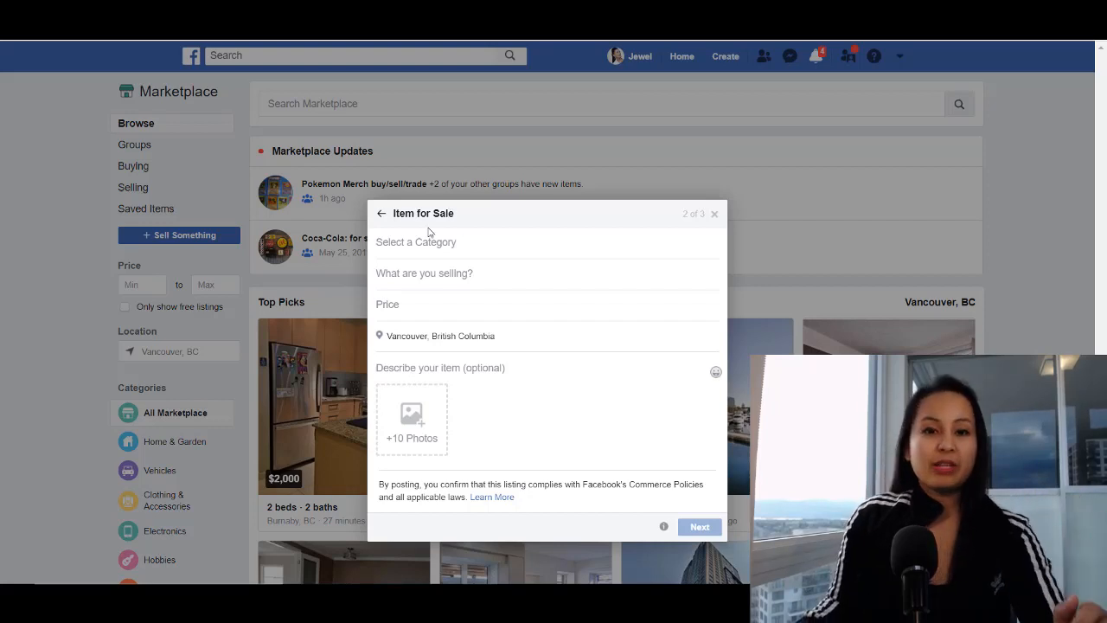
Step: Browse the category dropdown and choose Furniture
{"action": "left_click", "coordinate": [416, 243]}
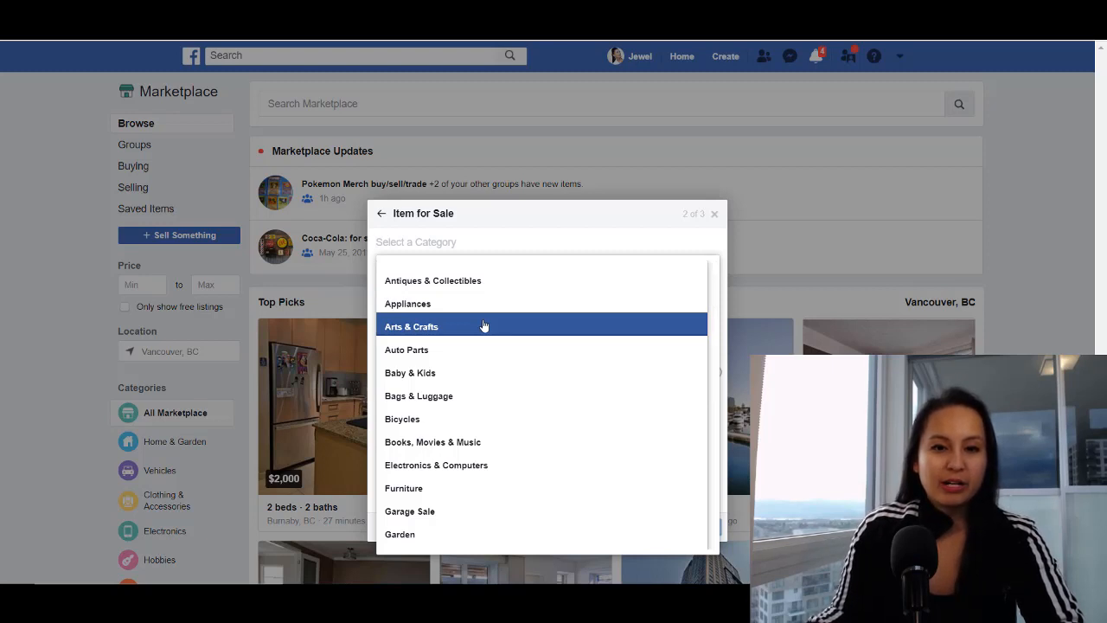
{"action": "scroll", "scroll_direction": "down", "scroll_amount": 3}
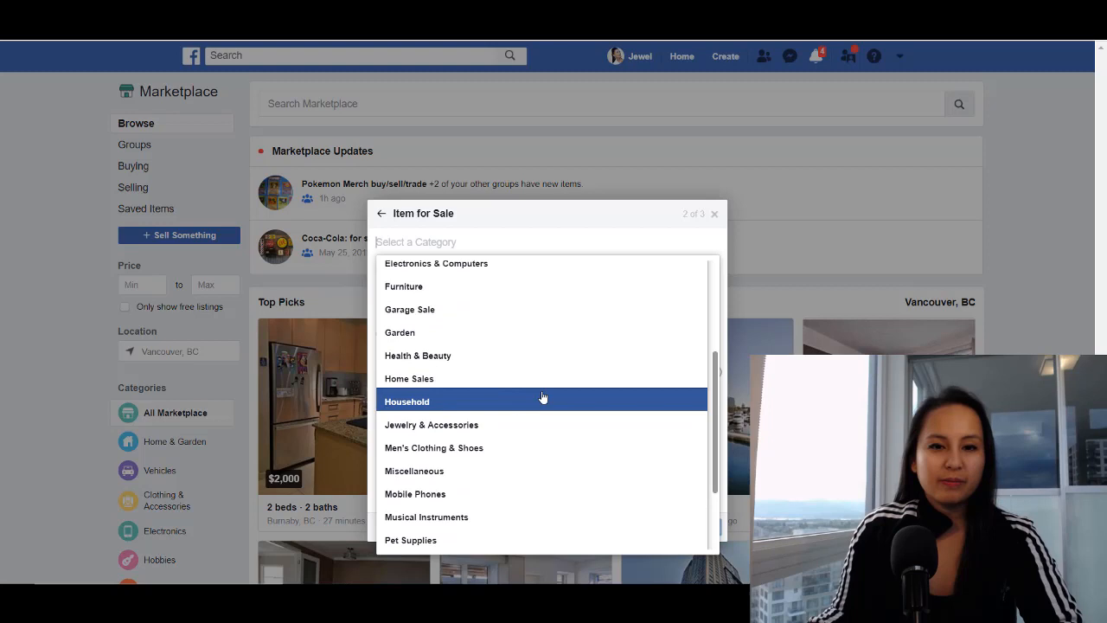
{"action": "scroll", "scroll_direction": "up", "scroll_amount": 3}
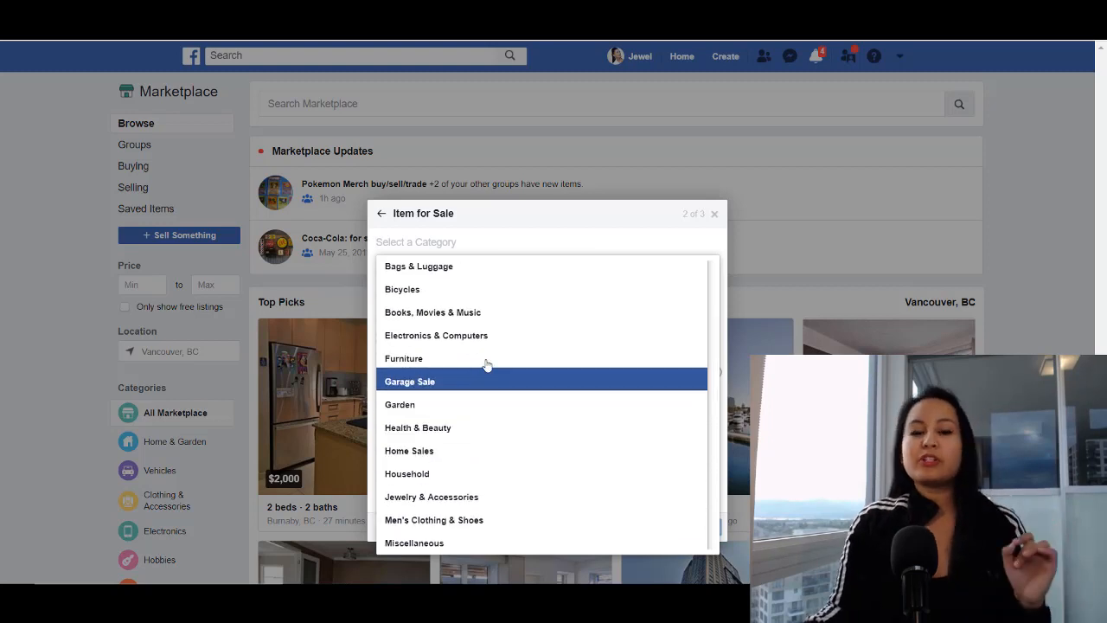
{"action": "mouse_move", "coordinate": [400, 404]}
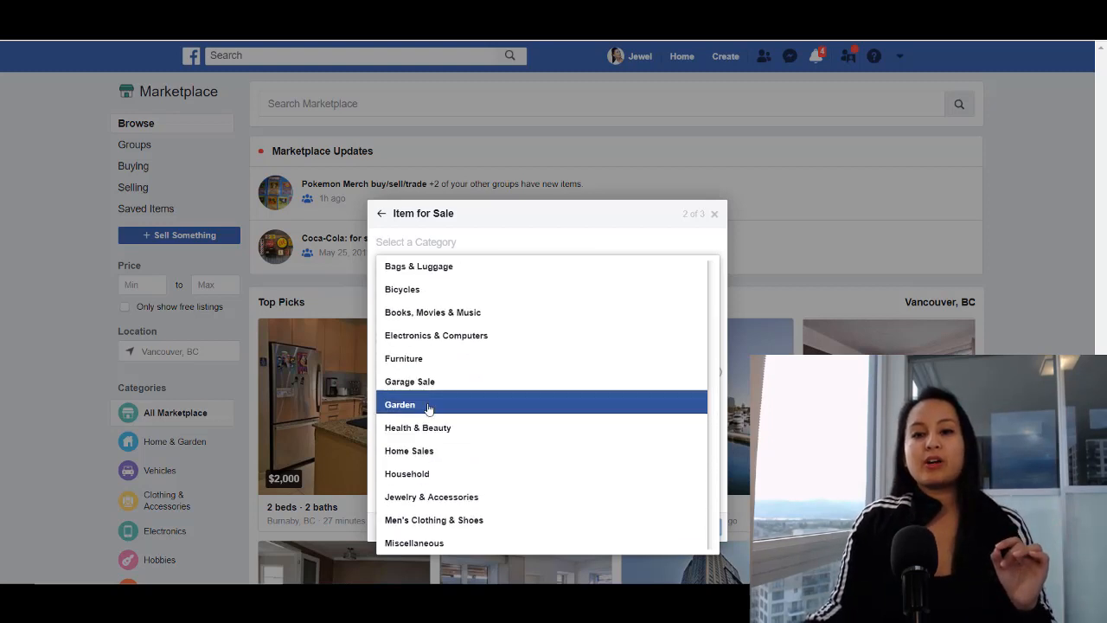
{"action": "mouse_move", "coordinate": [435, 362]}
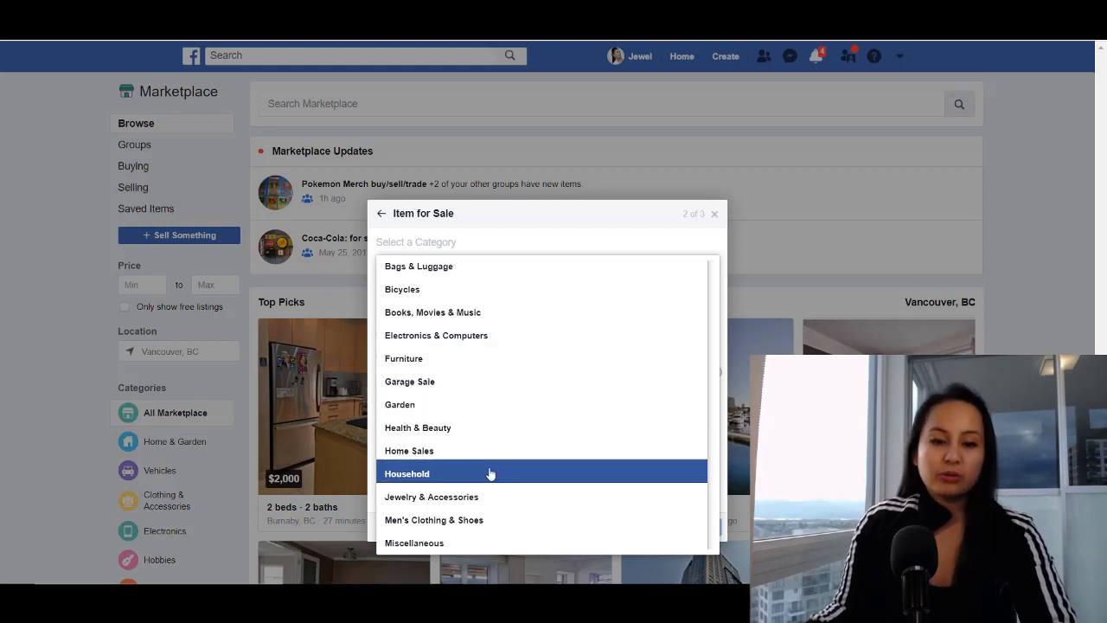
{"action": "scroll", "scroll_direction": "down", "scroll_amount": 3}
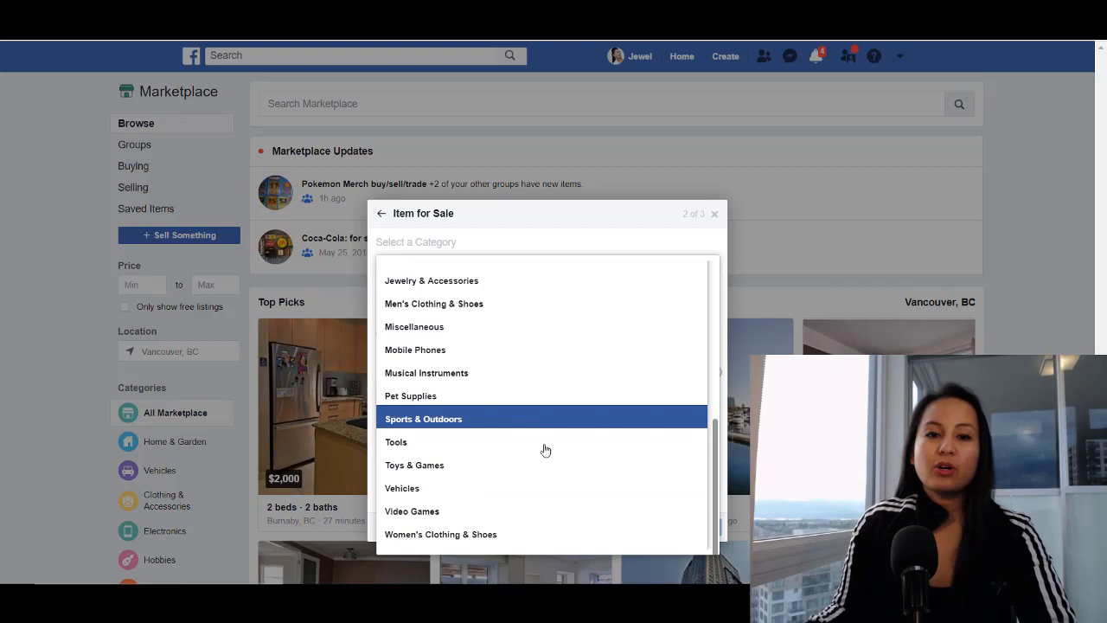
{"action": "mouse_move", "coordinate": [467, 429]}
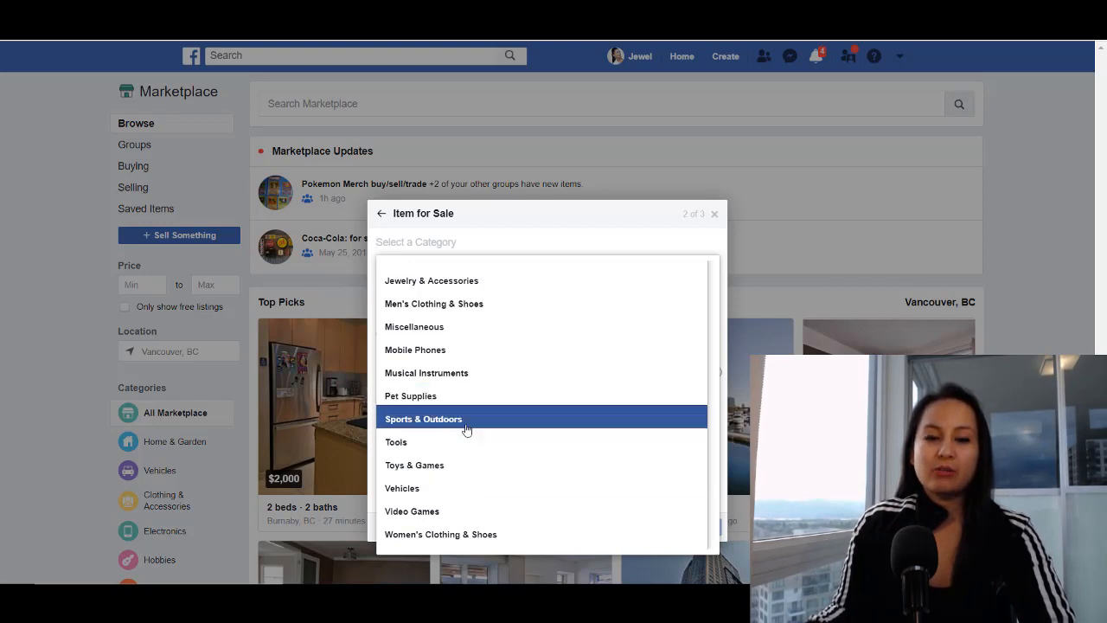
{"action": "mouse_move", "coordinate": [483, 423]}
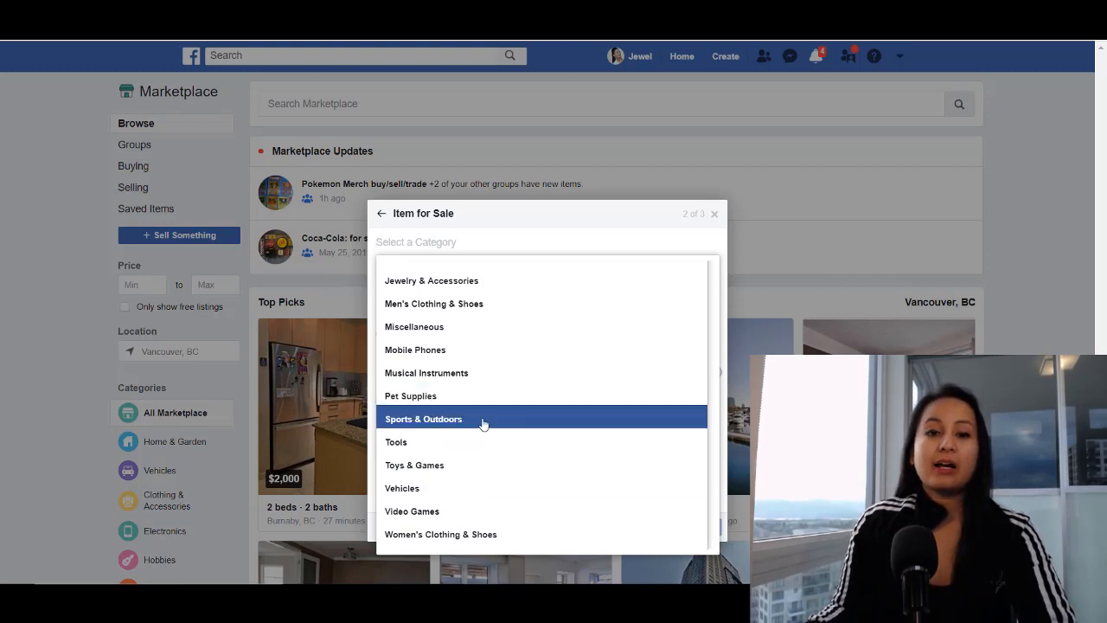
{"action": "scroll", "scroll_direction": "up", "scroll_amount": 3}
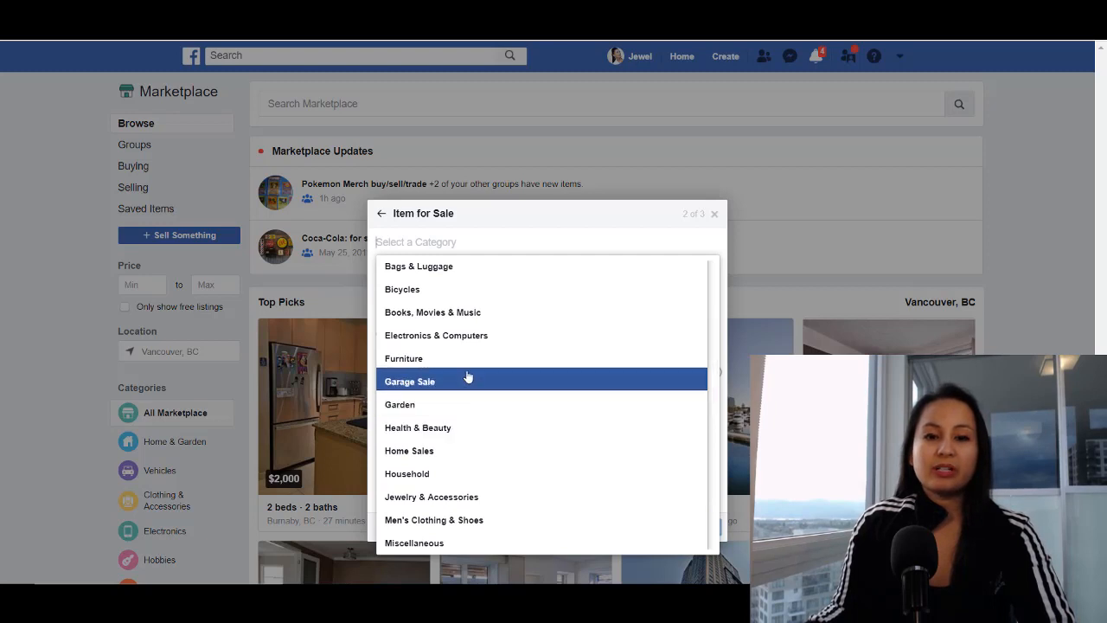
{"action": "mouse_move", "coordinate": [467, 358]}
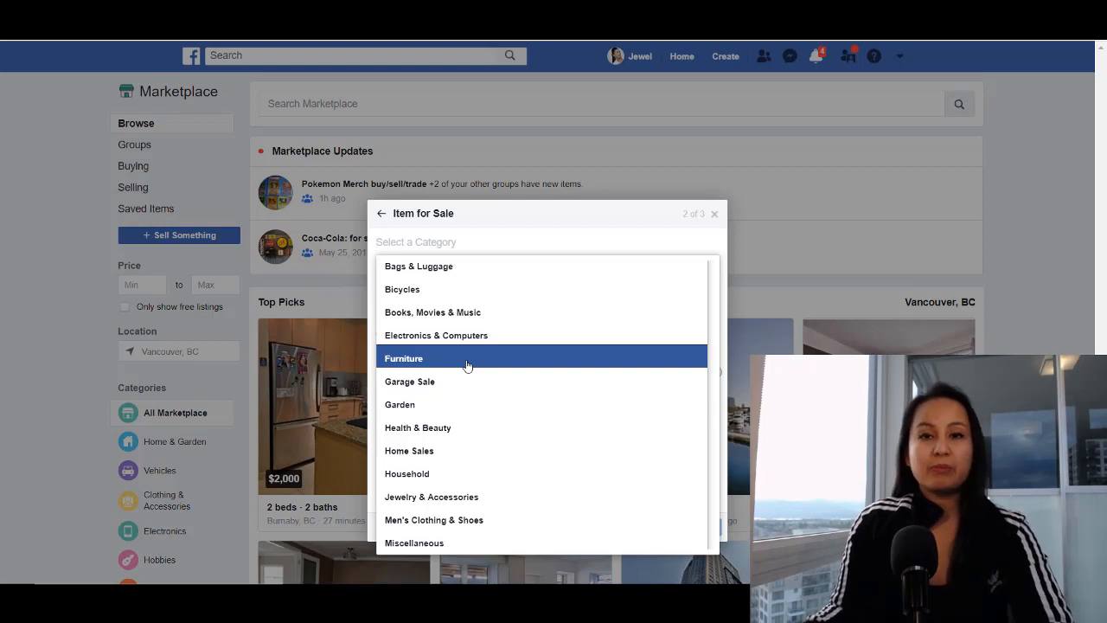
{"action": "mouse_move", "coordinate": [454, 366]}
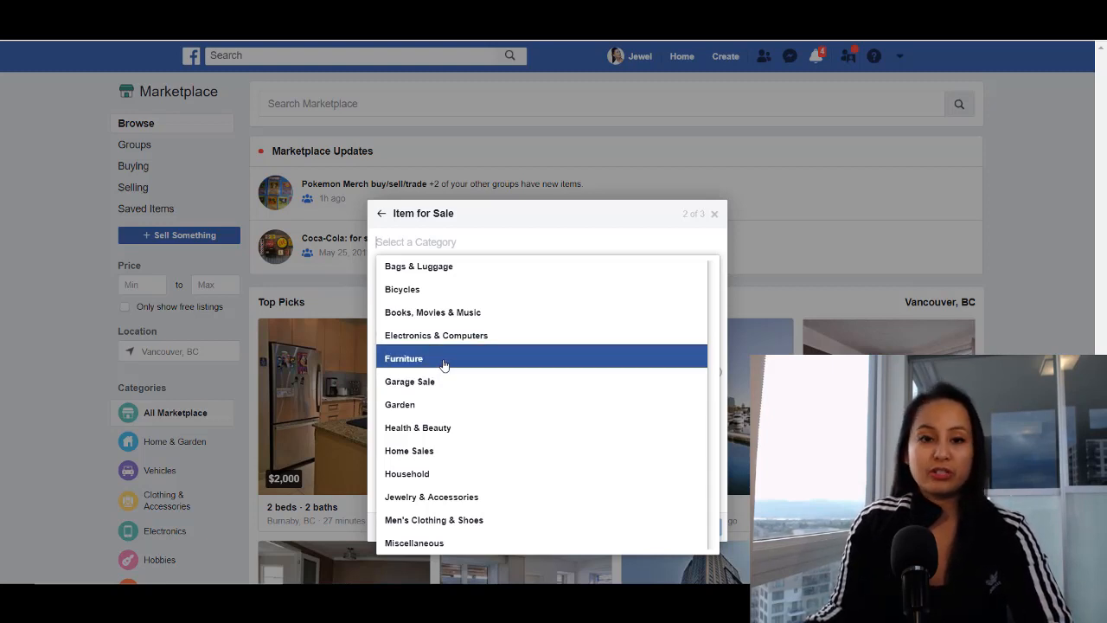
{"action": "left_click", "coordinate": [404, 358]}
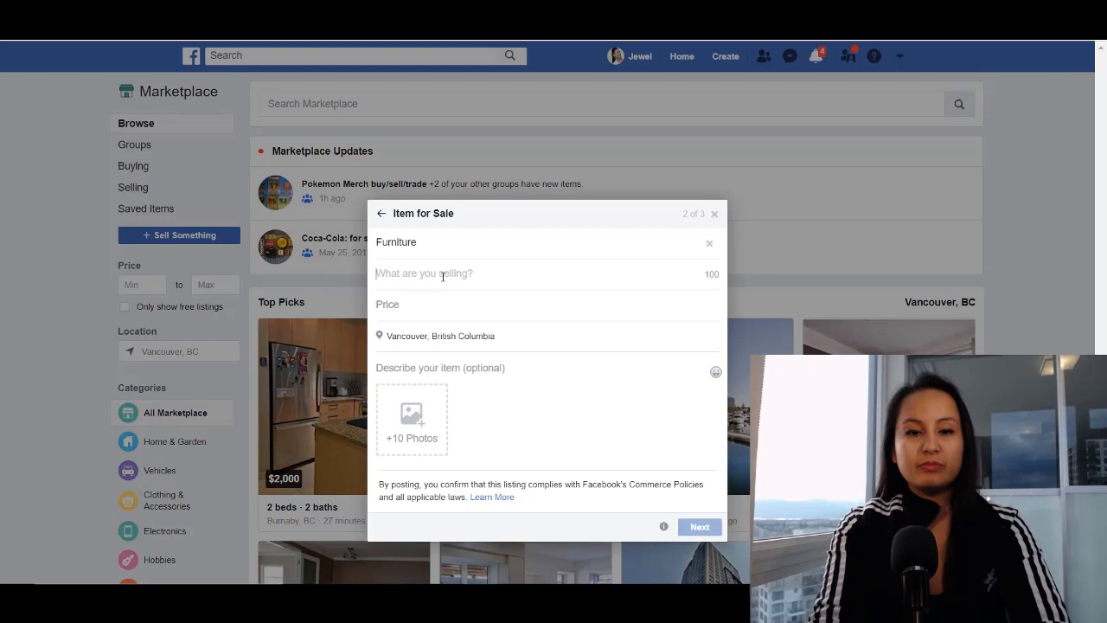
Step: Enter the title 'NEW! Queen Air Mattress Bed with Built-in Manual Pump'
{"action": "type", "text": "NEW!"}
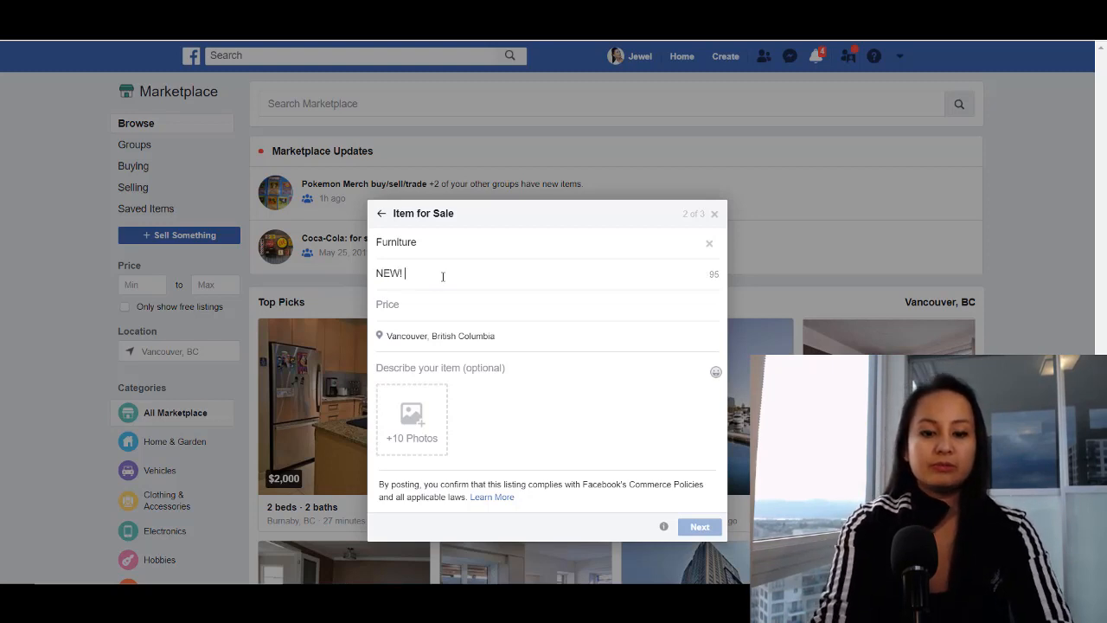
{"action": "type", "text": "Quee"}
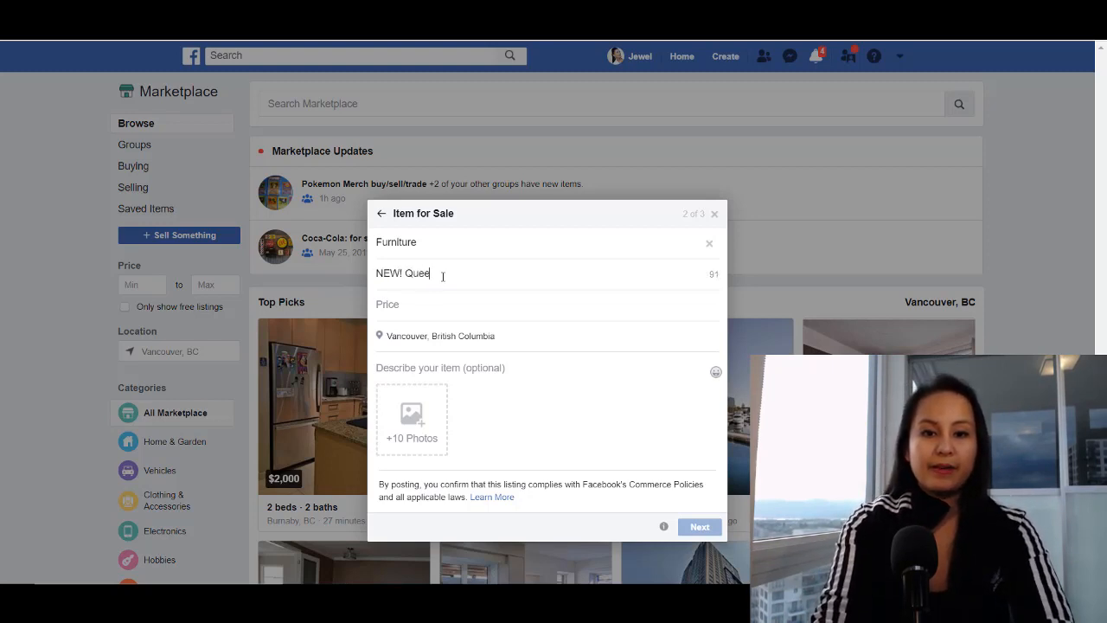
{"action": "type", "text": "n Air"}
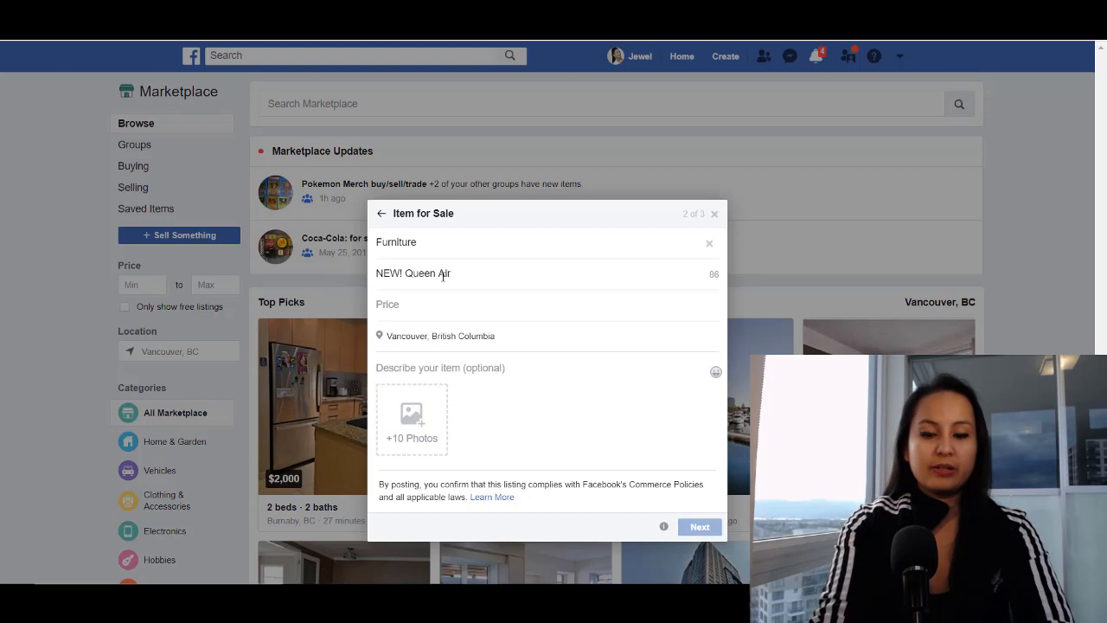
{"action": "type", "text": "Mattress"}
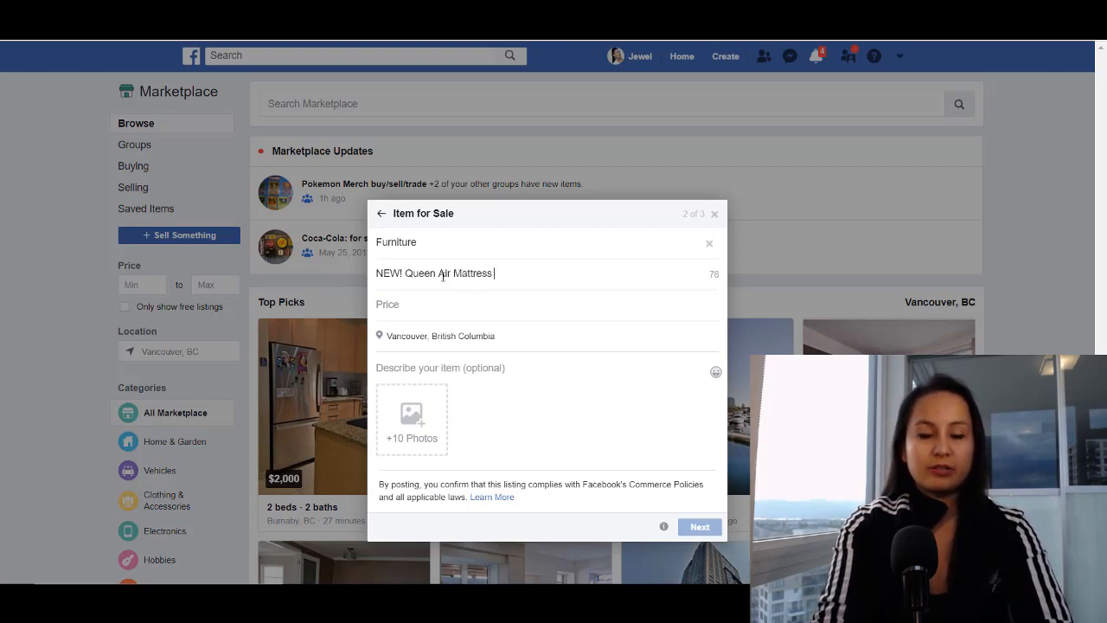
{"action": "type", "text": "Bed"}
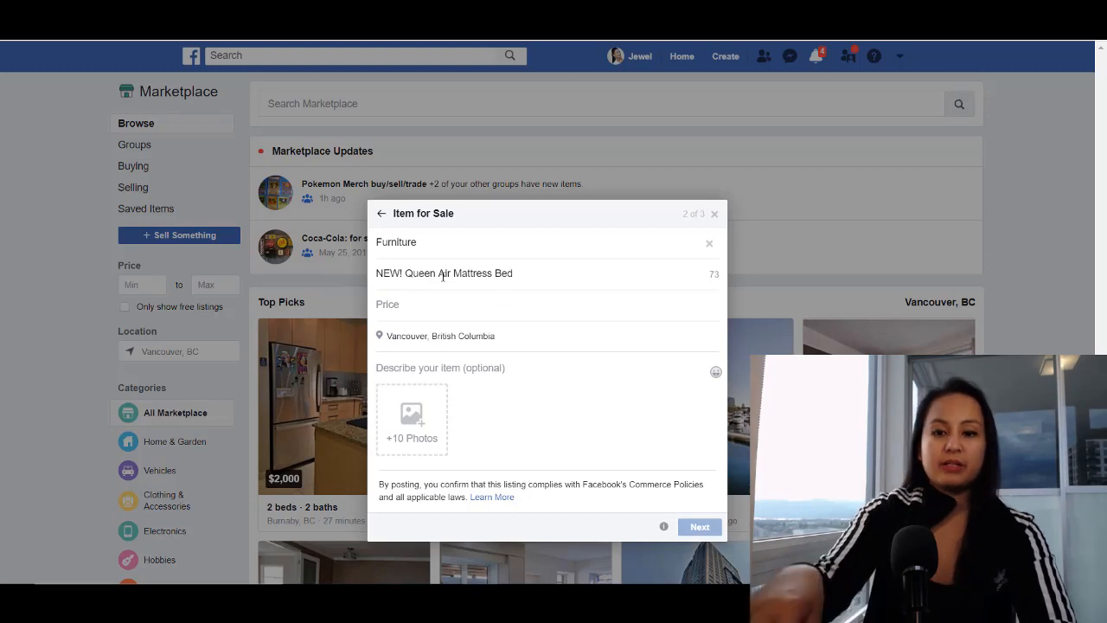
{"action": "type", "text": "with"}
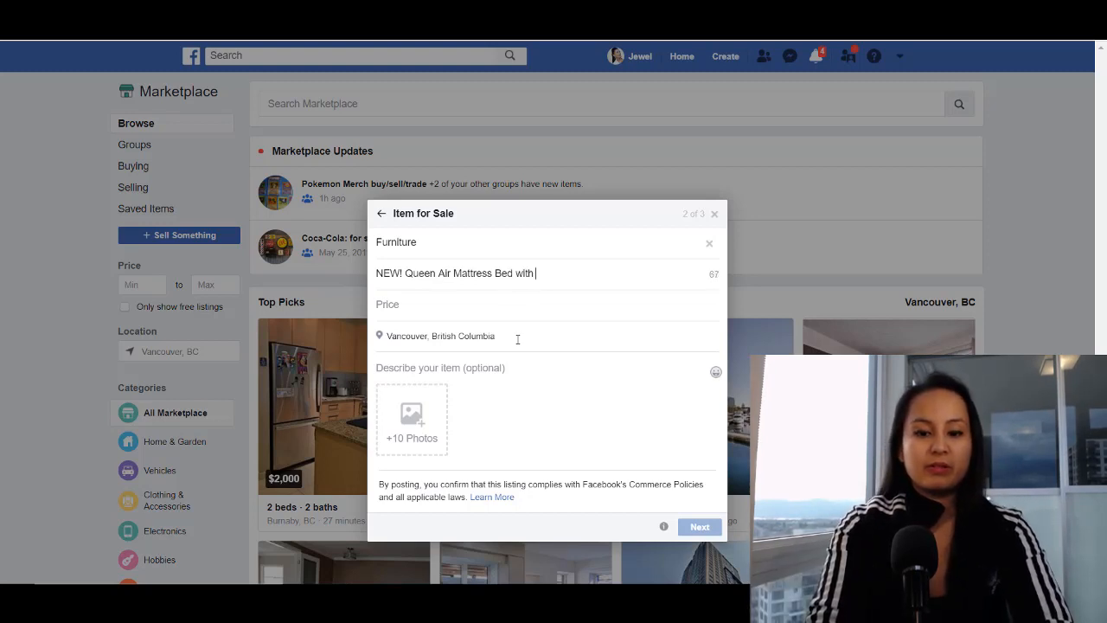
{"action": "type", "text": "Built"}
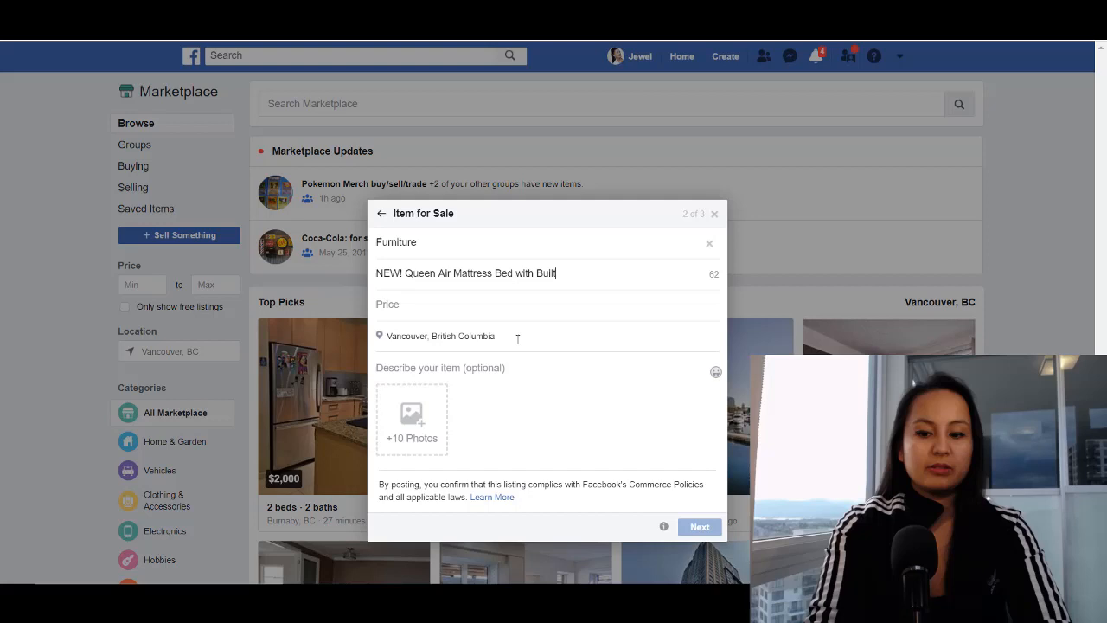
{"action": "type", "text": "-In Ma"}
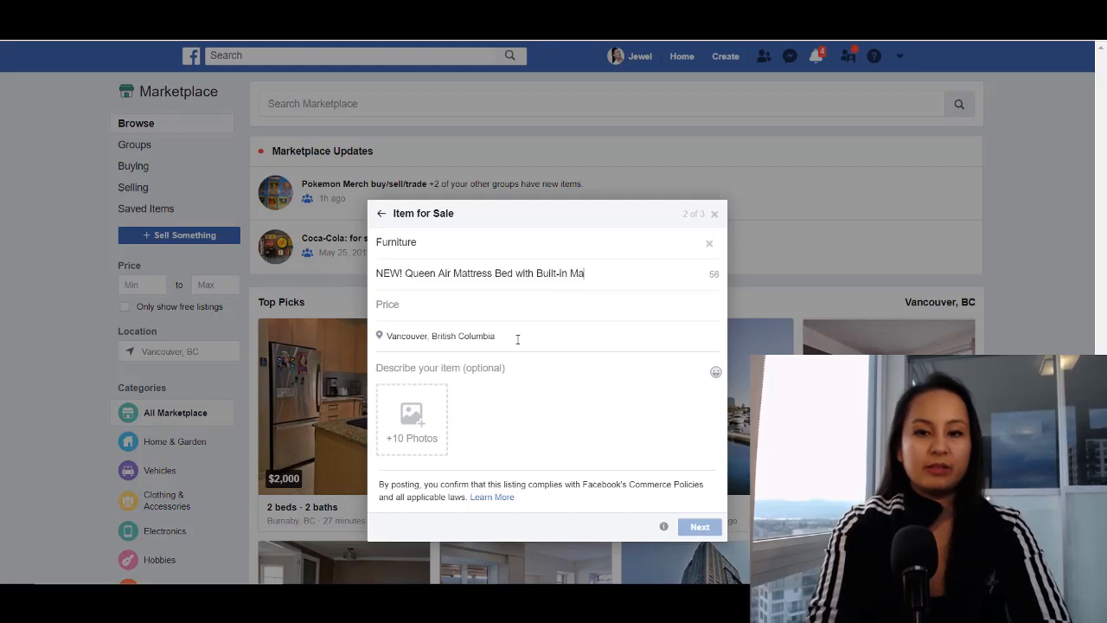
{"action": "type", "text": "nual Pum"}
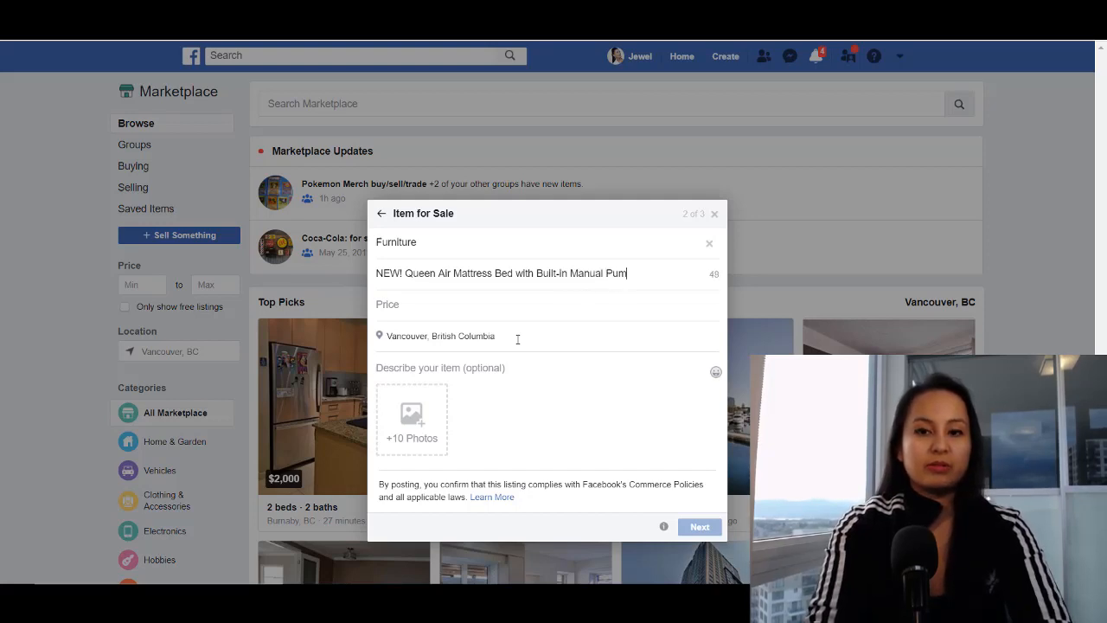
{"action": "type", "text": "p"}
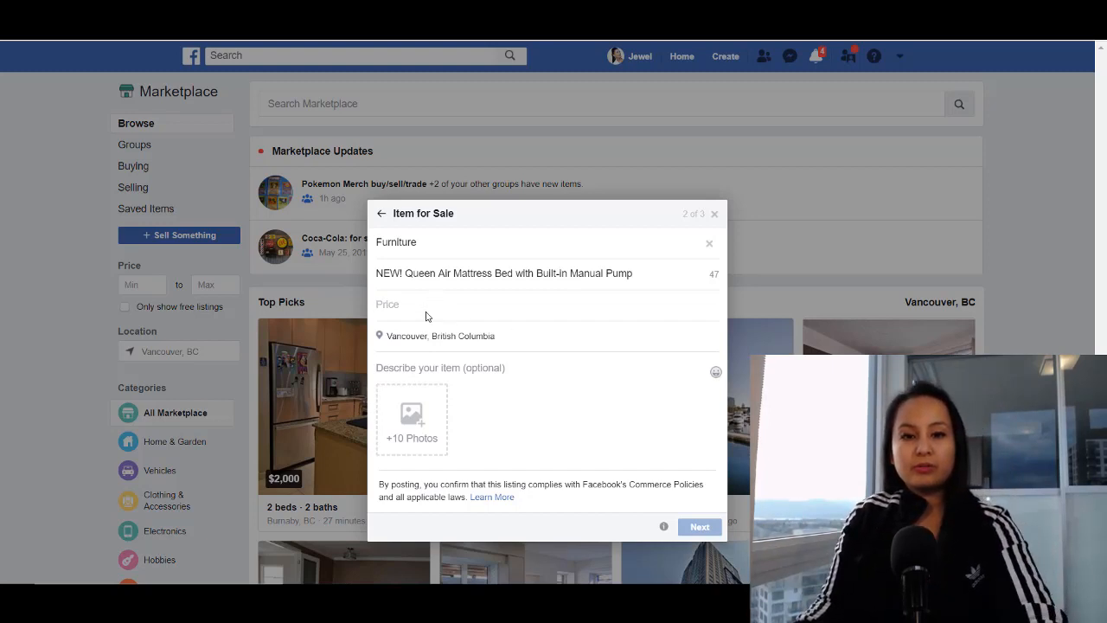
Step: Enter 75 as the listing price
{"action": "type", "text": "75"}
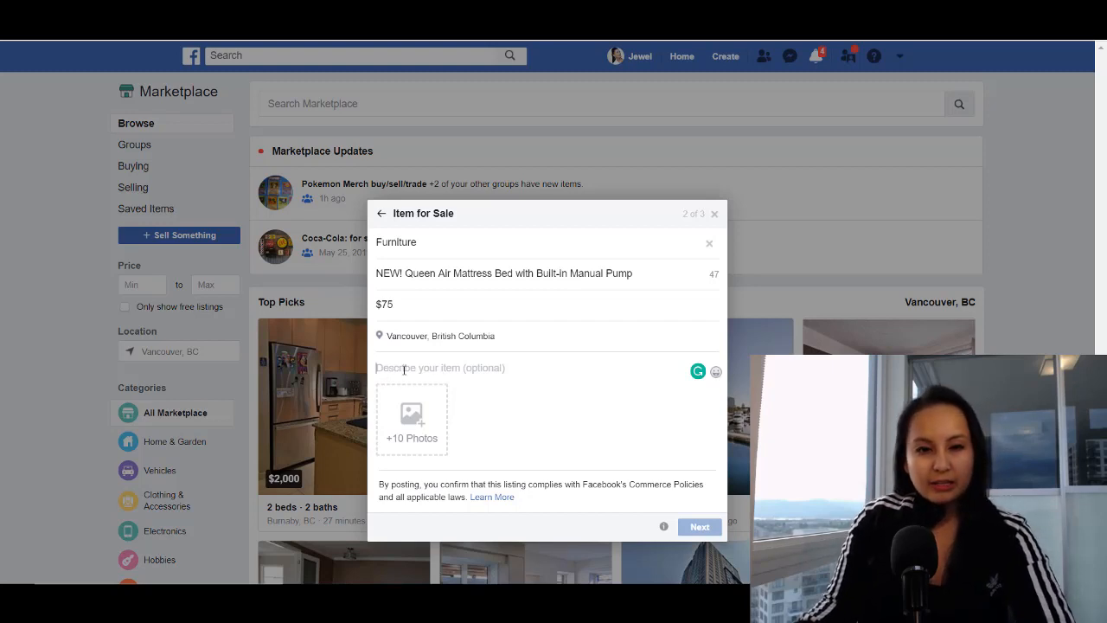
{"action": "mouse_move", "coordinate": [385, 422]}
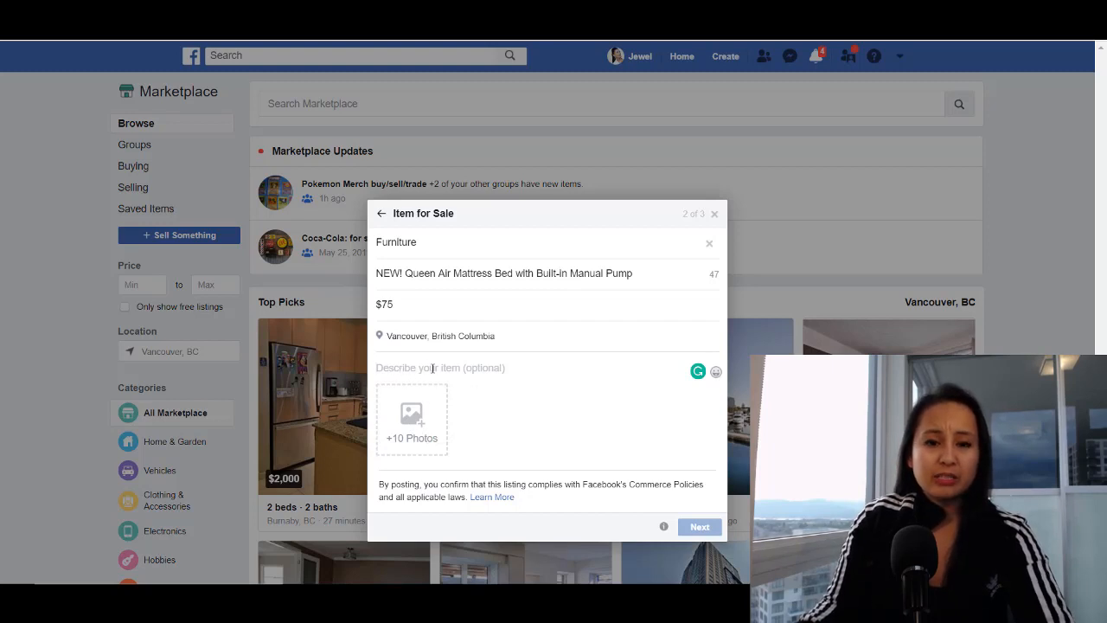
{"action": "mouse_move", "coordinate": [402, 355]}
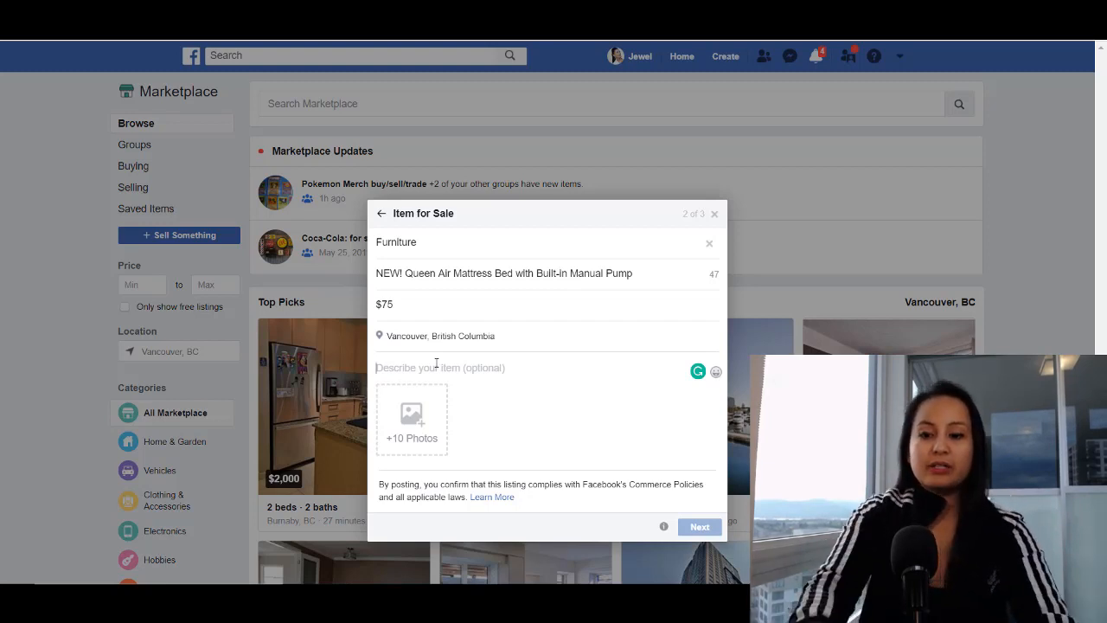
Step: Type bullets '- Queen size Air Mattress' and '- Built-in Manual Pump' in the description
{"action": "type", "text": "-"}
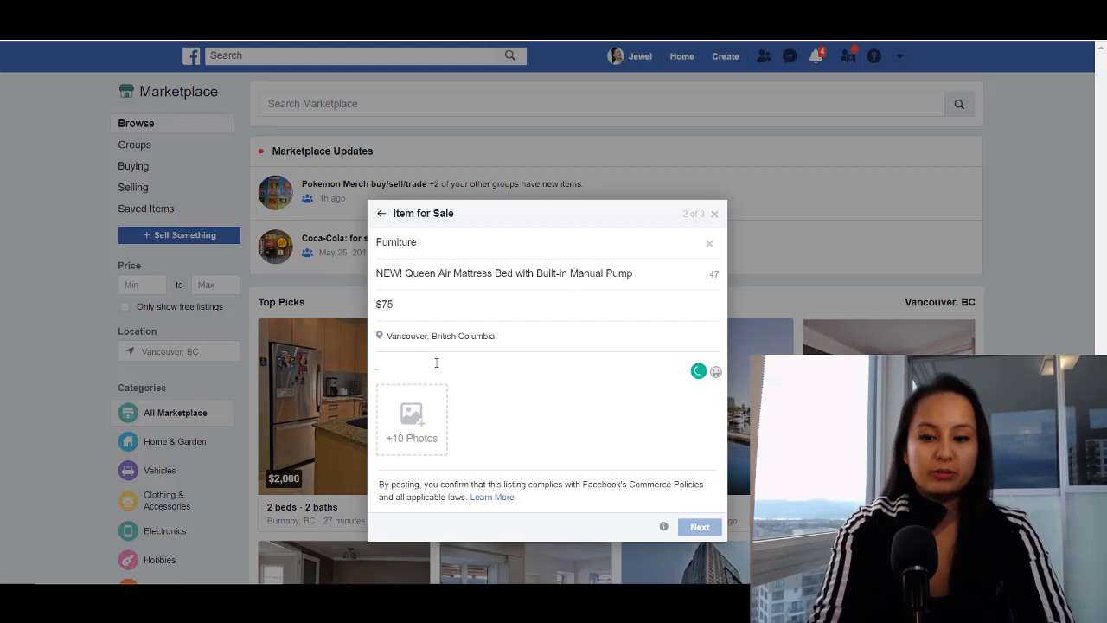
{"action": "type", "text": "Q"}
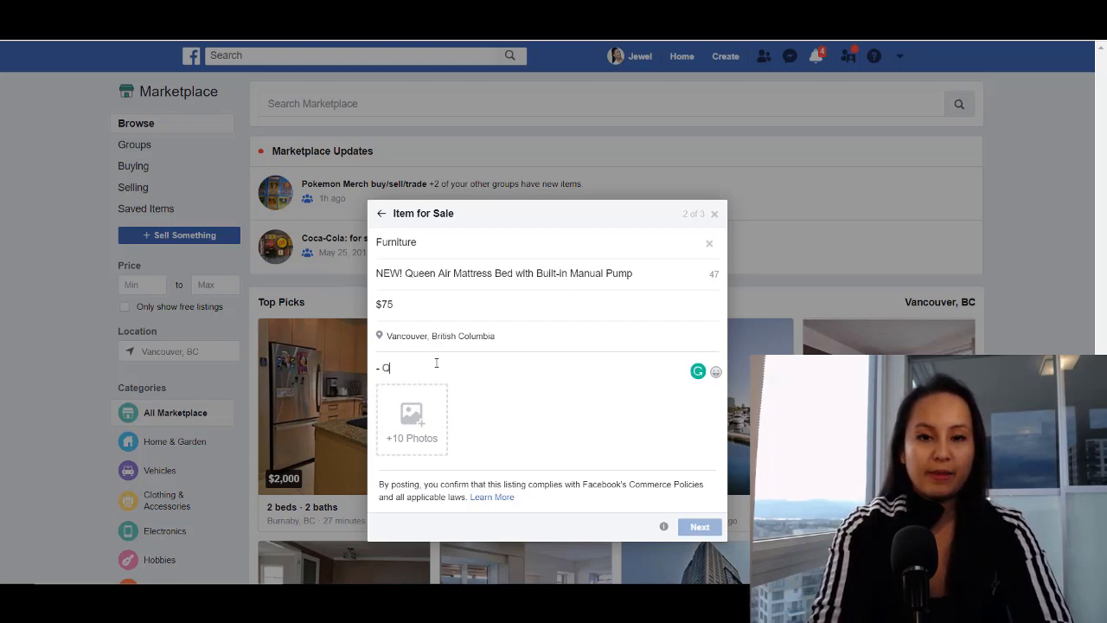
{"action": "type", "text": "Queen"}
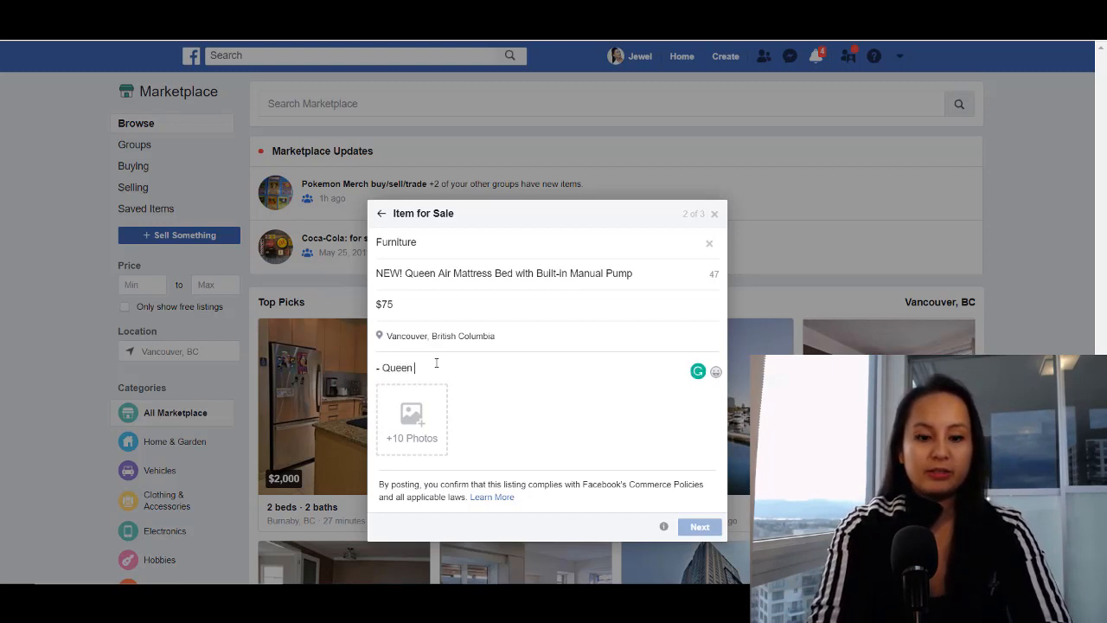
{"action": "type", "text": "size Air Mattress"}
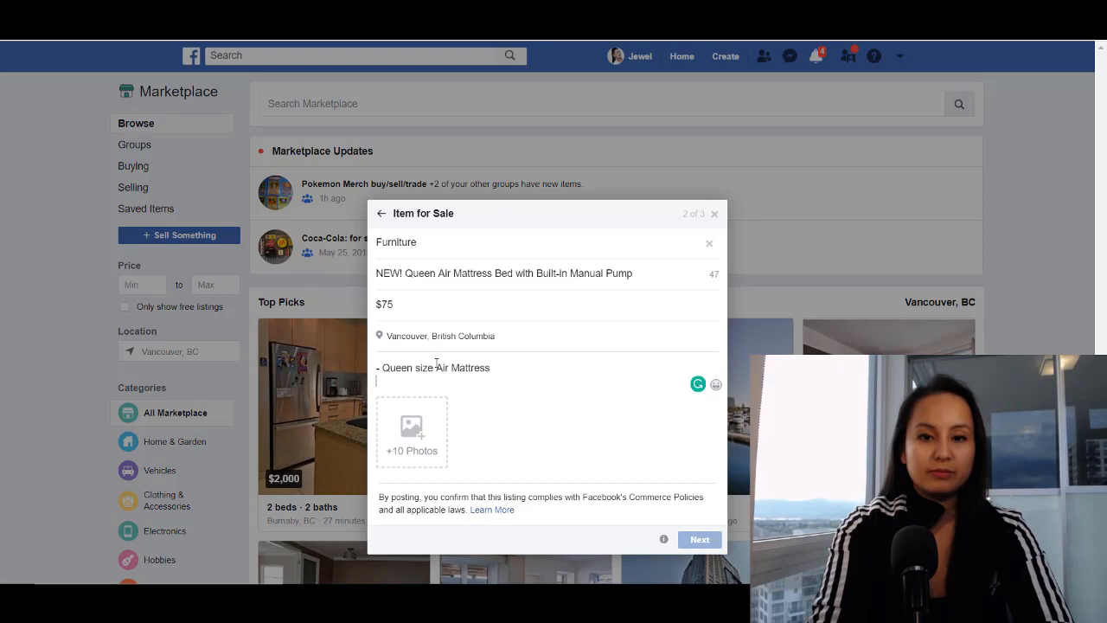
{"action": "type", "text": "-"}
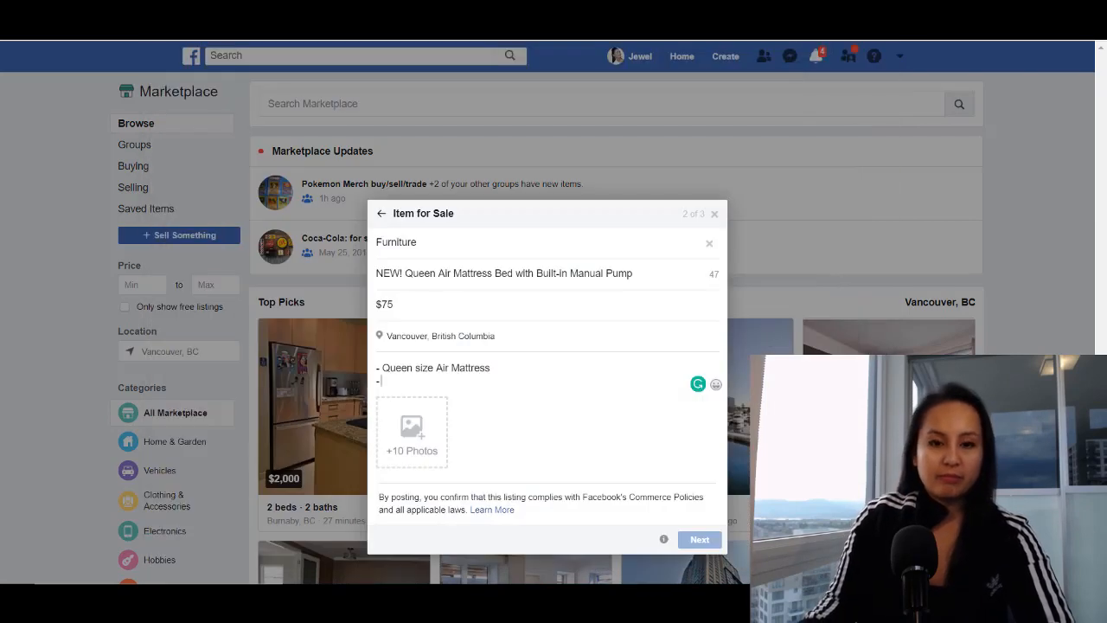
{"action": "type", "text": "Built-in Ma"}
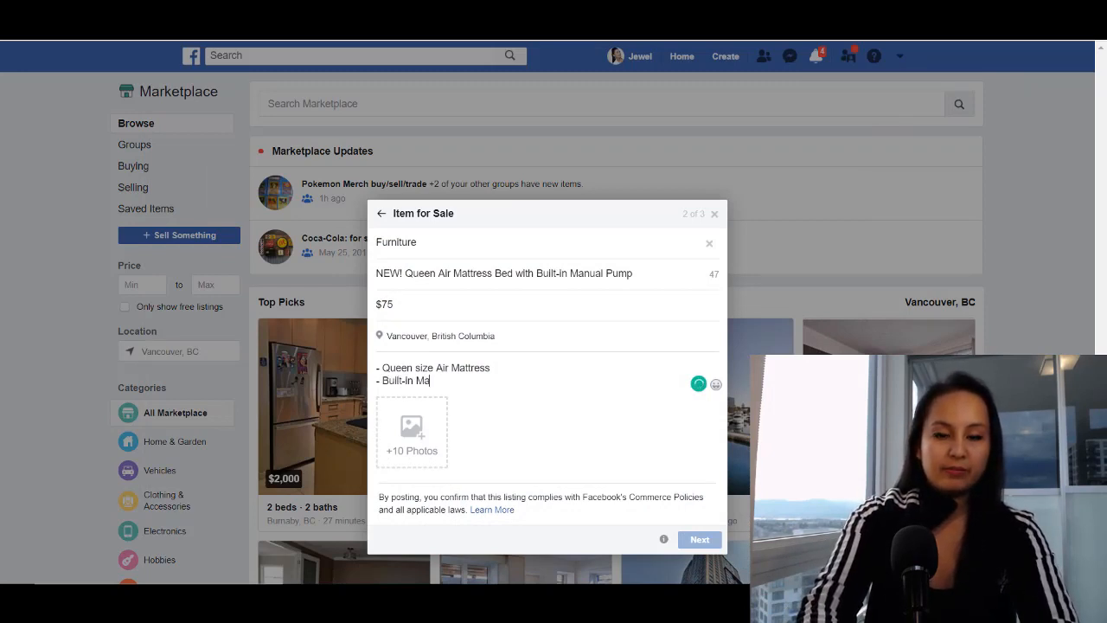
{"action": "type", "text": "nual"}
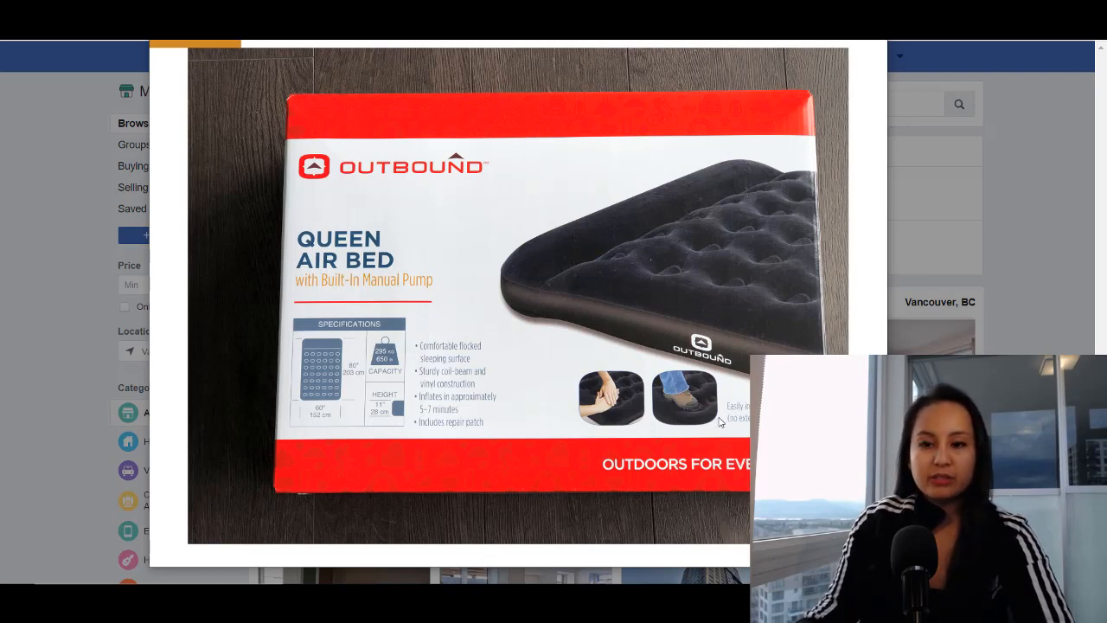
{"action": "mouse_move", "coordinate": [454, 419]}
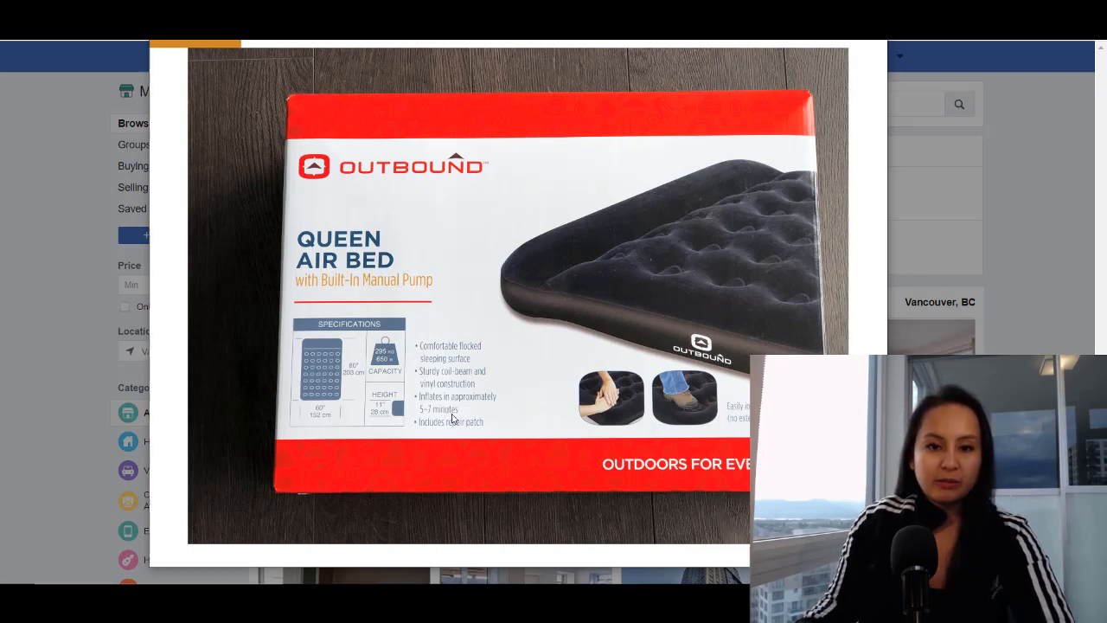
{"action": "mouse_move", "coordinate": [506, 170]}
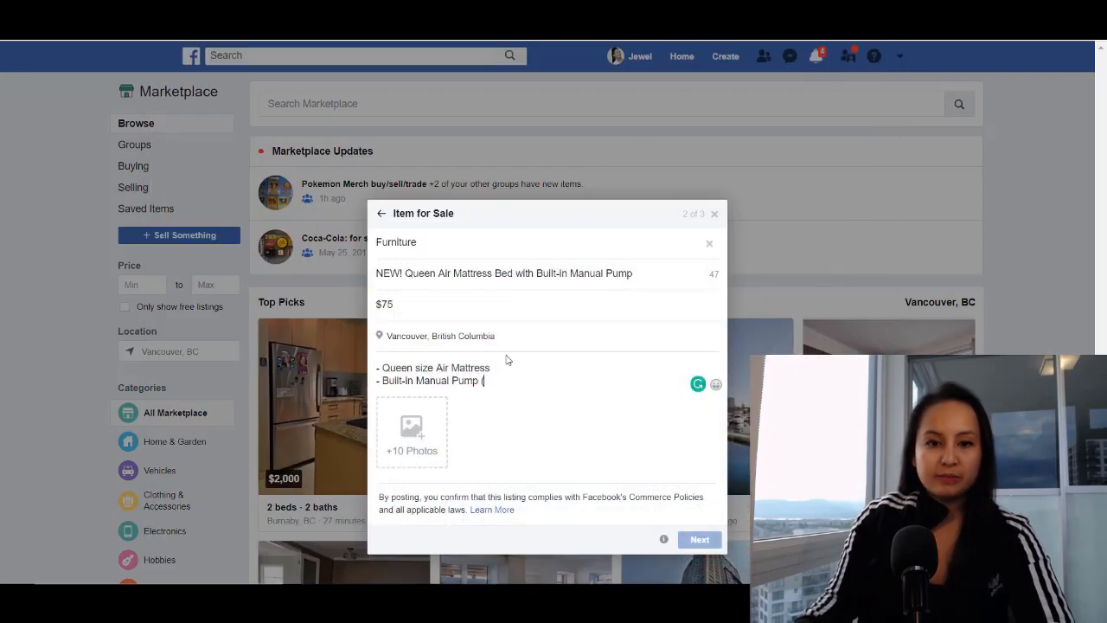
Step: Add bullets: inflates in approximately 5-7 minutes, easily inflate by hand or foot, includes repair patch
{"action": "type", "text": "(inflates"}
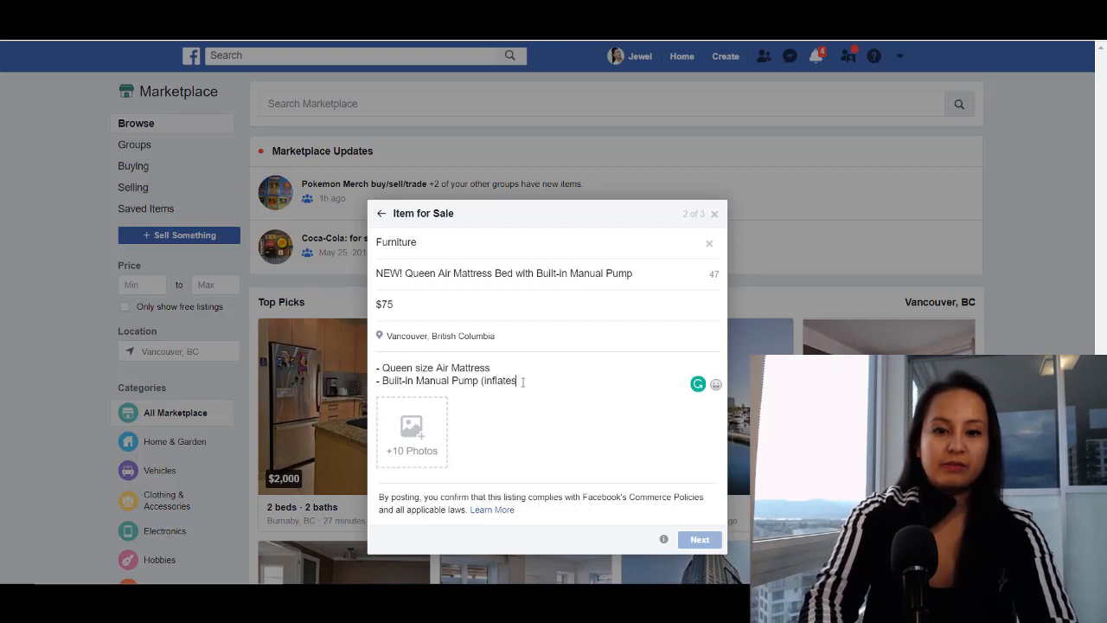
{"action": "type", "text": "in appro"}
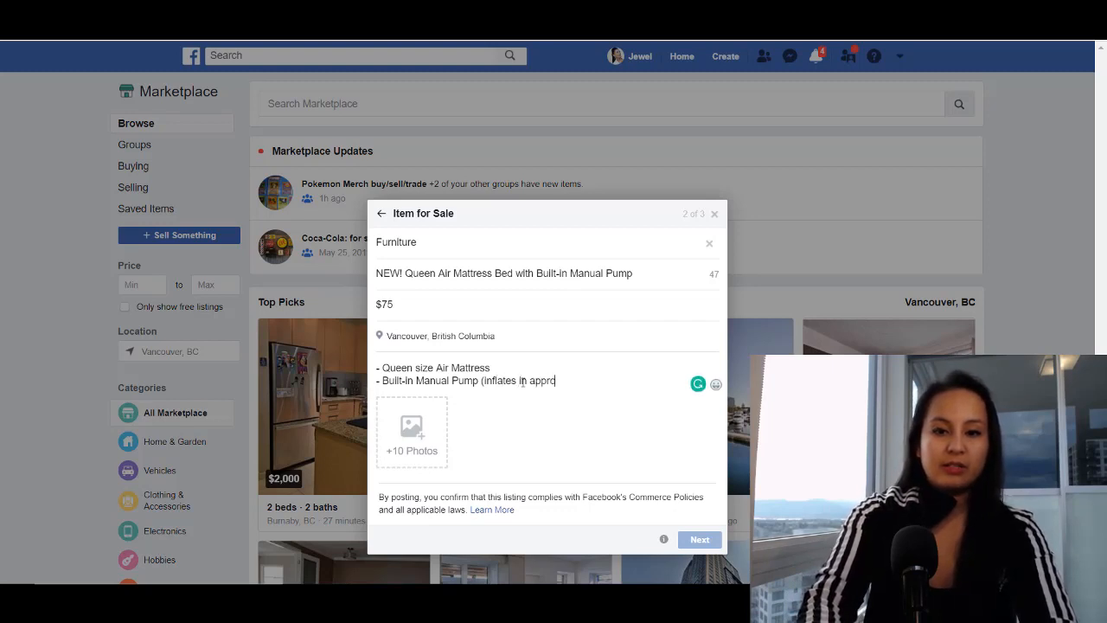
{"action": "type", "text": "ximately"}
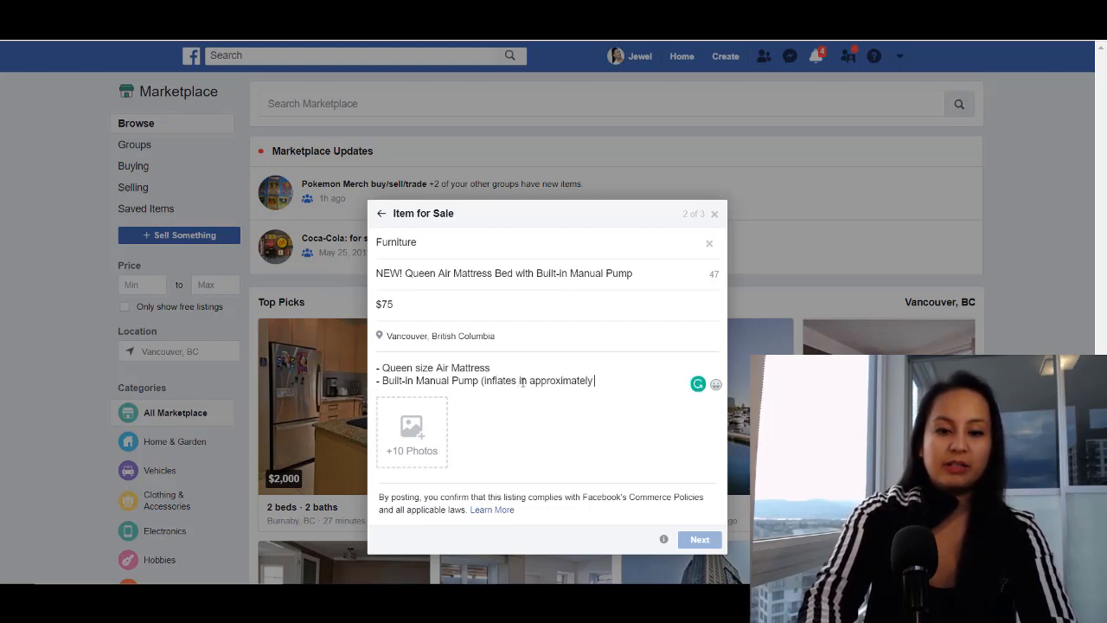
{"action": "type", "text": "5"}
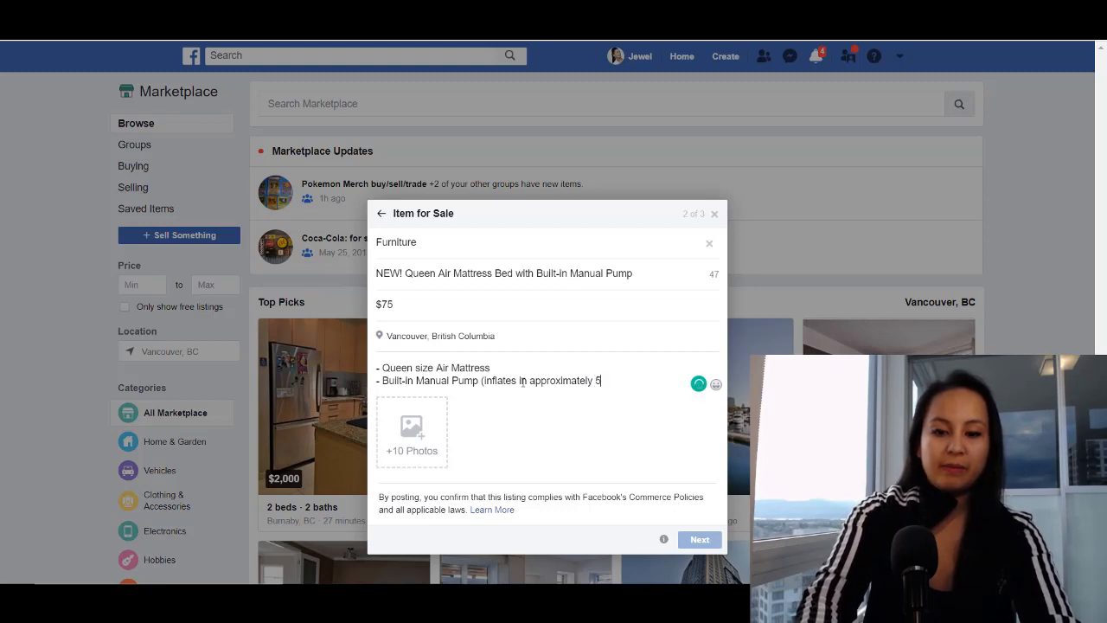
{"action": "type", "text": "-7 minutes"}
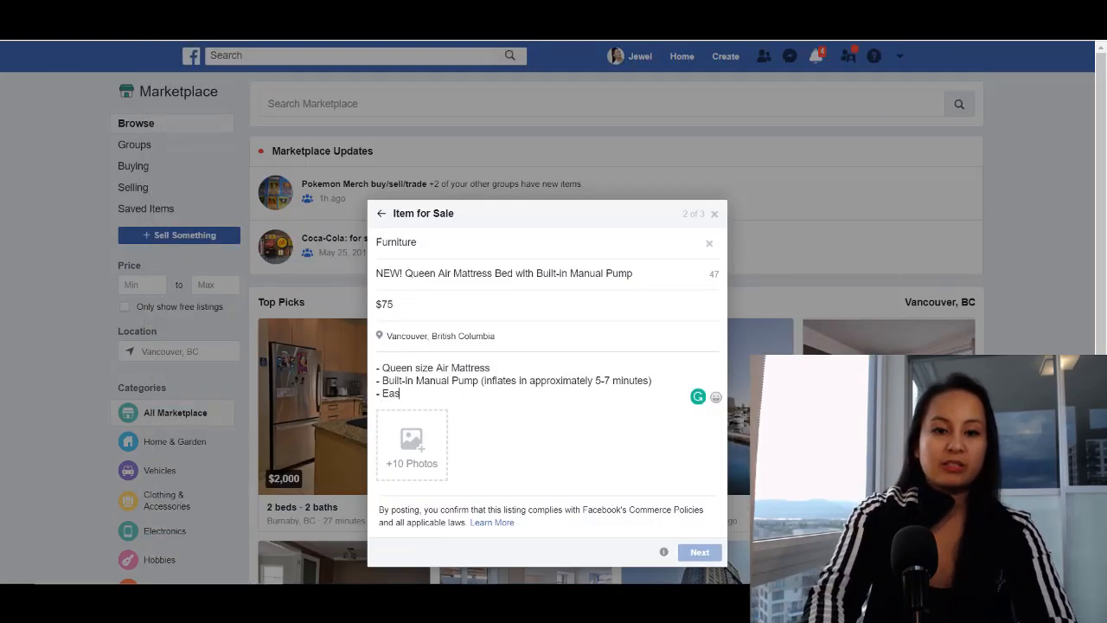
{"action": "type", "text": "ily inflate by hand"}
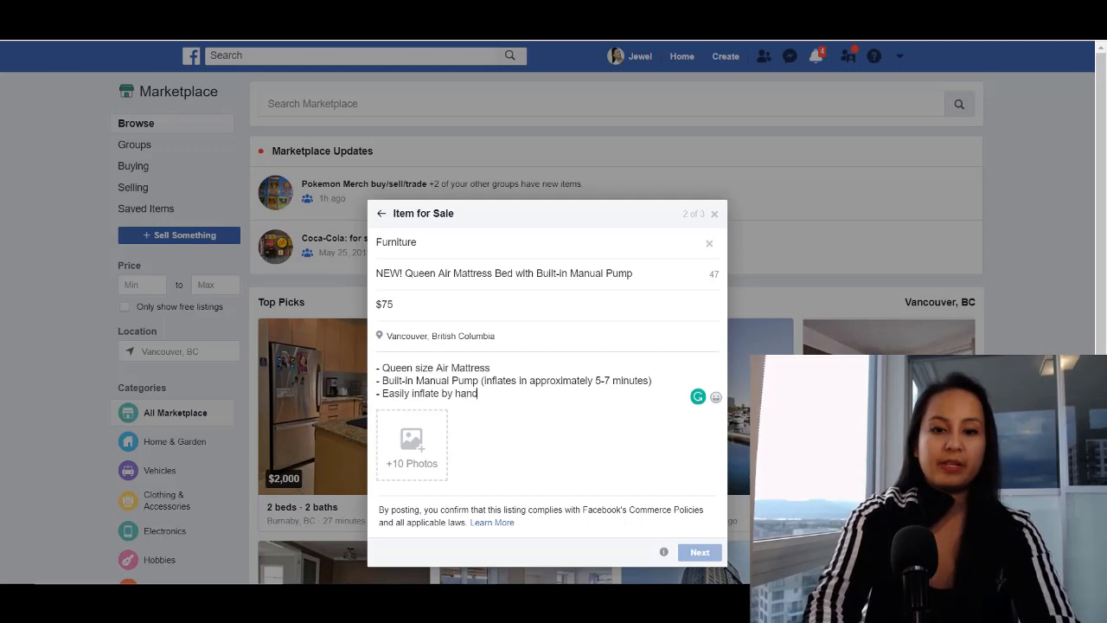
{"action": "type", "text": "or foot"}
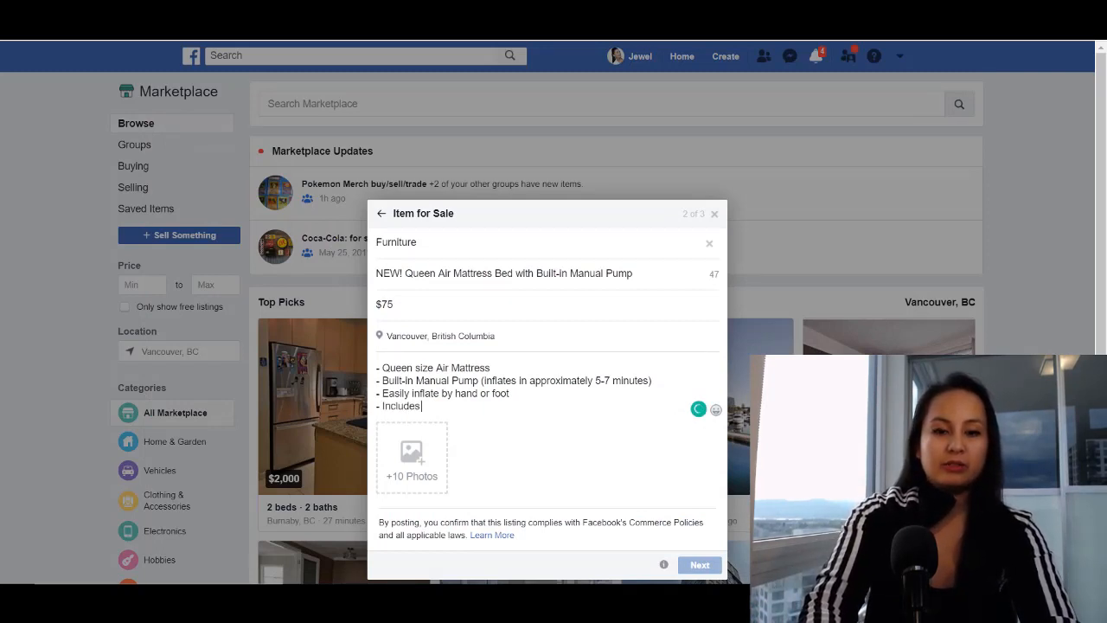
{"action": "type", "text": "repair pat"}
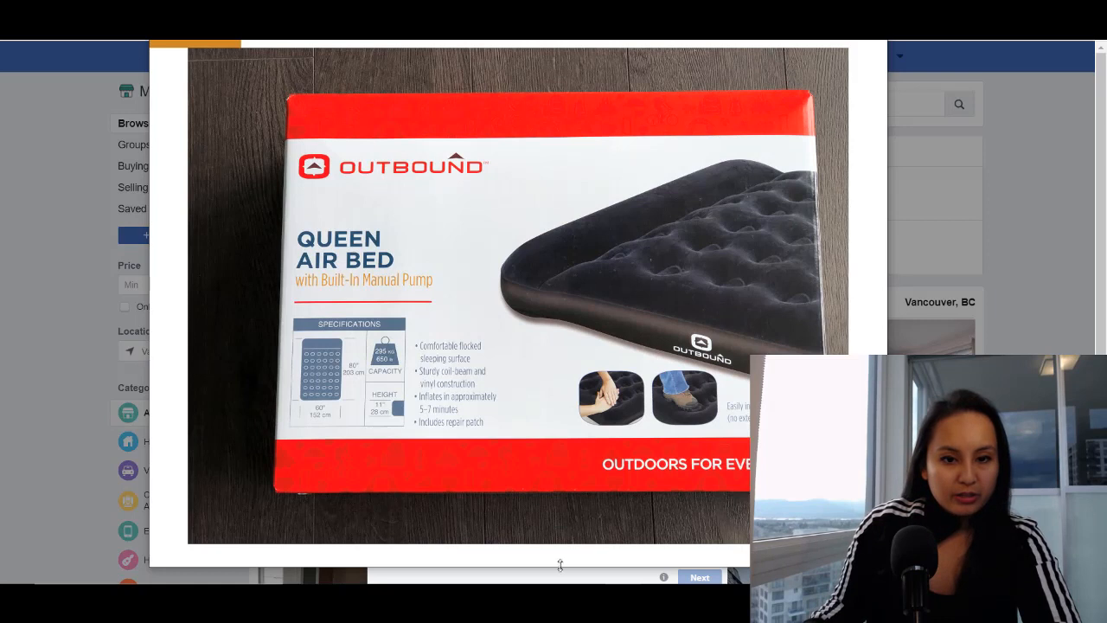
{"action": "mouse_move", "coordinate": [345, 398]}
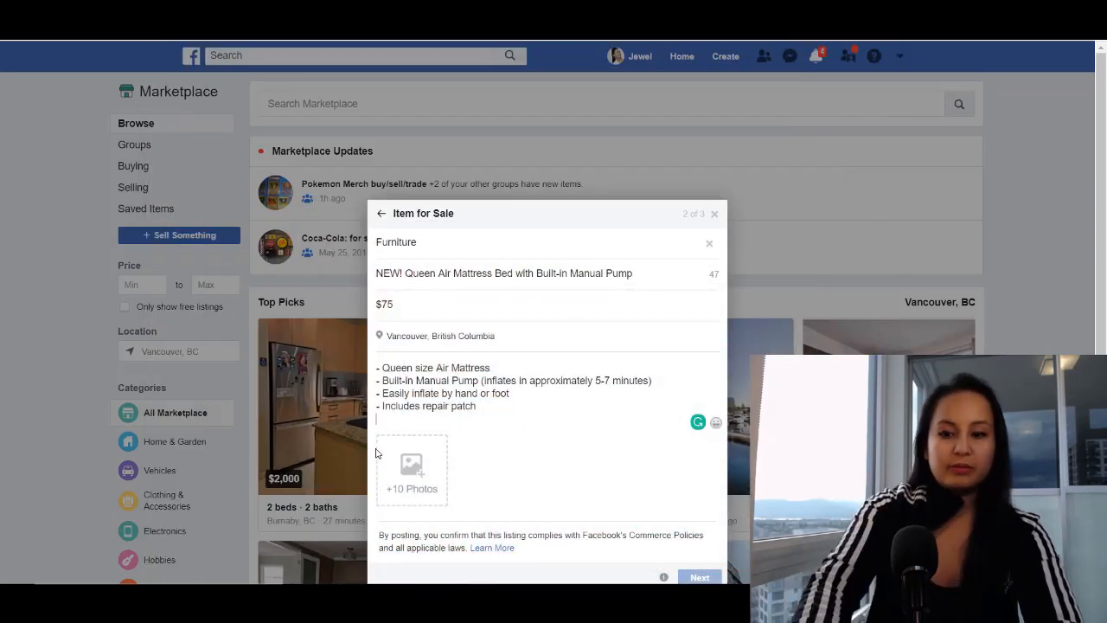
Step: Add bullets '- Dimensions: 80 inches x 60 inches' and '- Capacity: 650lbs'
{"action": "type", "text": "- Dimens"}
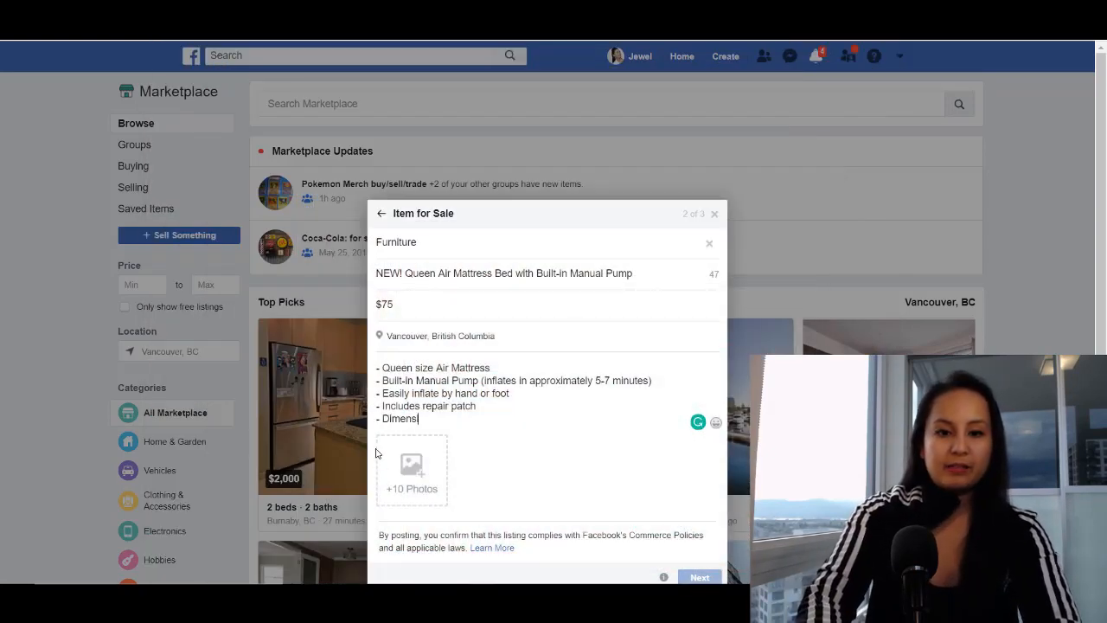
{"action": "type", "text": "ions: 80 inches"}
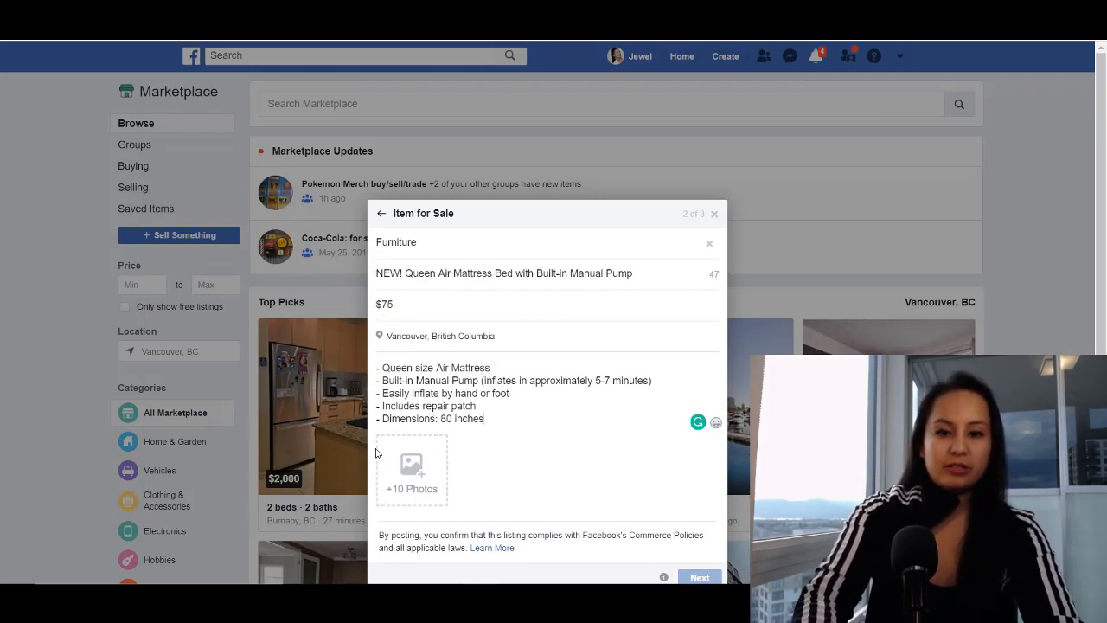
{"action": "type", "text": "x 60 inches"}
{"action": "type", "text": "- Capacity: 650lbs"}
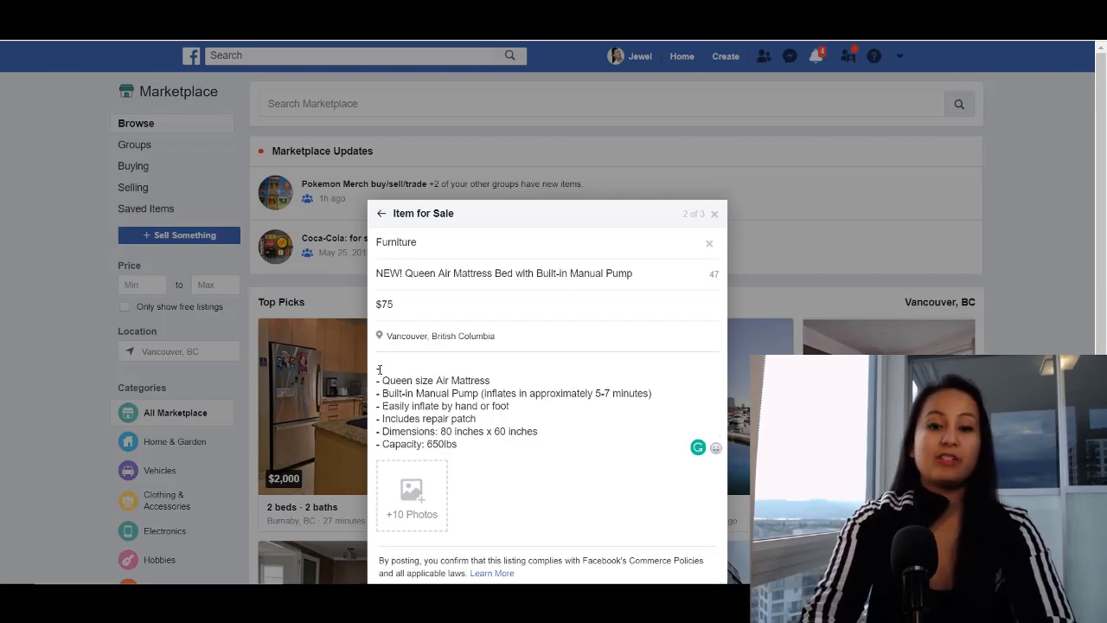
Step: Insert '- Brand New, unopened' as the first description bullet
{"action": "type", "text": "Brand"}
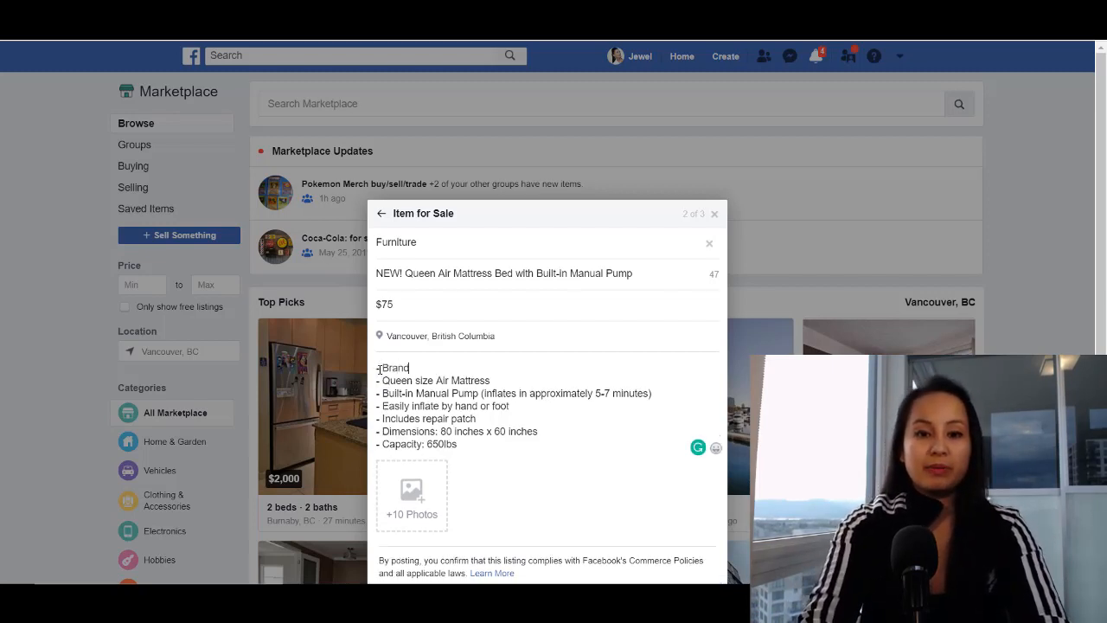
{"action": "type", "text": "New, un"}
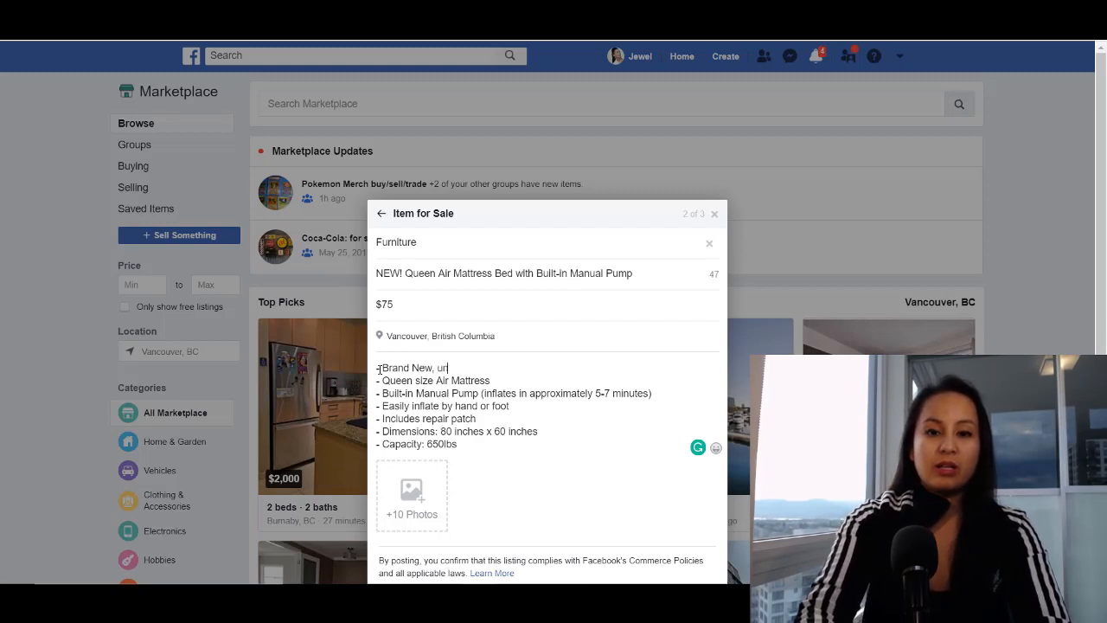
{"action": "type", "text": "nopened"}
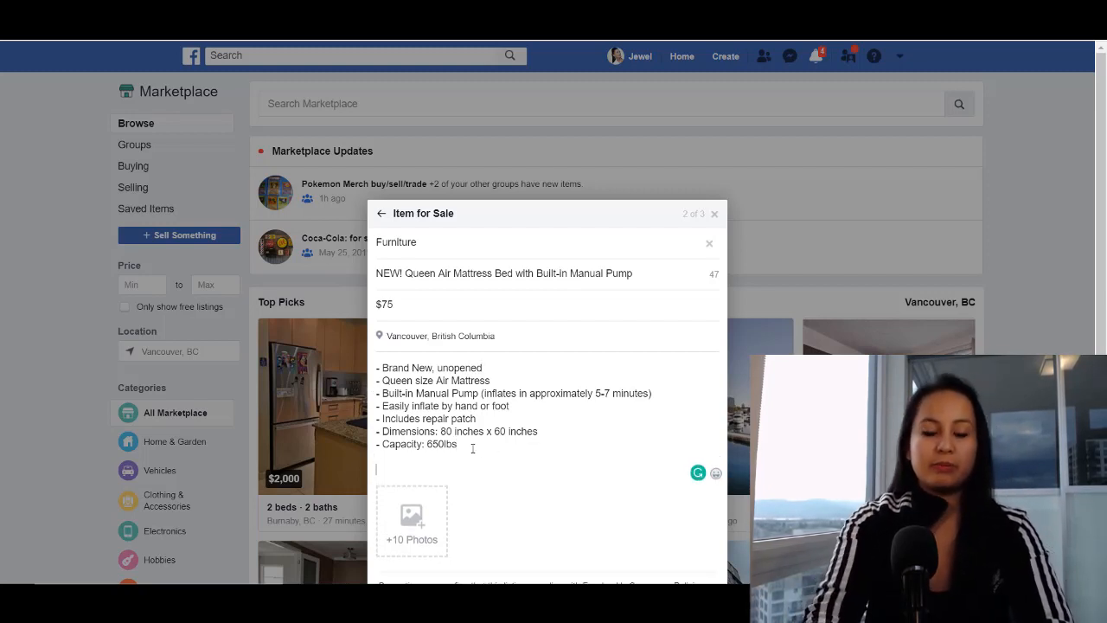
Step: Add 'Makes a great gift or use it for yourself!' below the bullets
{"action": "type", "text": "Makes"}
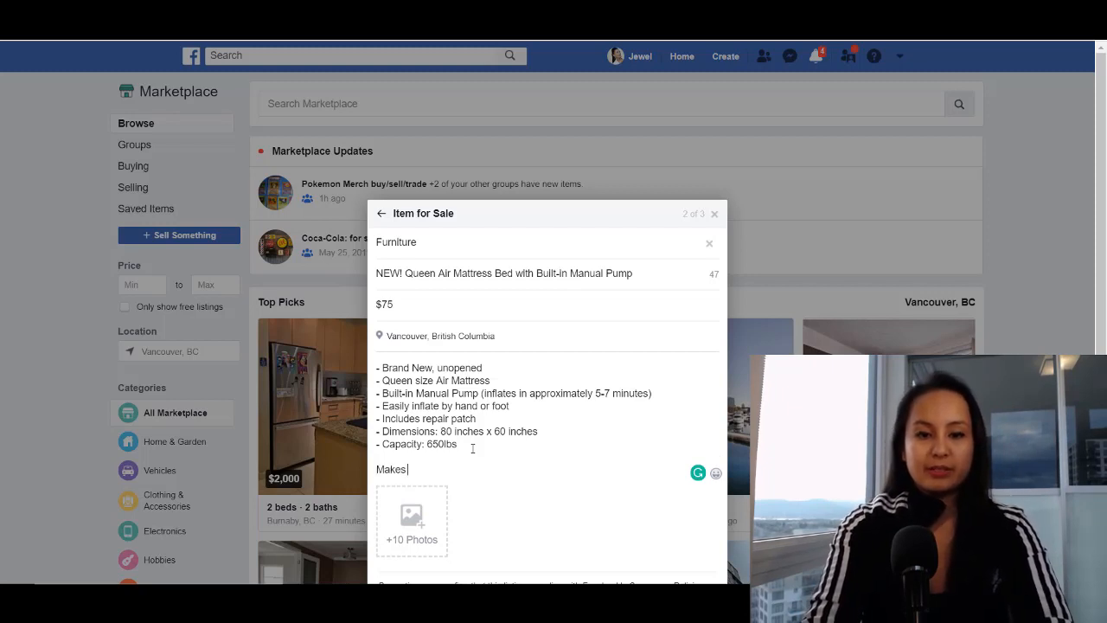
{"action": "type", "text": "a great"}
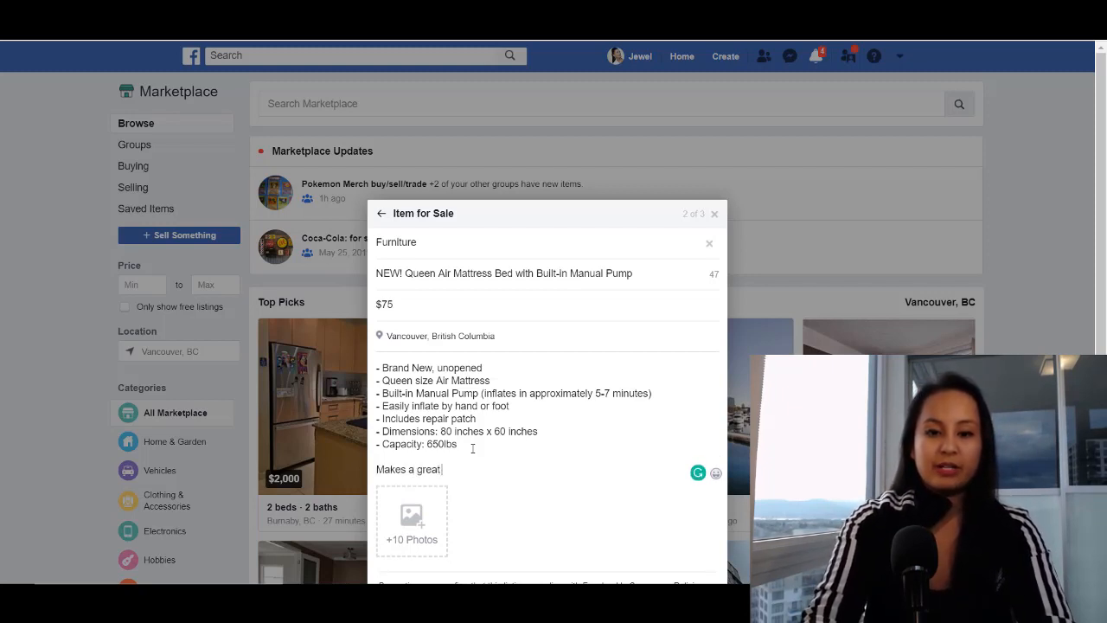
{"action": "type", "text": "gift"}
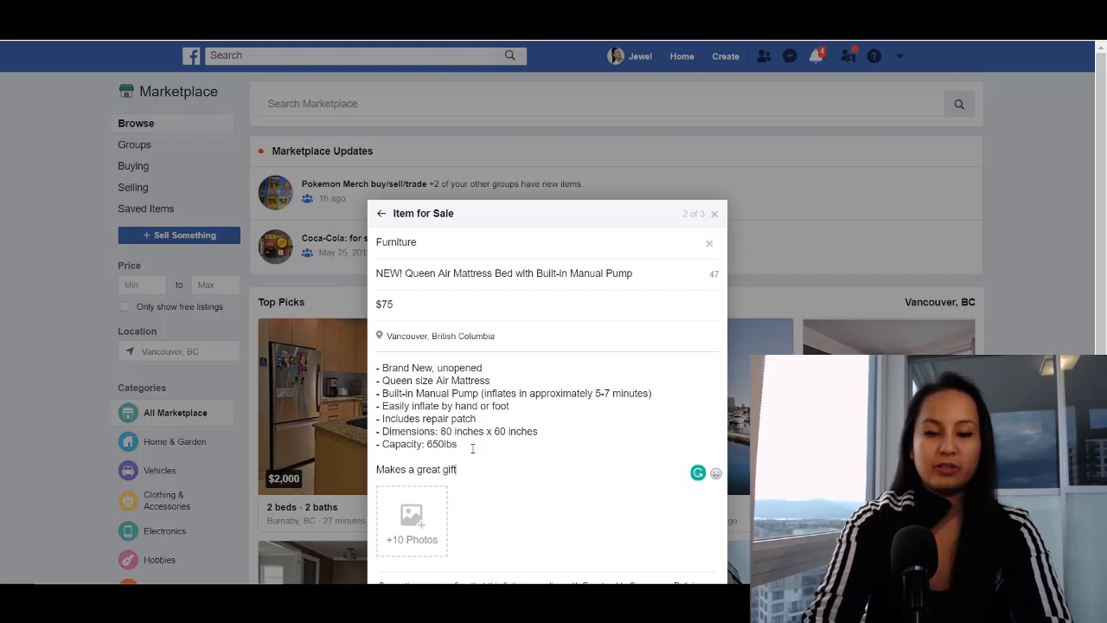
{"action": "type", "text": "or use"}
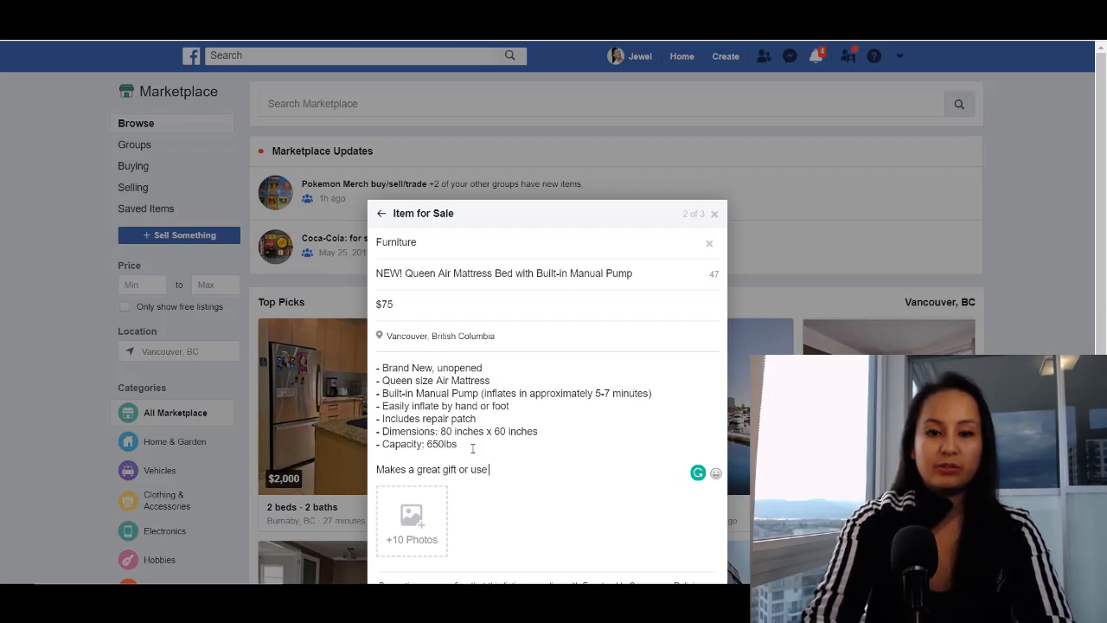
{"action": "type", "text": "it for yourself!"}
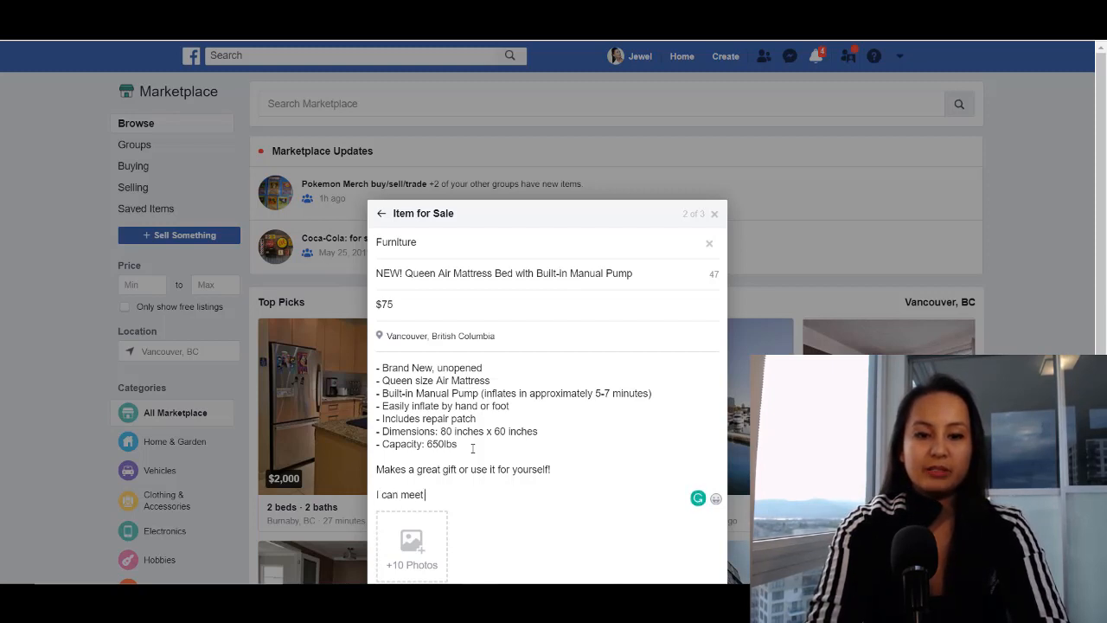
Step: Type the meetup line (Downtown Vancouver, Richmond, Burnaby) and closing notes into the description
{"action": "type", "text": "in Downtown"}
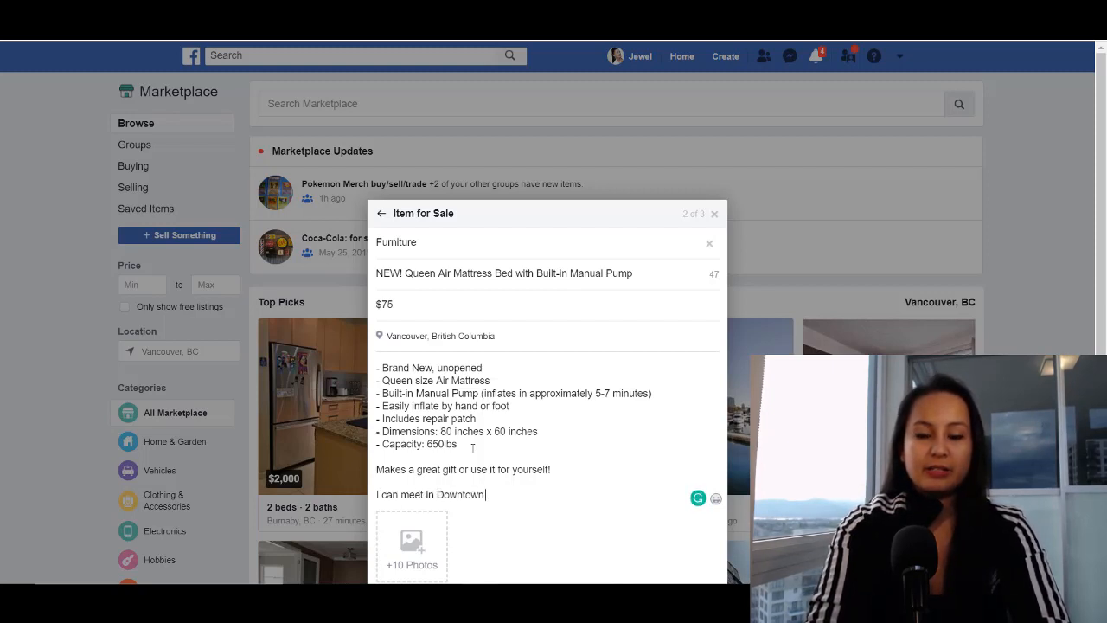
{"action": "type", "text": "Vancouver, R"}
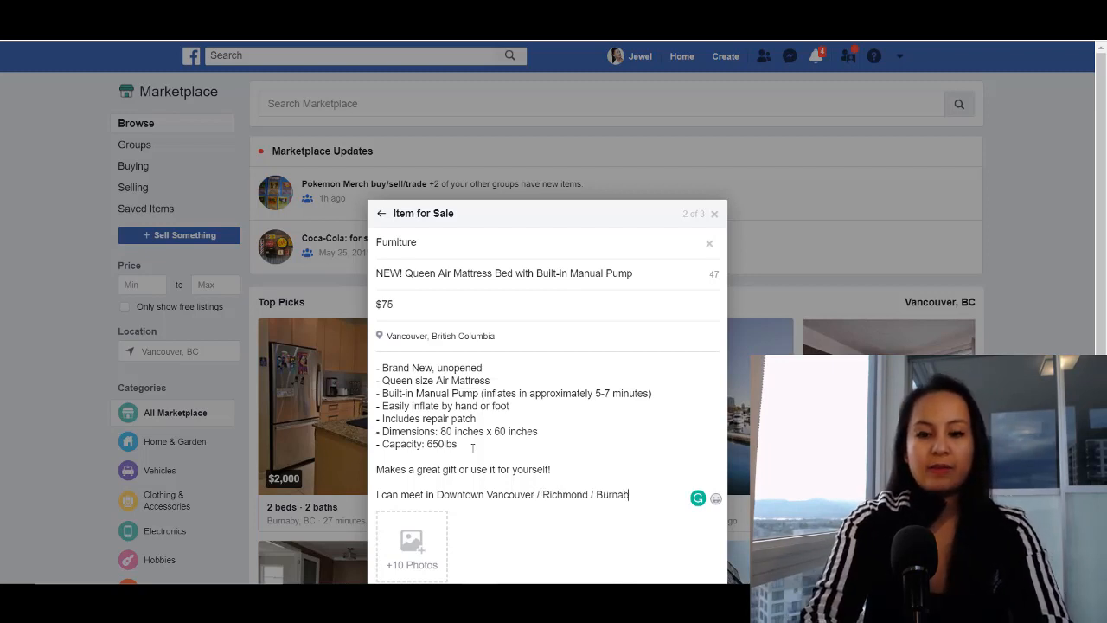
{"action": "type", "text": "(depends on where"}
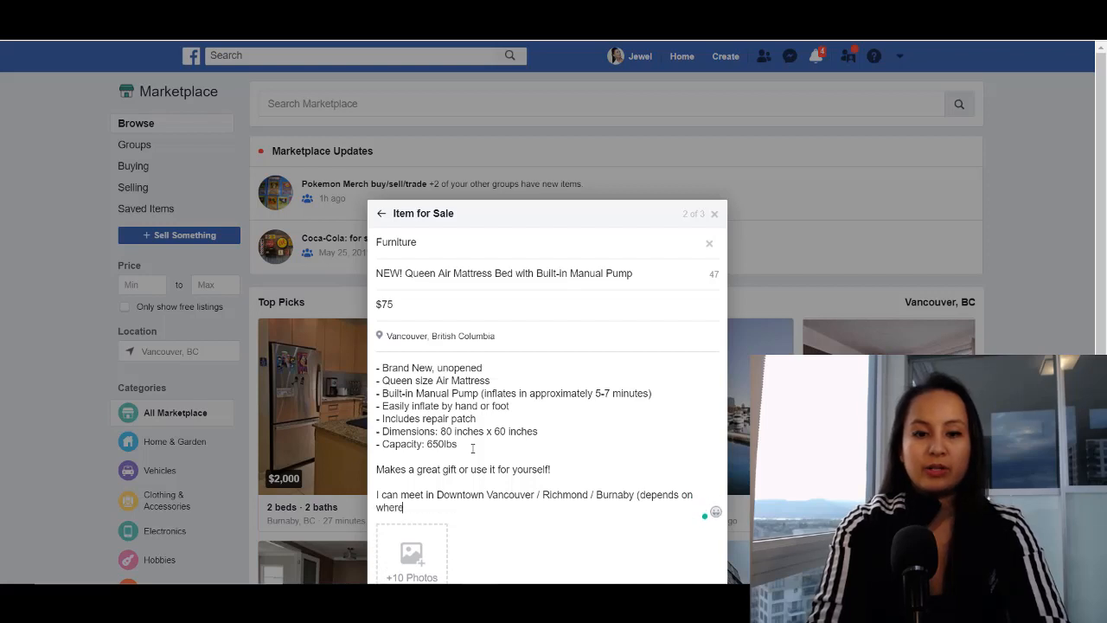
{"action": "type", "text": "I am during the week). Serious inquiries only. Thanks"}
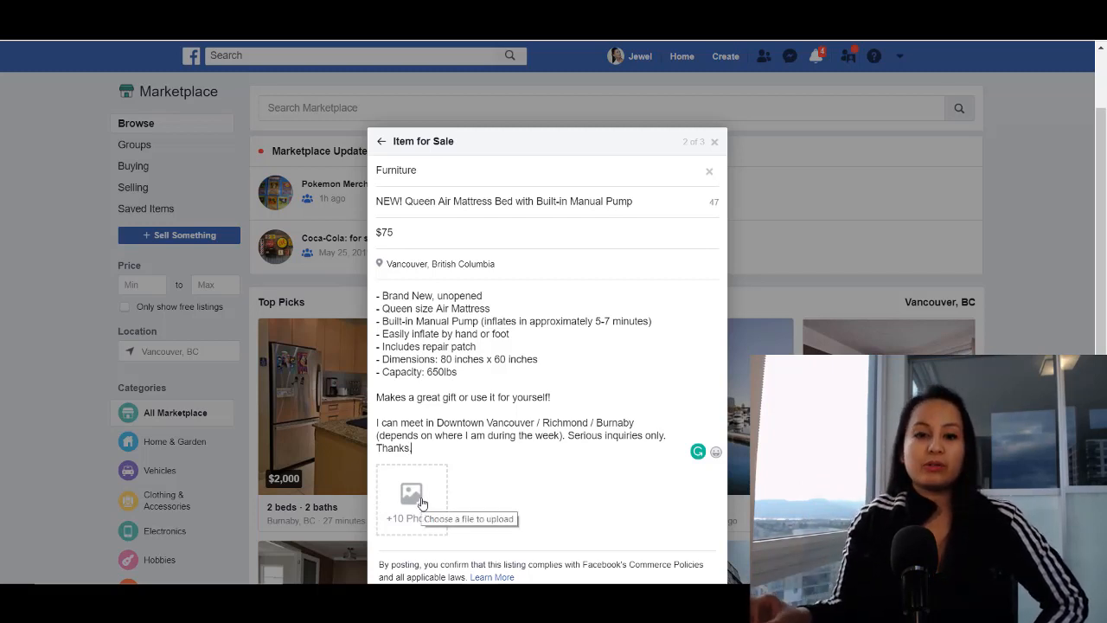
{"action": "mouse_move", "coordinate": [469, 485]}
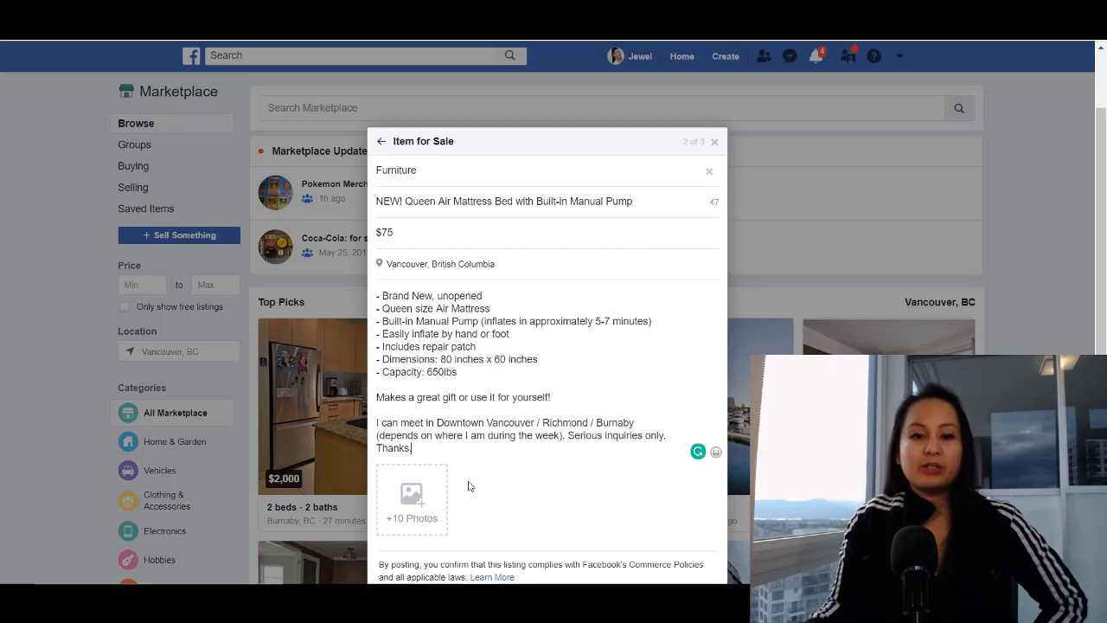
{"action": "mouse_move", "coordinate": [412, 497]}
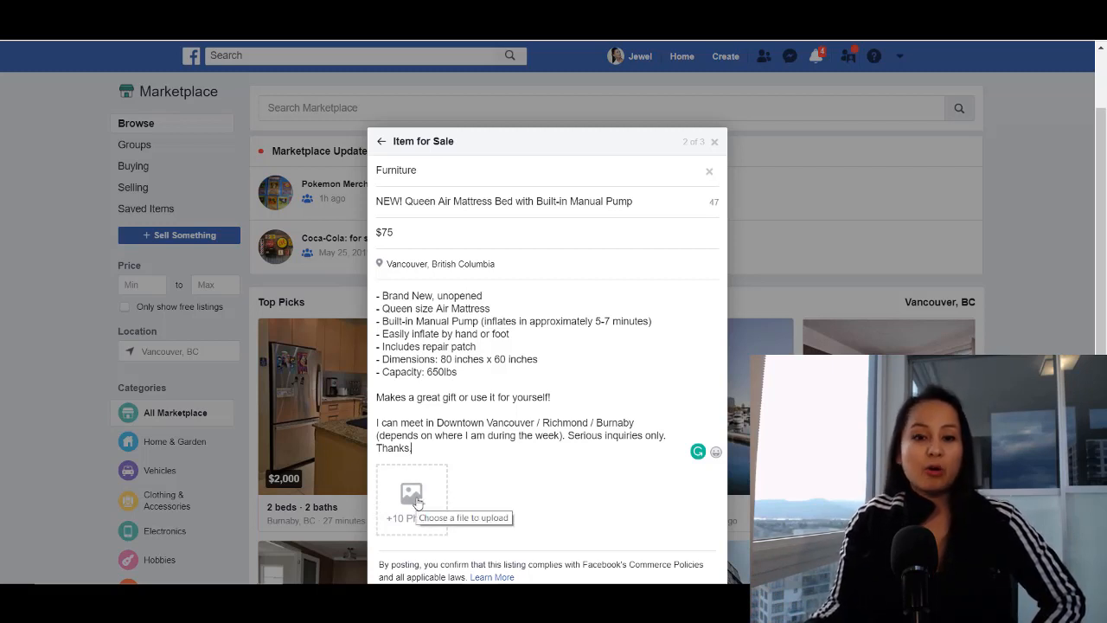
{"action": "mouse_move", "coordinate": [454, 505]}
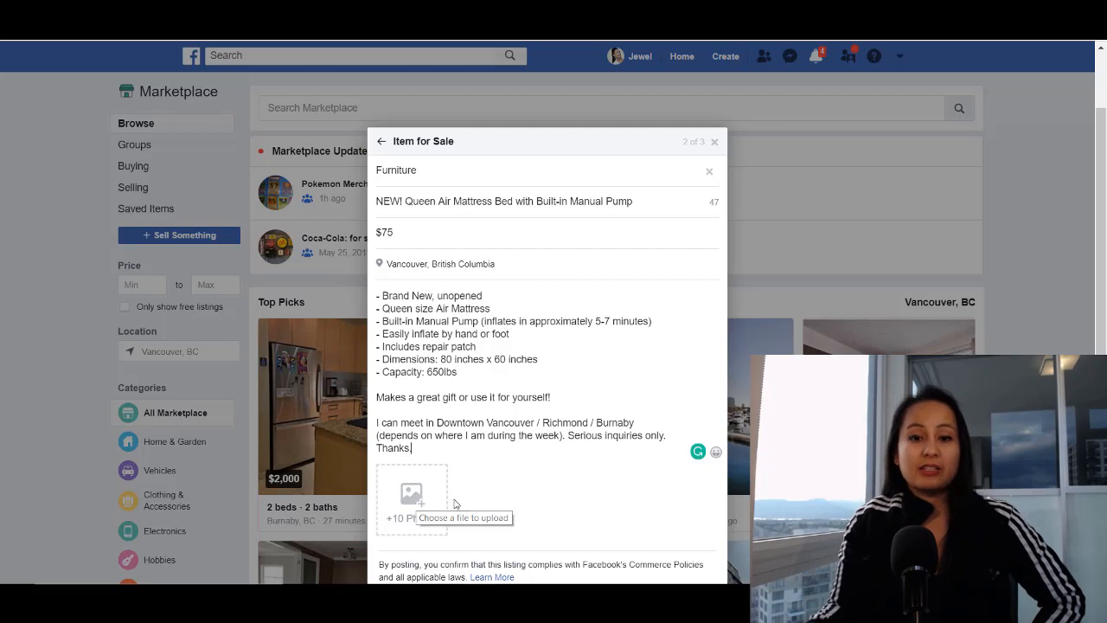
{"action": "mouse_move", "coordinate": [484, 515]}
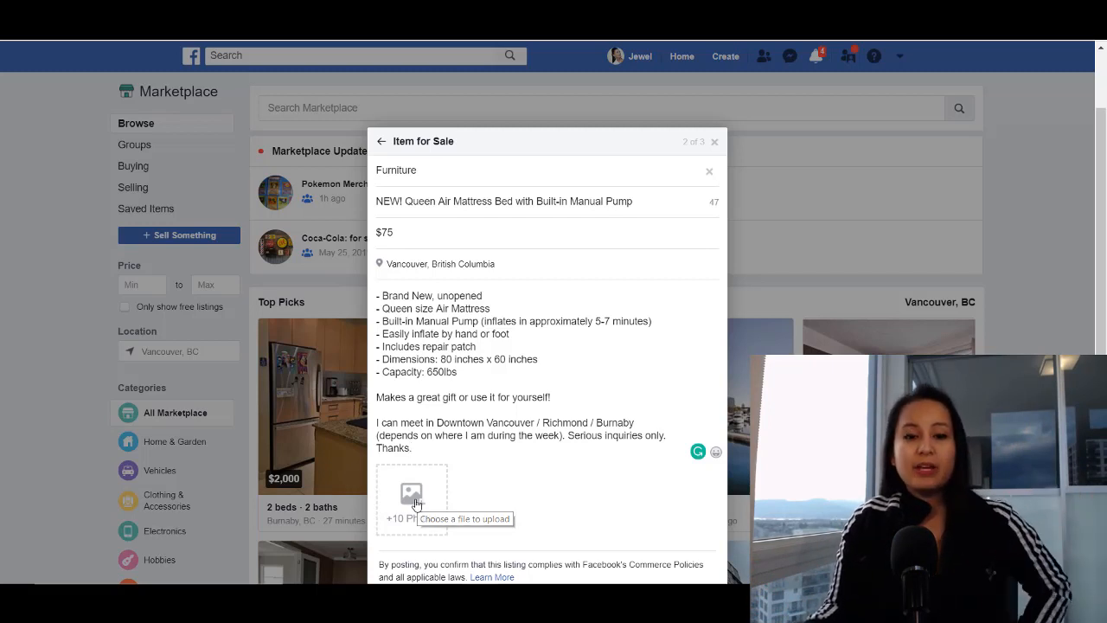
Step: Upload the boxed air bed photo as the listing's first image
{"action": "left_click", "coordinate": [412, 493]}
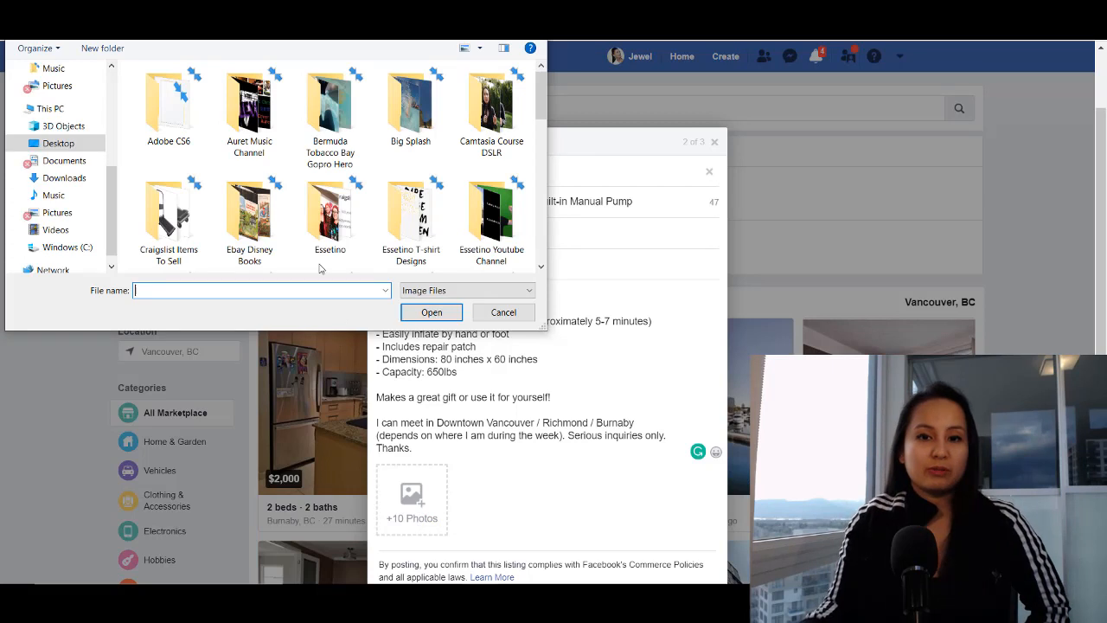
{"action": "left_click", "coordinate": [504, 312]}
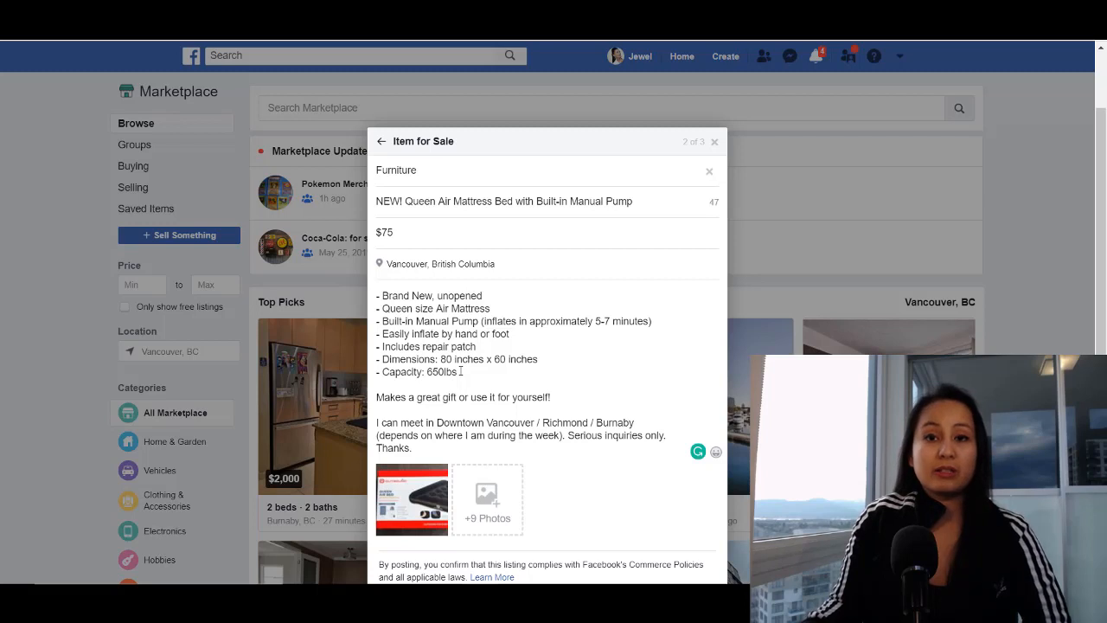
{"action": "mouse_move", "coordinate": [415, 402]}
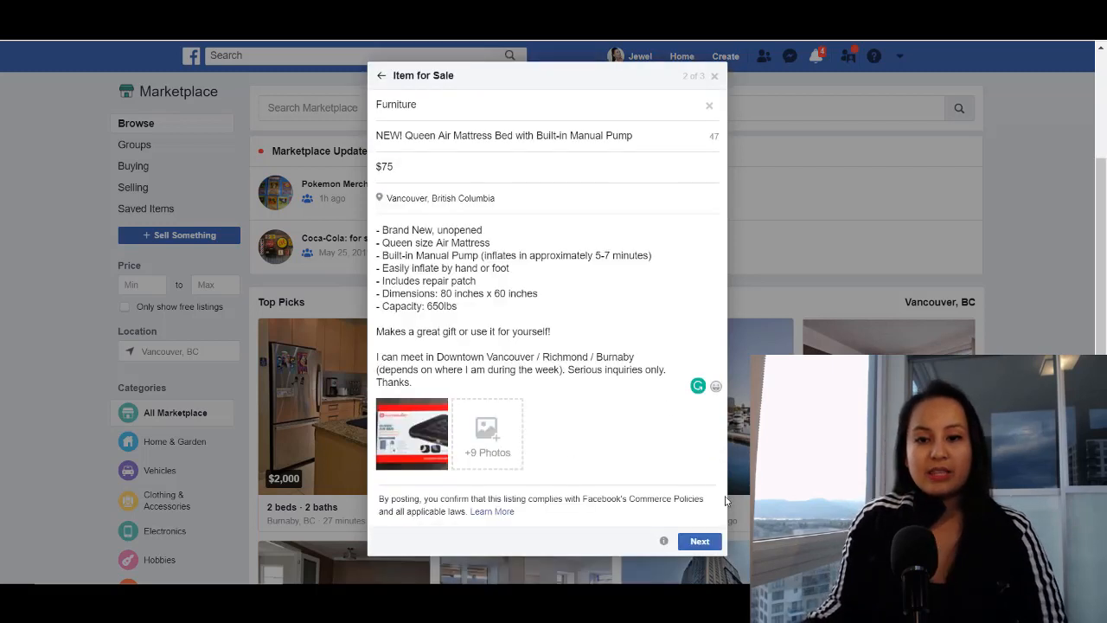
Step: Advance to the Select Audience step with Marketplace checked
{"action": "left_click", "coordinate": [699, 541]}
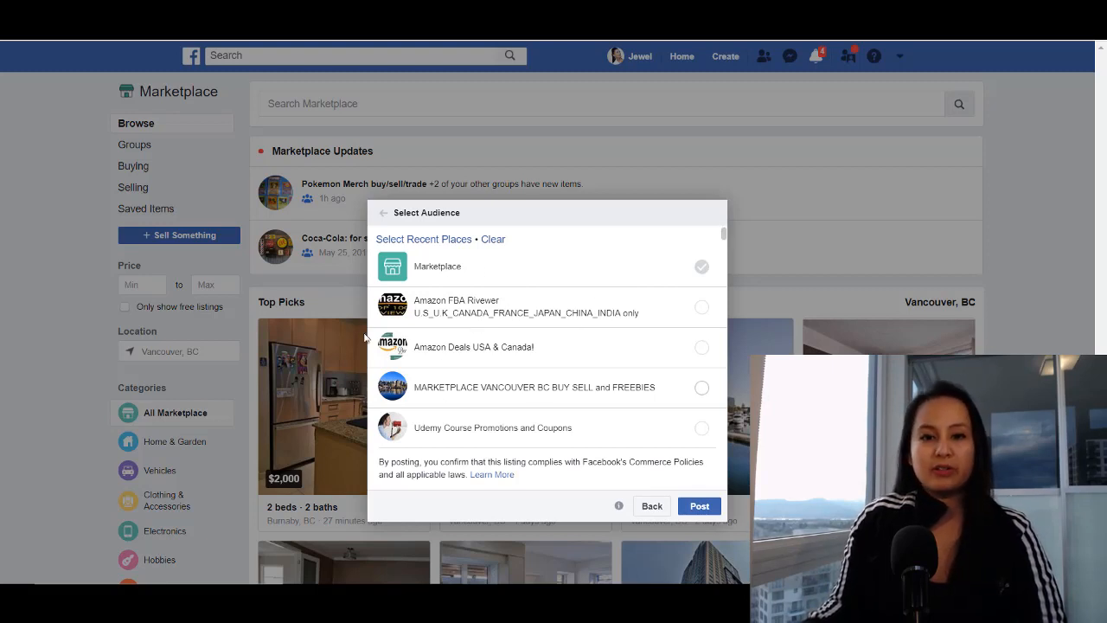
{"action": "mouse_move", "coordinate": [742, 262]}
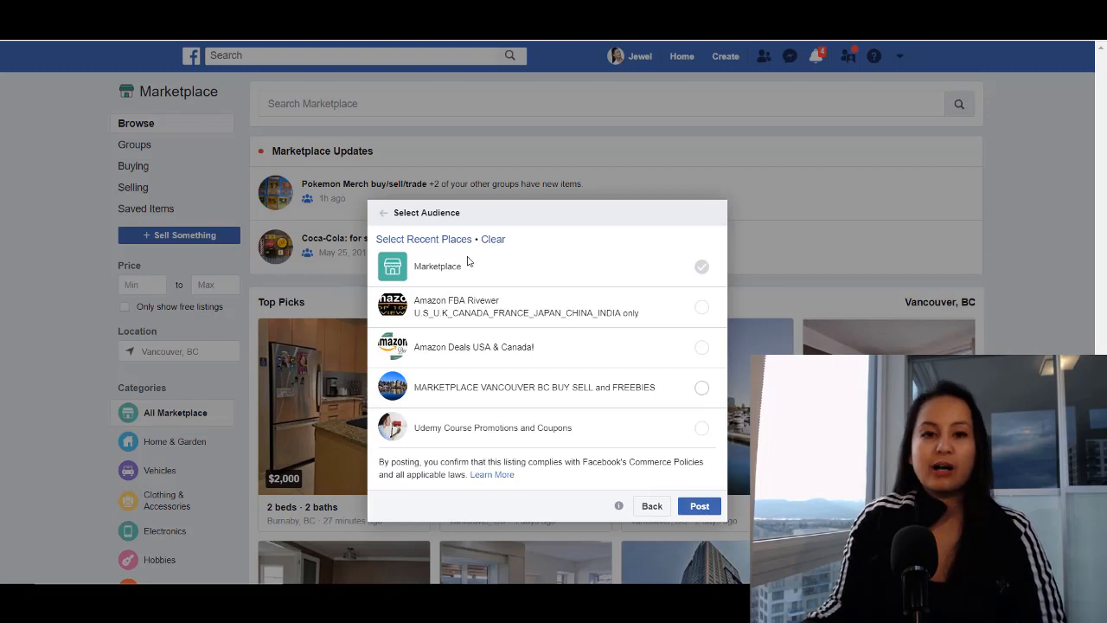
{"action": "mouse_move", "coordinate": [674, 276]}
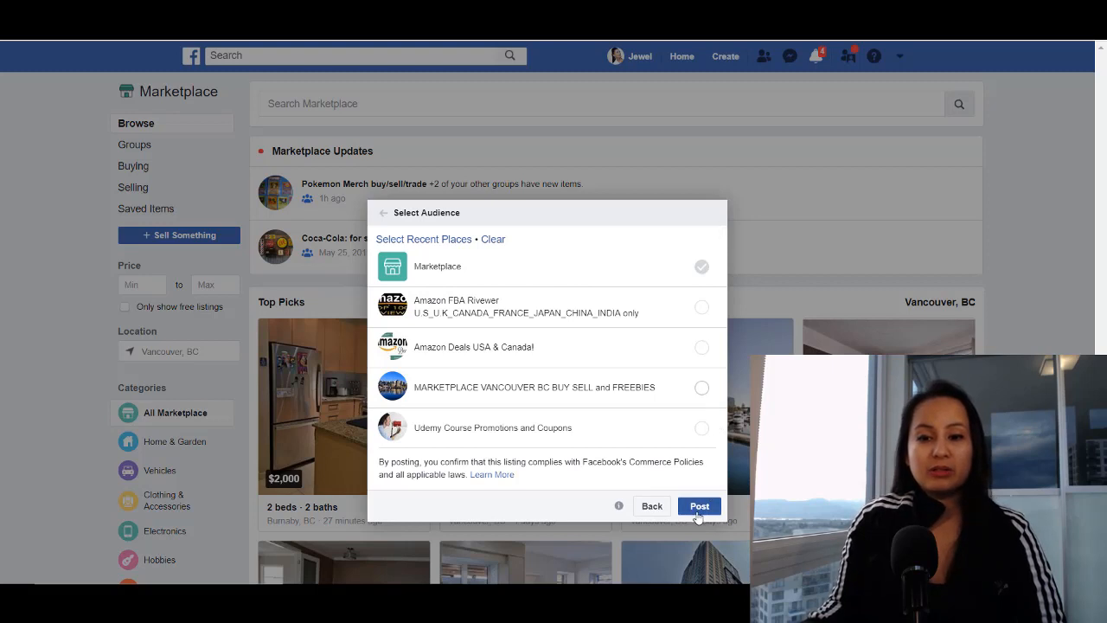
Step: Post the $75 air mattress listing to Marketplace
{"action": "left_click", "coordinate": [698, 506]}
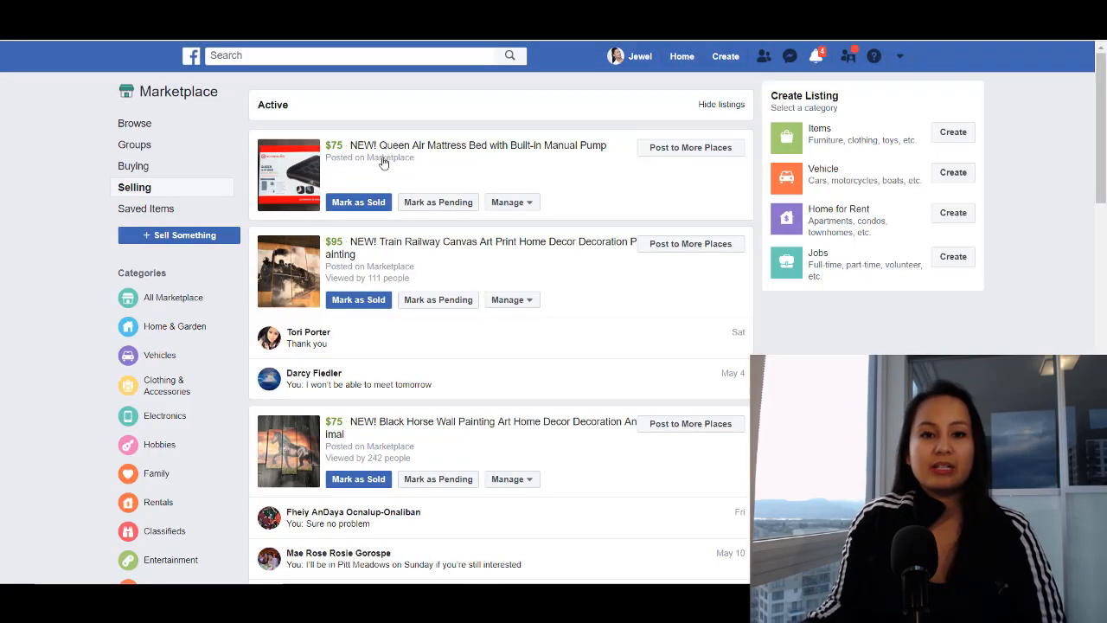
{"action": "mouse_move", "coordinate": [394, 172]}
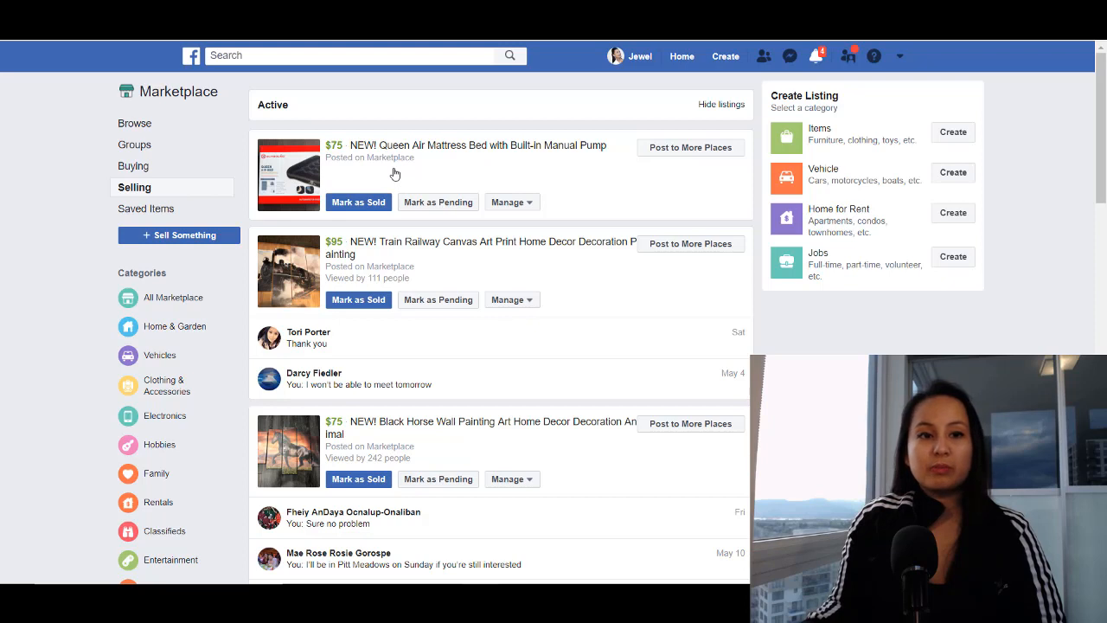
{"action": "mouse_move", "coordinate": [388, 199]}
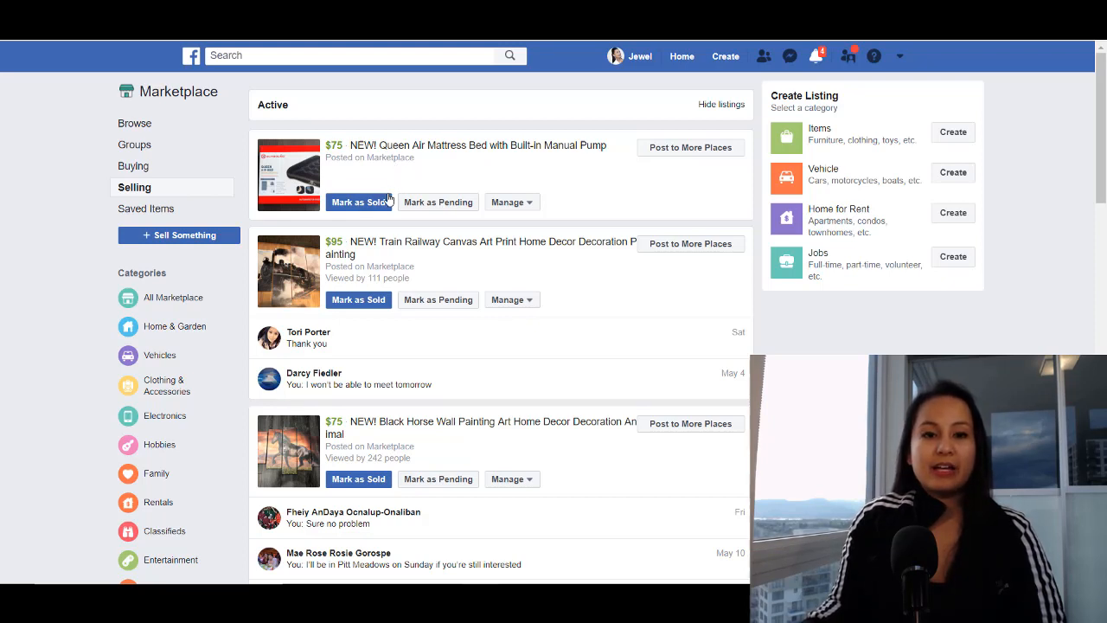
{"action": "mouse_move", "coordinate": [343, 284]}
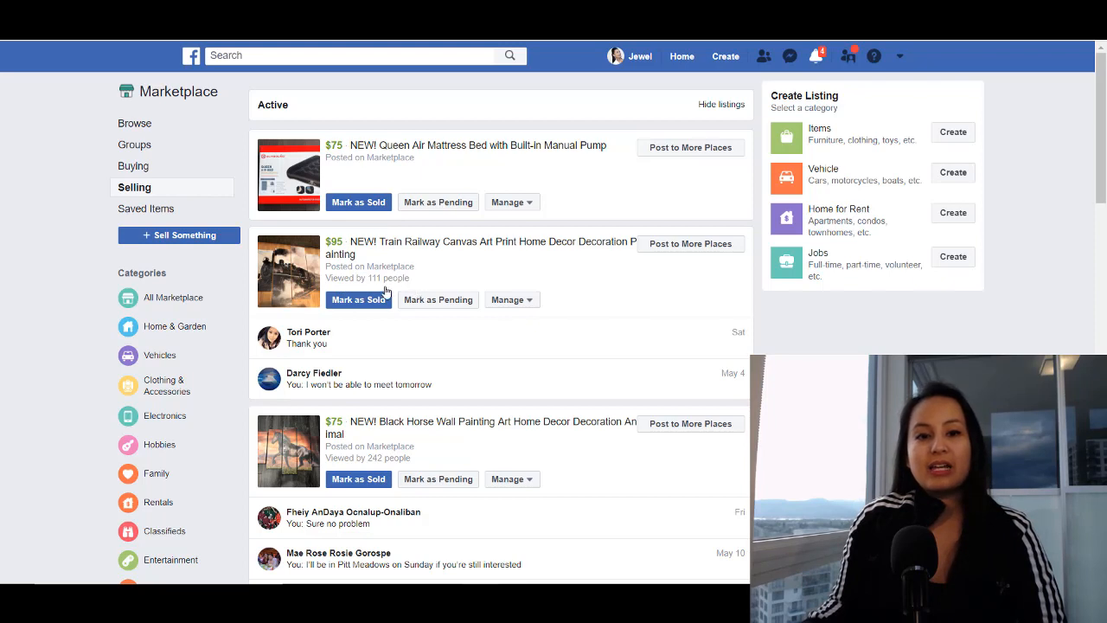
{"action": "mouse_move", "coordinate": [378, 280]}
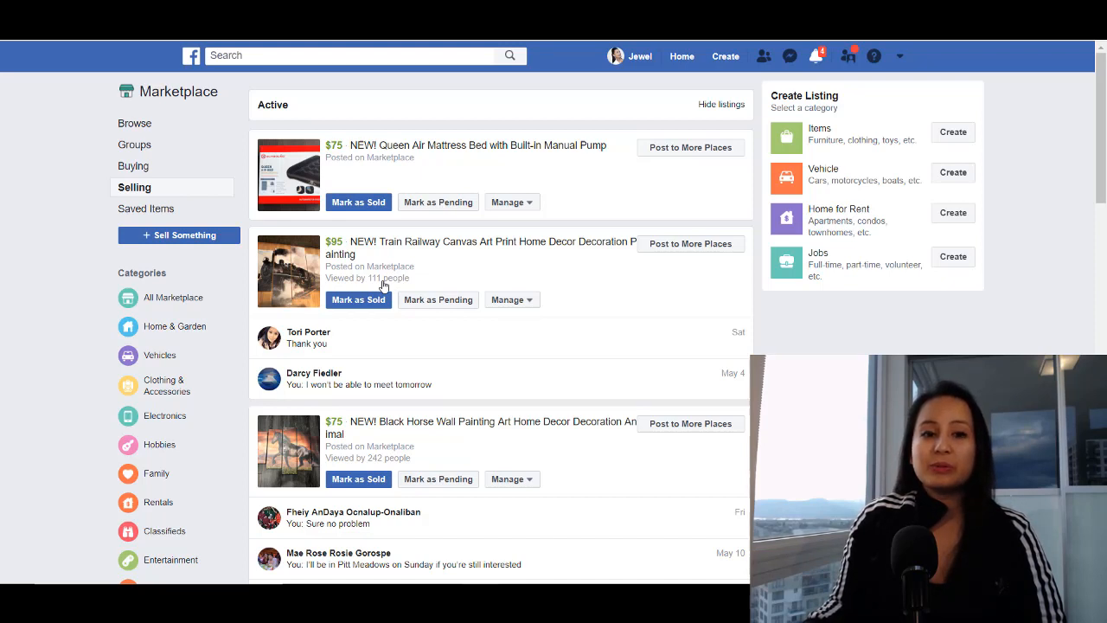
{"action": "mouse_move", "coordinate": [367, 325]}
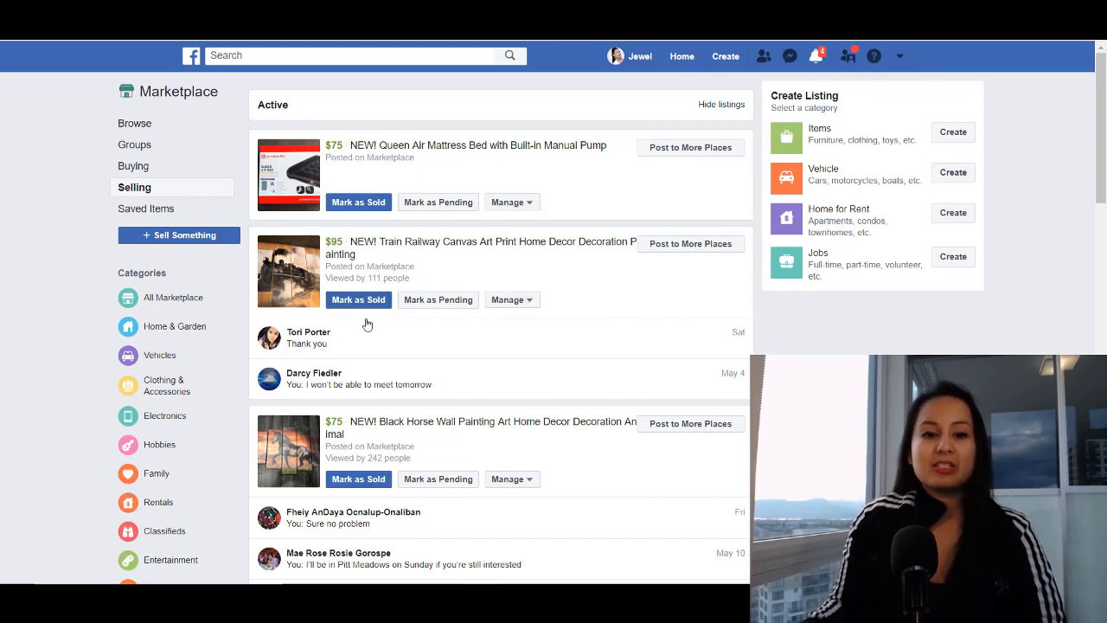
{"action": "mouse_move", "coordinate": [339, 265]}
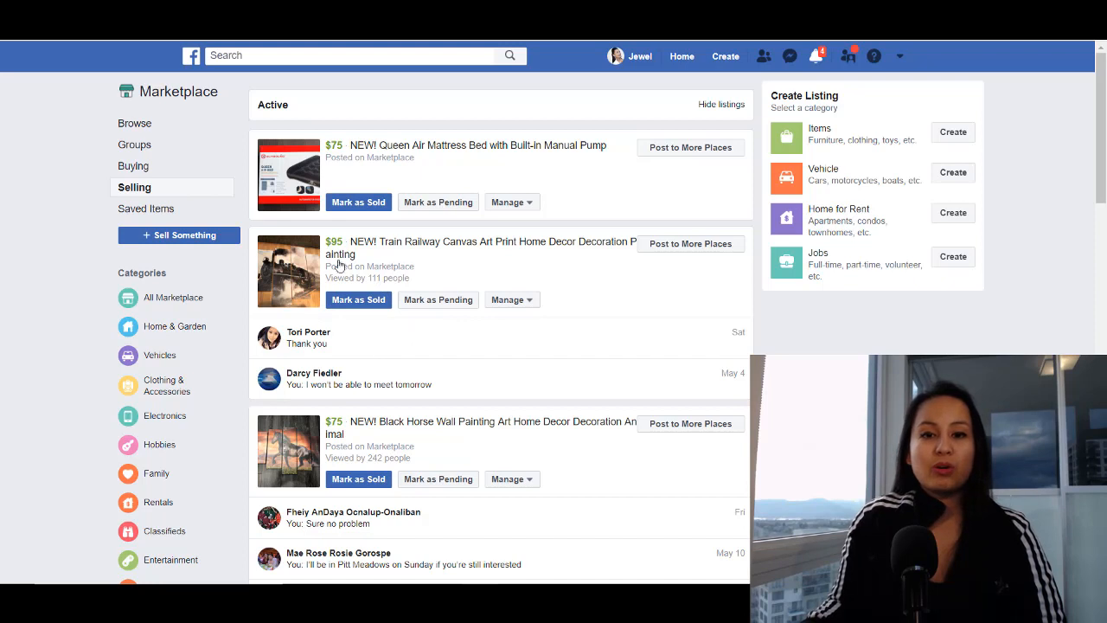
{"action": "mouse_move", "coordinate": [313, 353]}
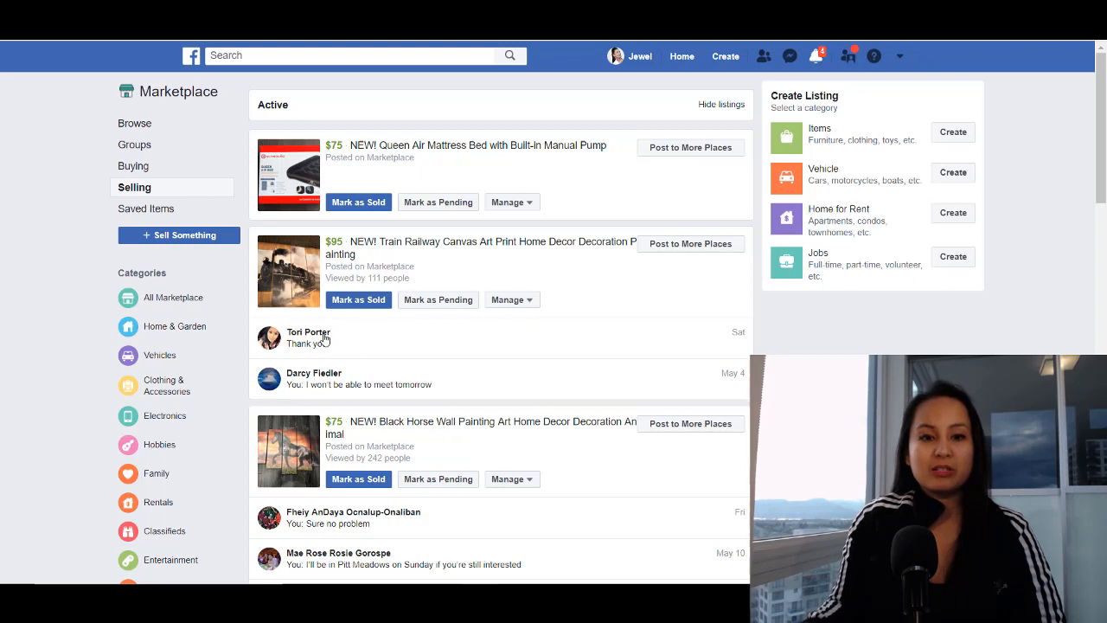
{"action": "mouse_move", "coordinate": [681, 57]}
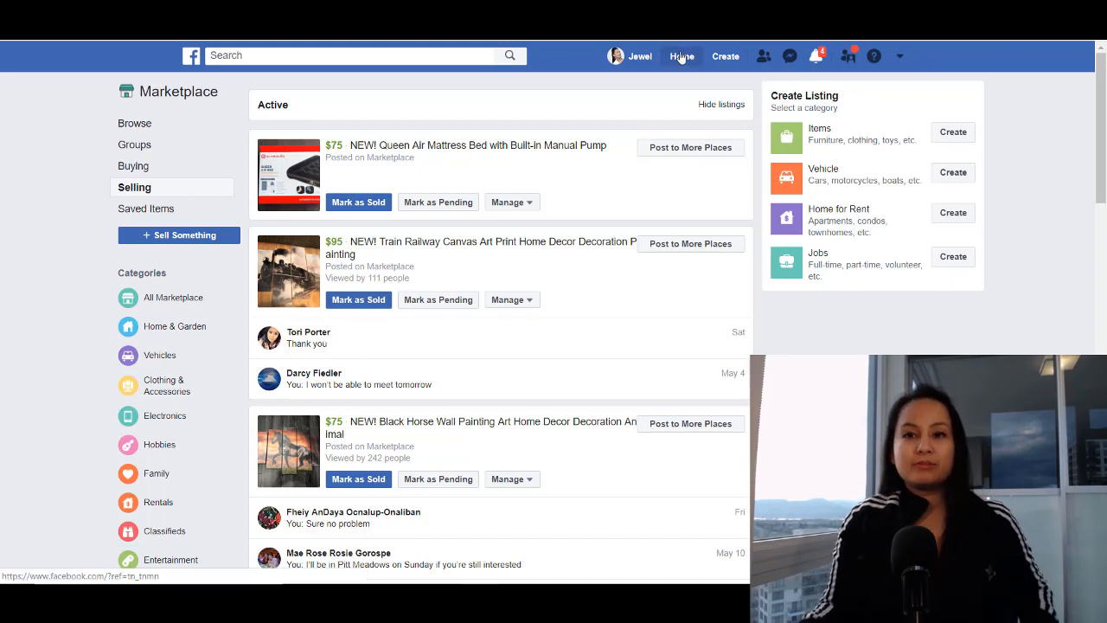
{"action": "left_click", "coordinate": [682, 55]}
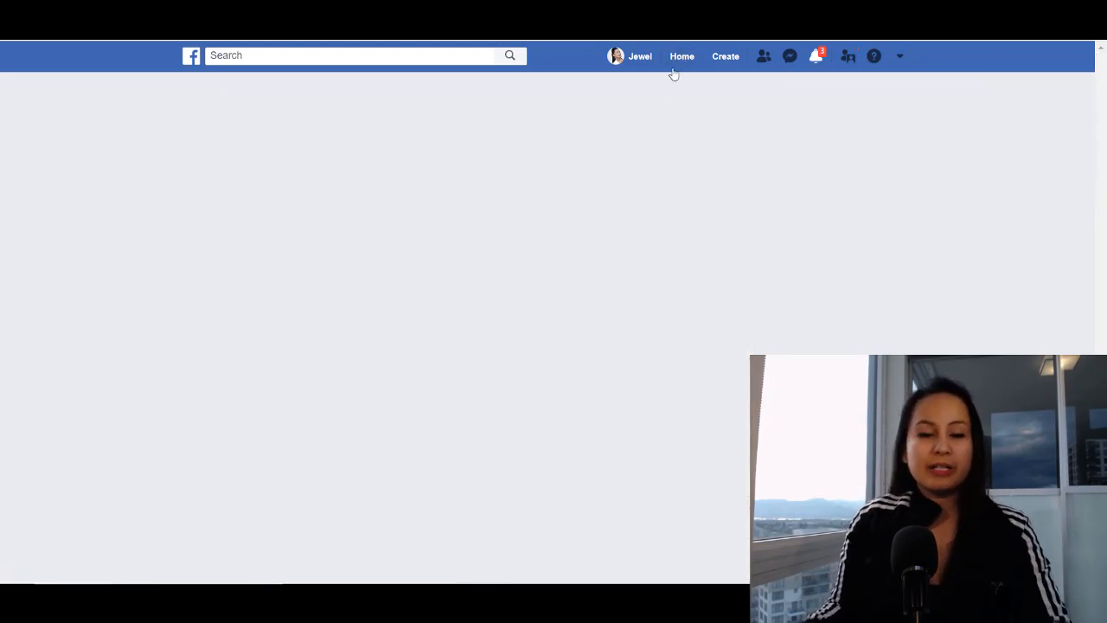
{"action": "left_click", "coordinate": [681, 56]}
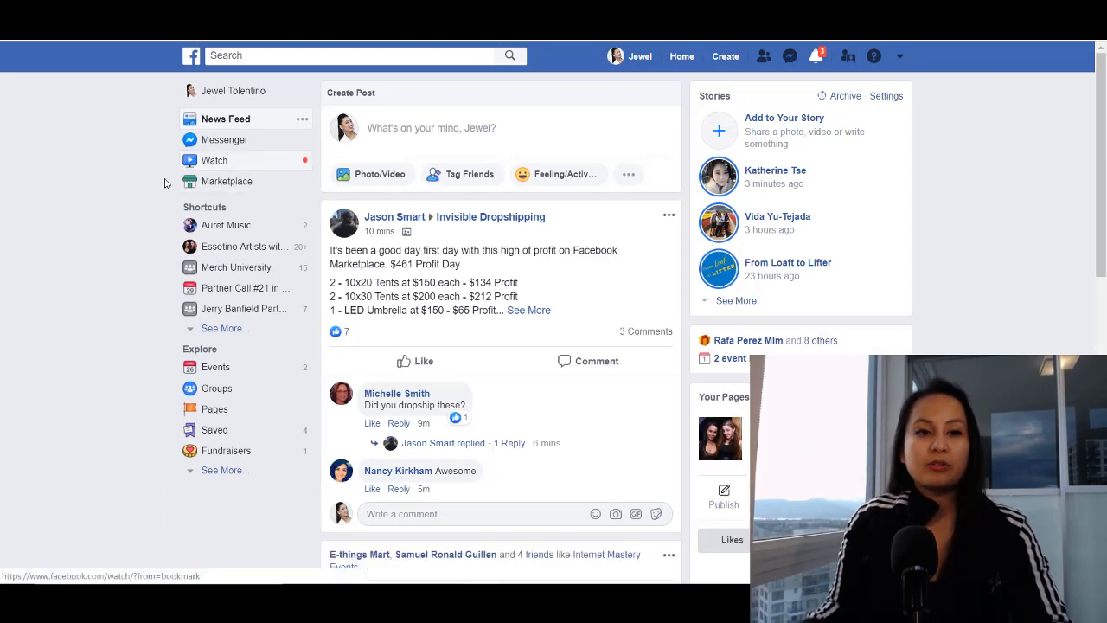
{"action": "mouse_move", "coordinate": [530, 120]}
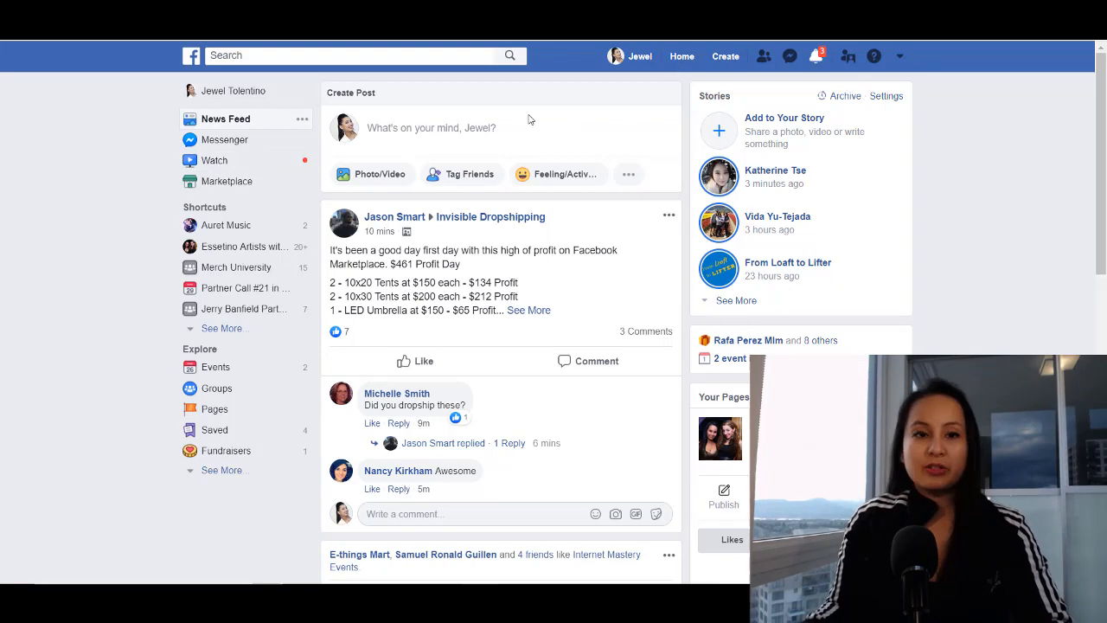
{"action": "mouse_move", "coordinate": [223, 165]}
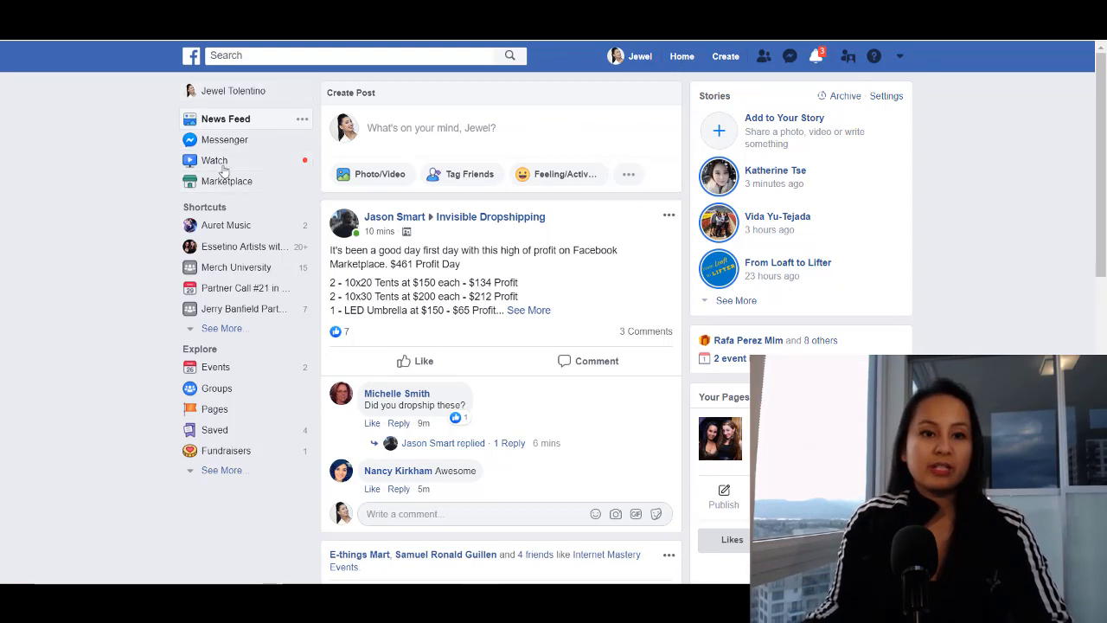
{"action": "mouse_move", "coordinate": [226, 181]}
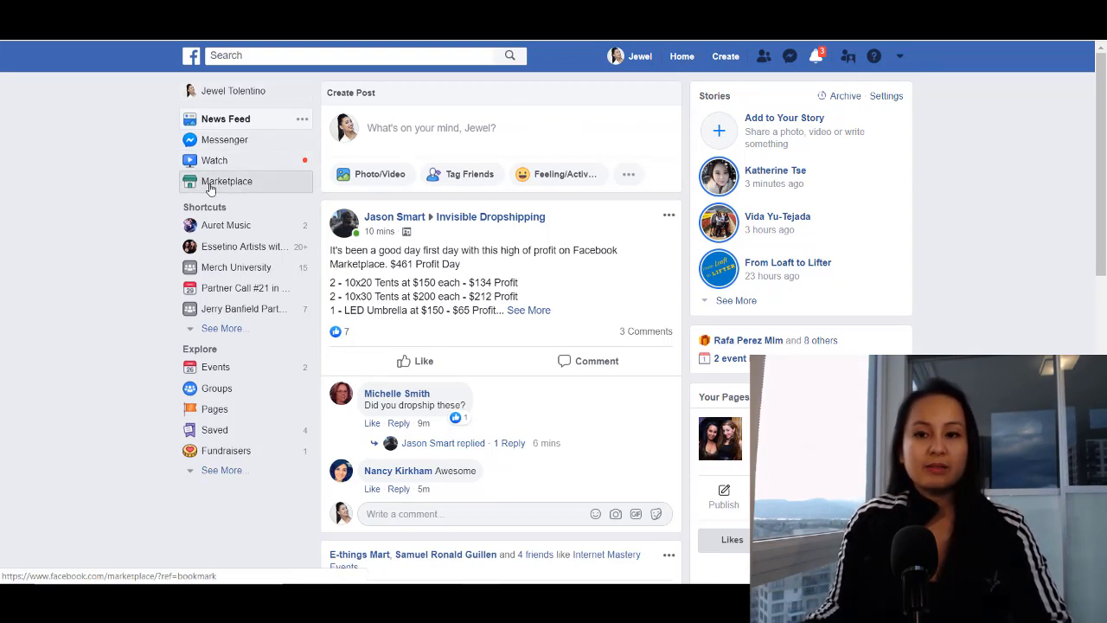
{"action": "left_click", "coordinate": [228, 181]}
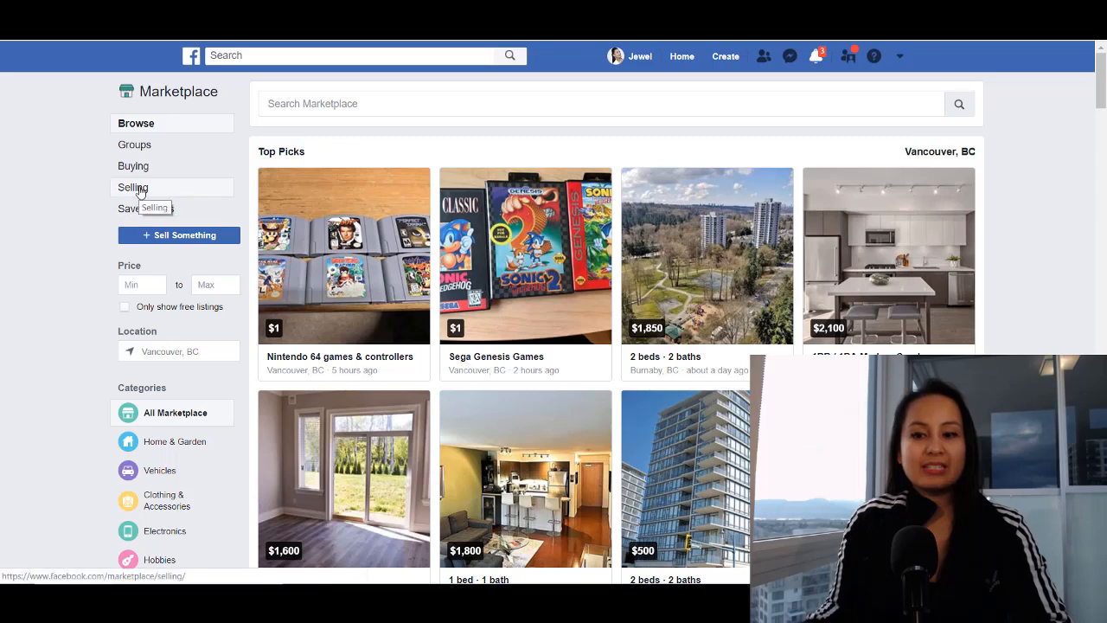
{"action": "left_click", "coordinate": [133, 187]}
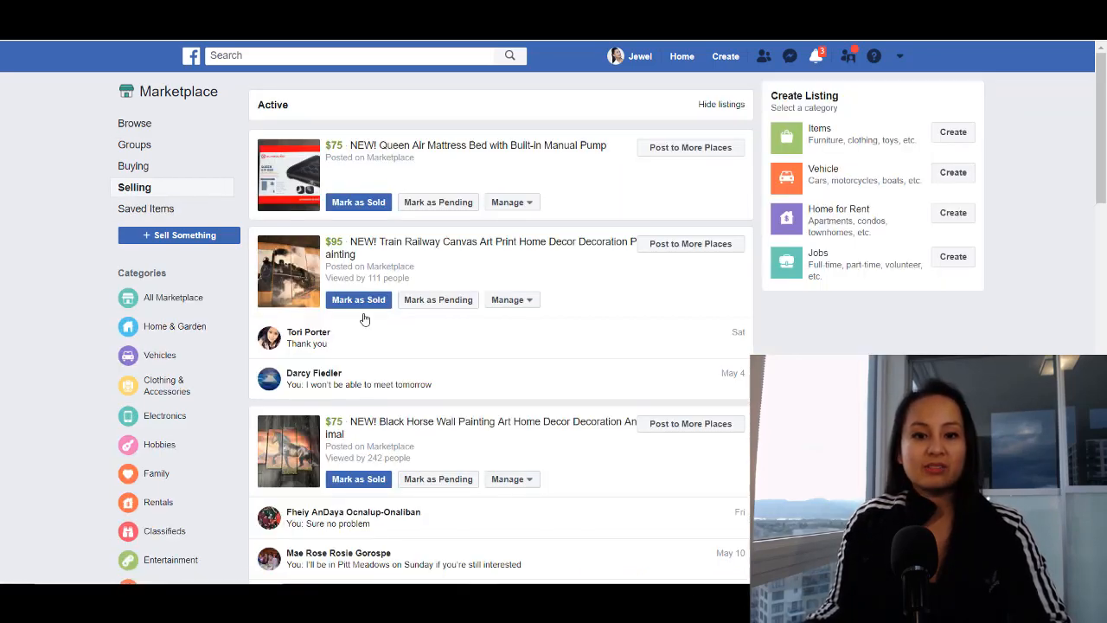
{"action": "mouse_move", "coordinate": [134, 187]}
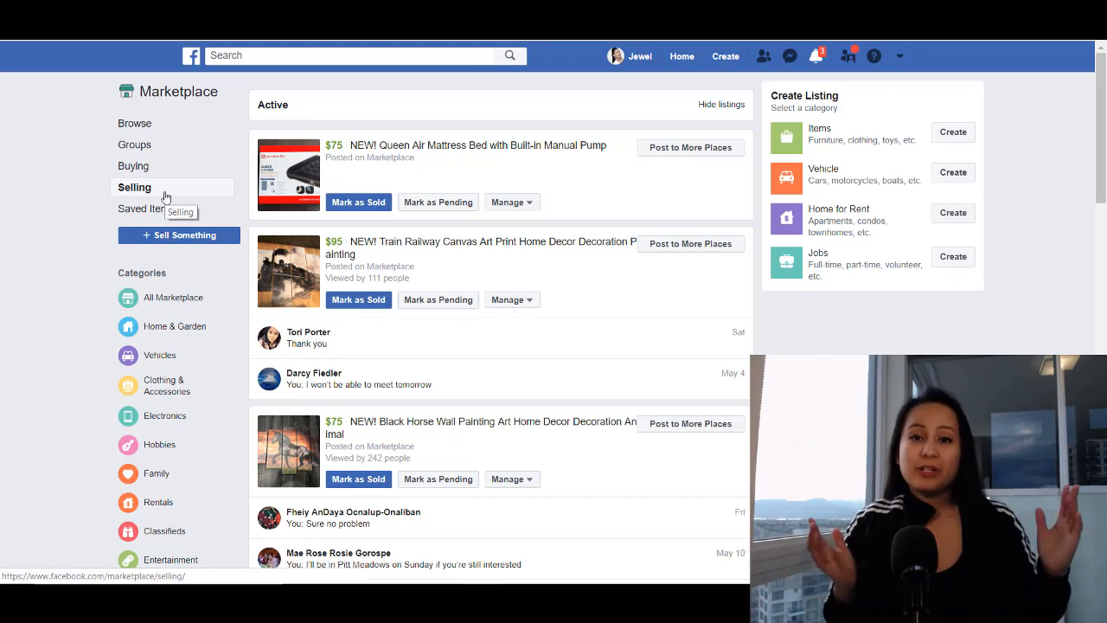